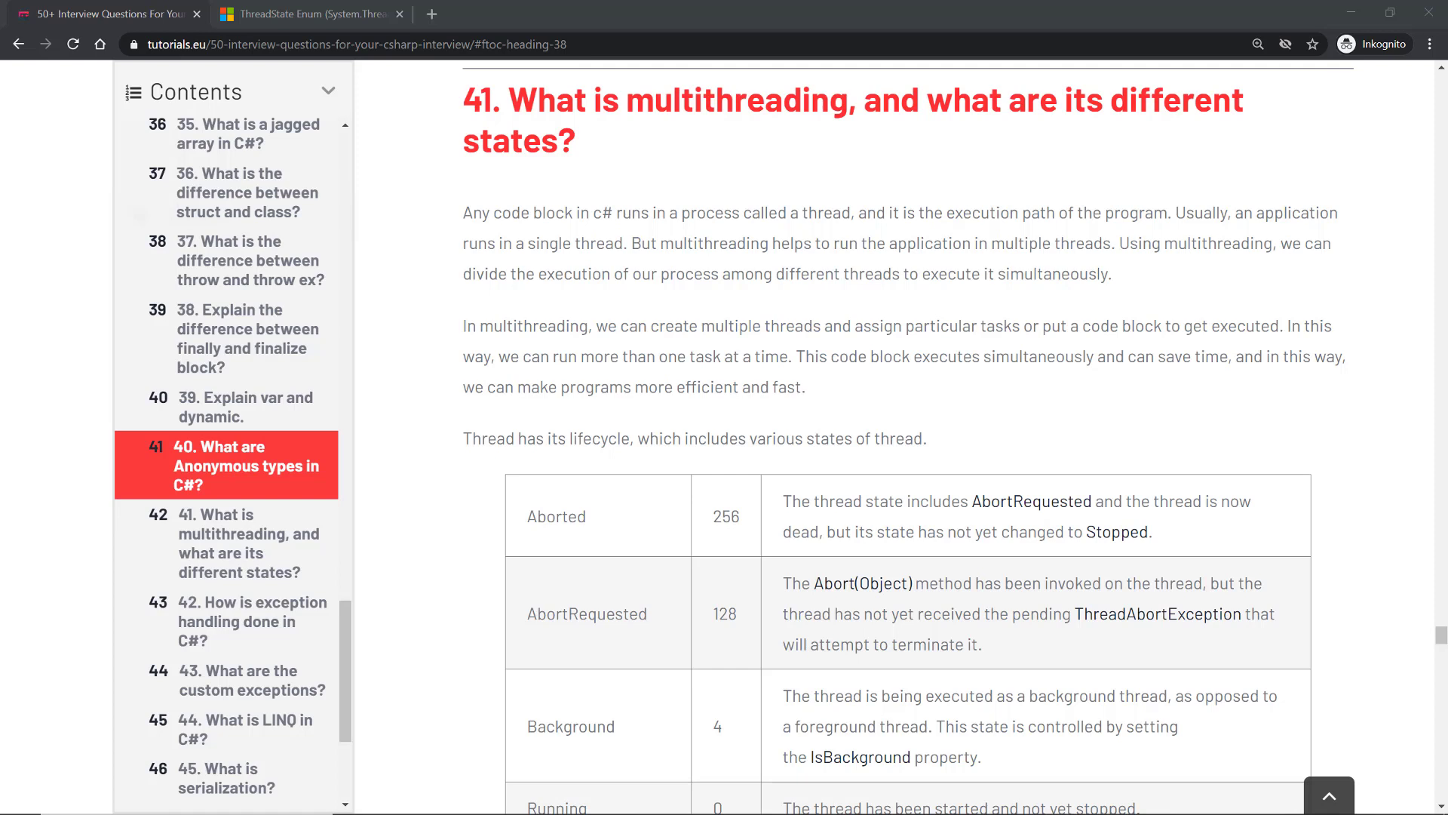
{"action": "mouse_move", "coordinate": [723, 209]}
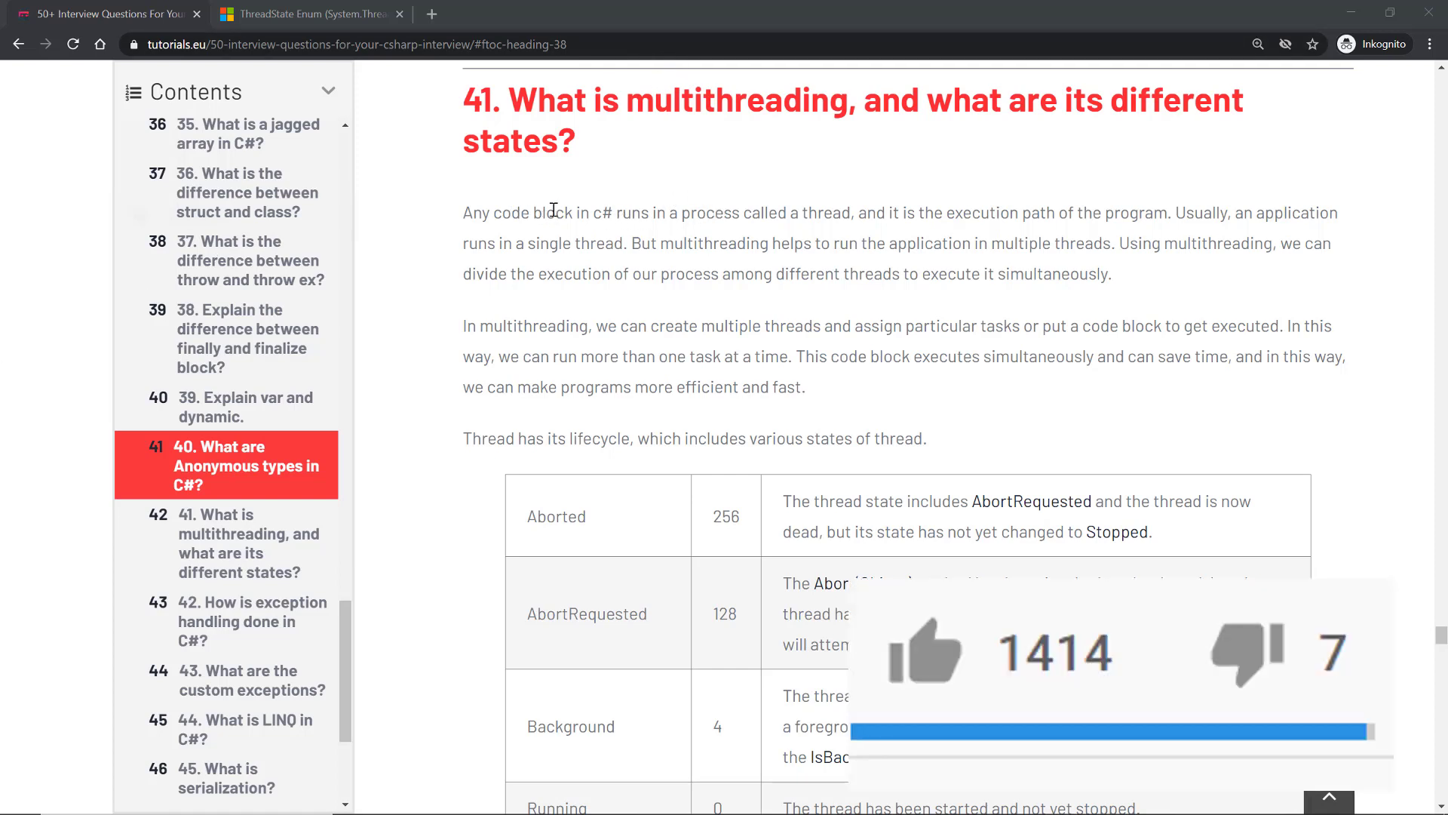
- Highlight 'called a thread' and mark the AbortRequested, Aborted and StopRequested thread states
{"action": "left_click", "coordinate": [923, 651]}
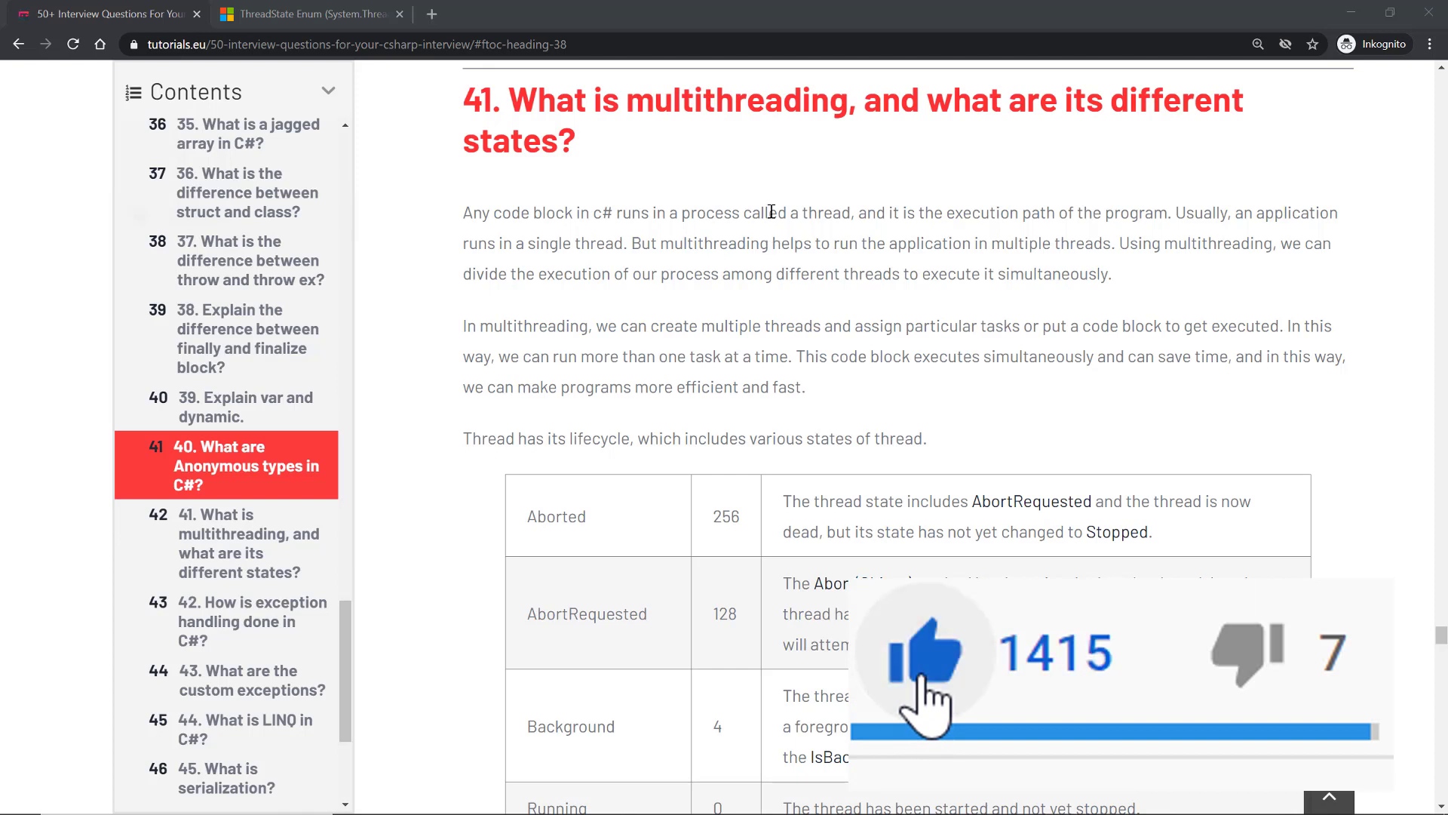
{"action": "left_click_drag", "start_coordinate": [764, 212], "coordinate": [854, 213]}
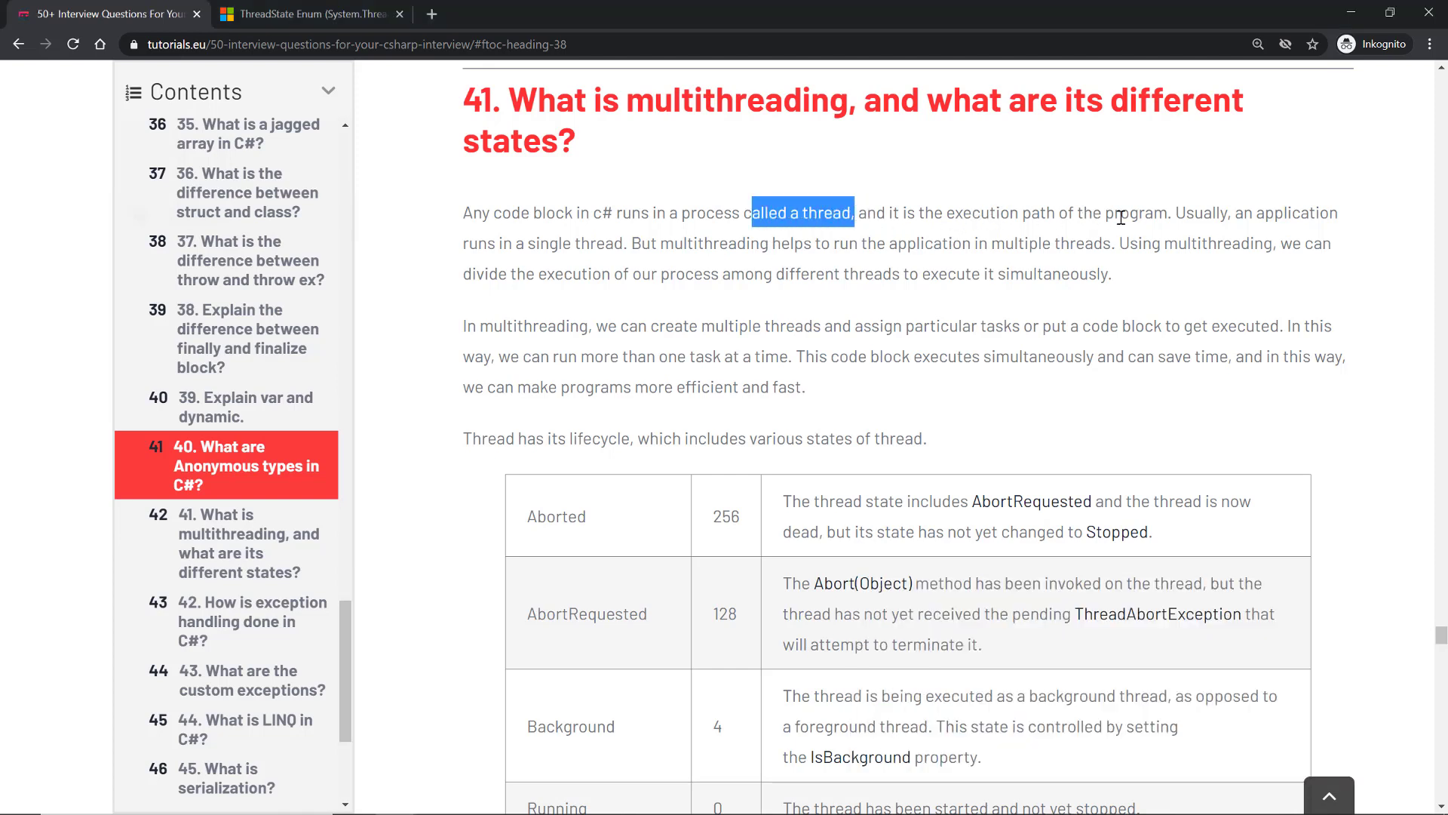
{"action": "mouse_move", "coordinate": [573, 248]}
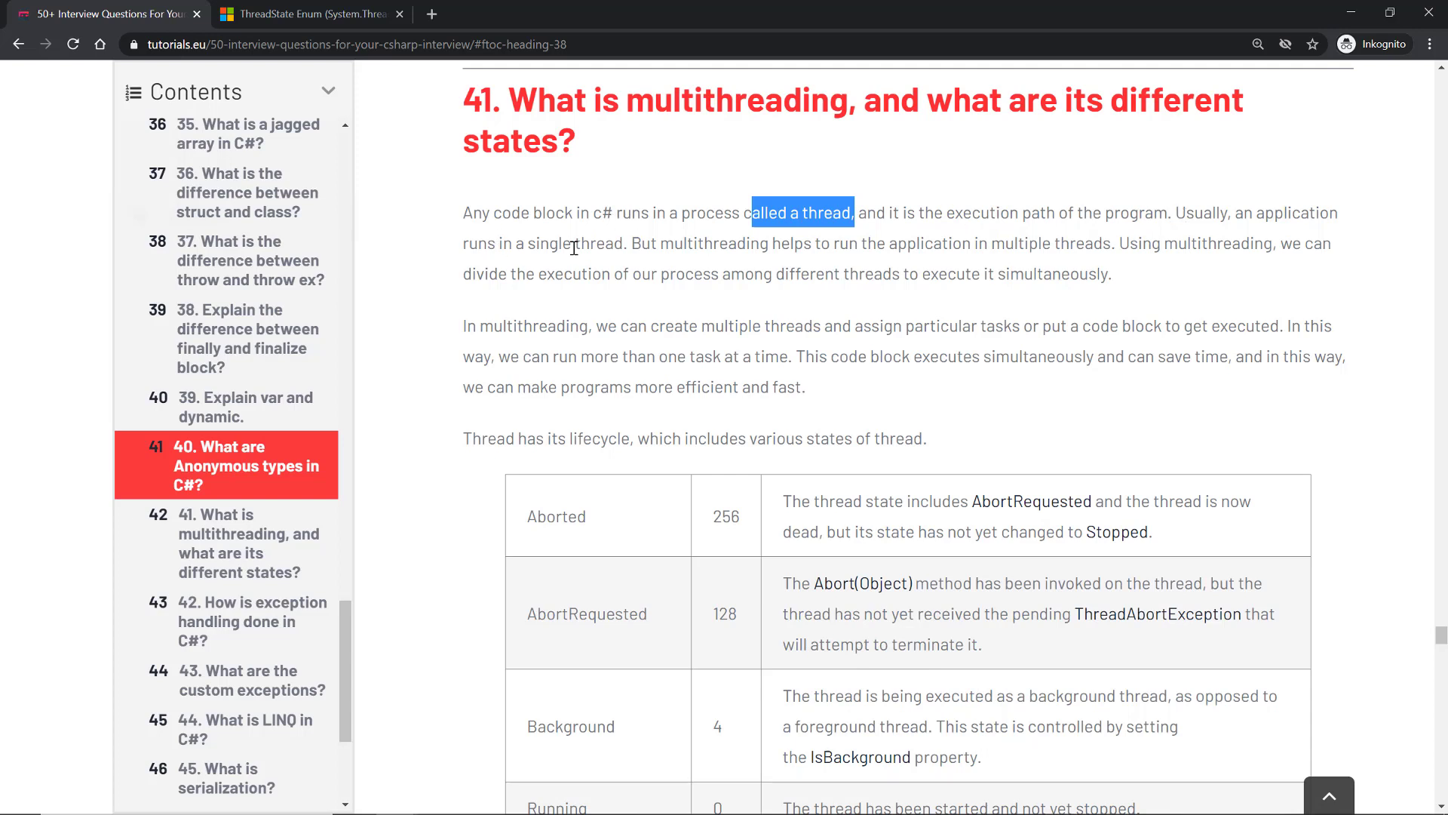
{"action": "mouse_move", "coordinate": [679, 246]}
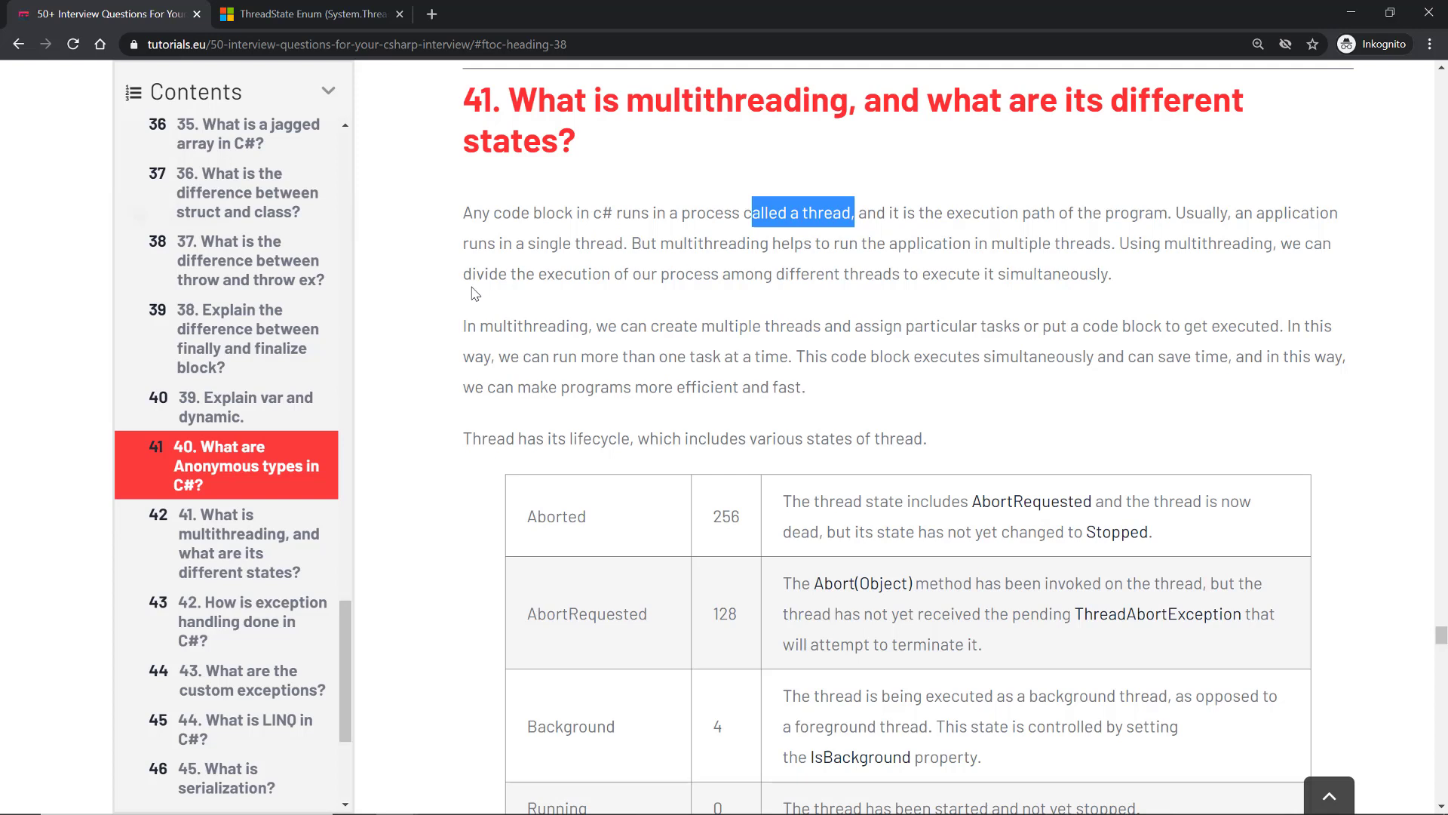
{"action": "mouse_move", "coordinate": [507, 301]}
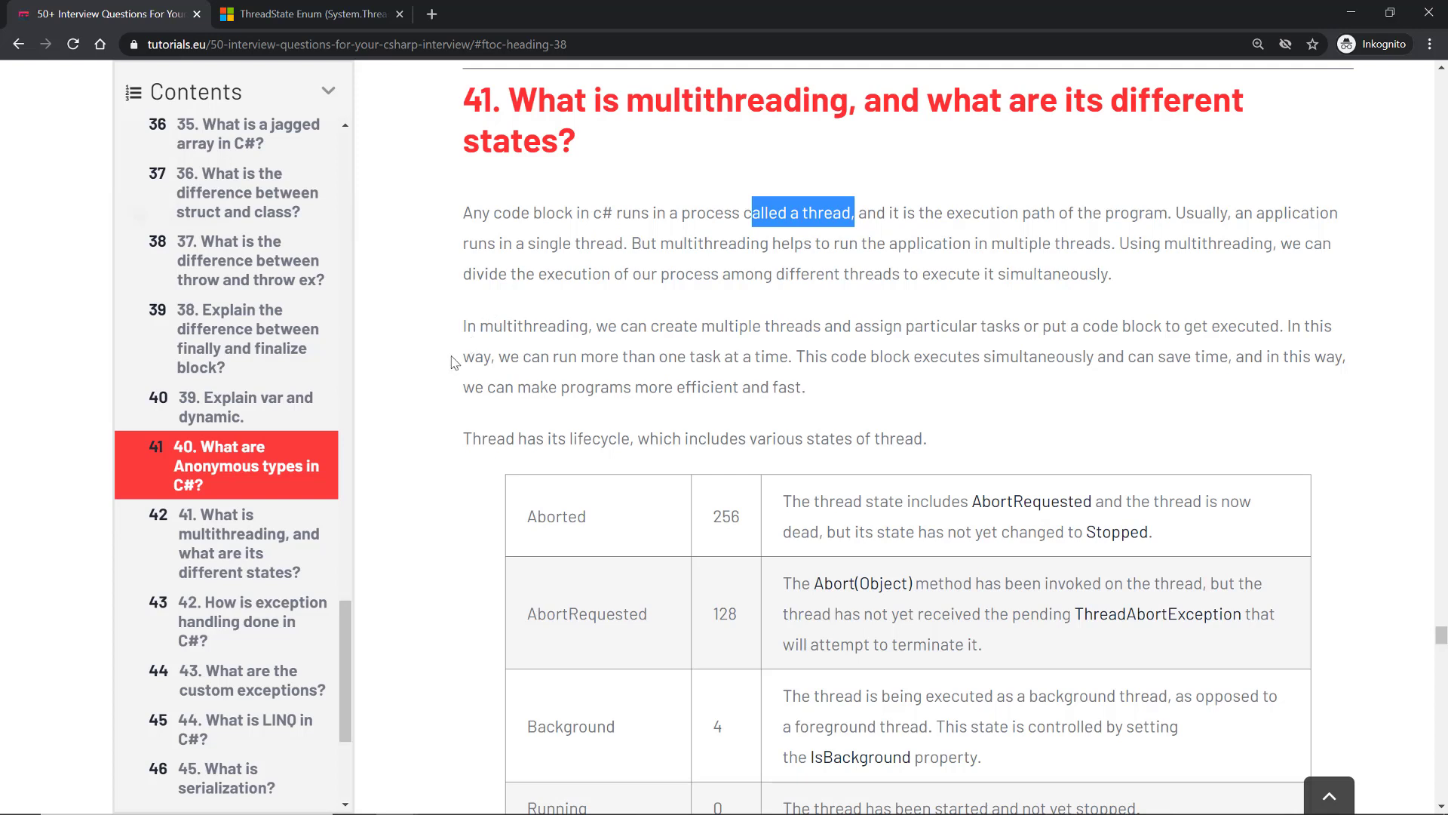
{"action": "mouse_move", "coordinate": [430, 385]}
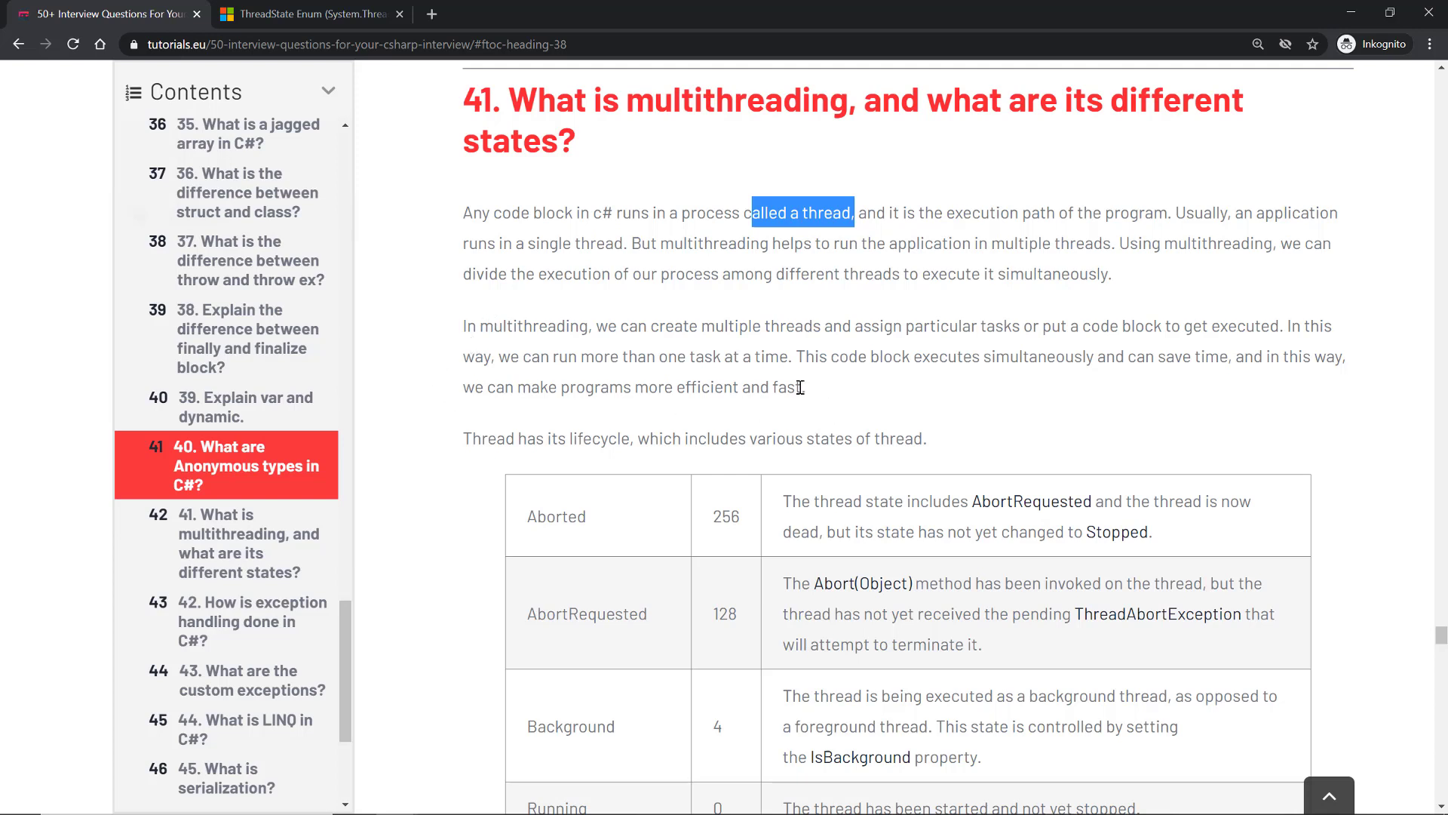
{"action": "scroll", "scroll_direction": "down", "scroll_amount": 3}
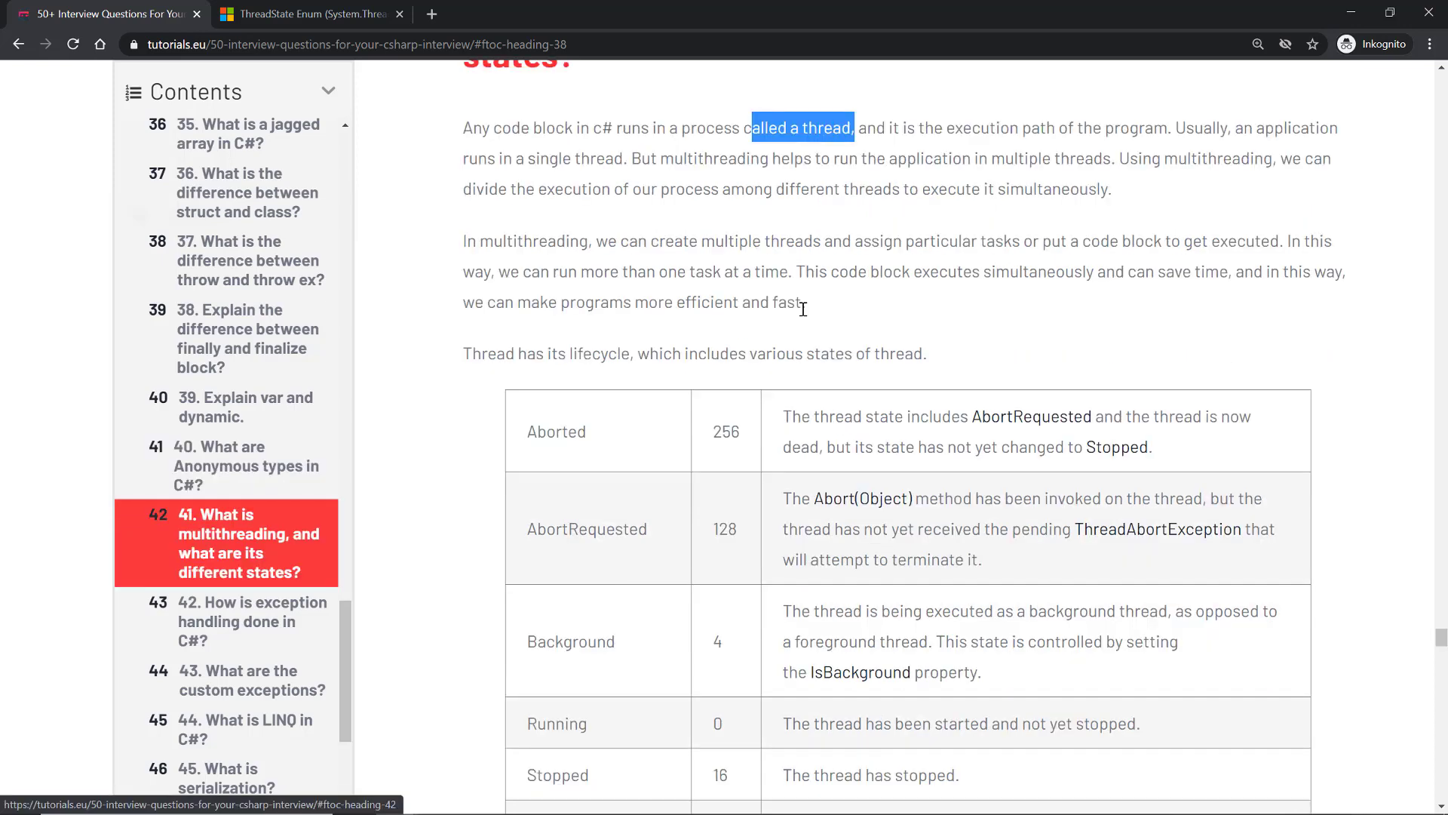
{"action": "mouse_move", "coordinate": [870, 347]}
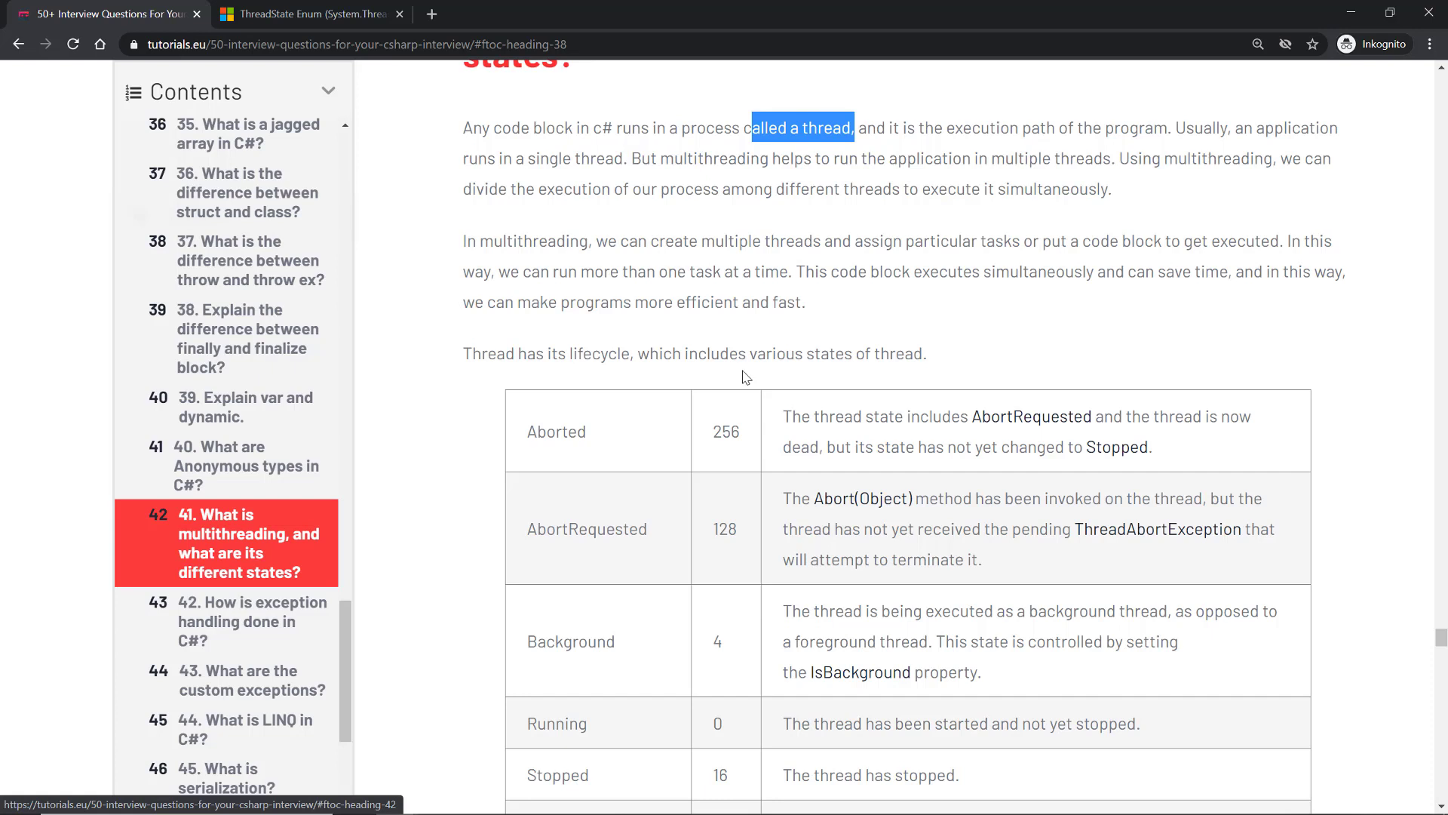
{"action": "scroll", "scroll_direction": "down", "scroll_amount": 3}
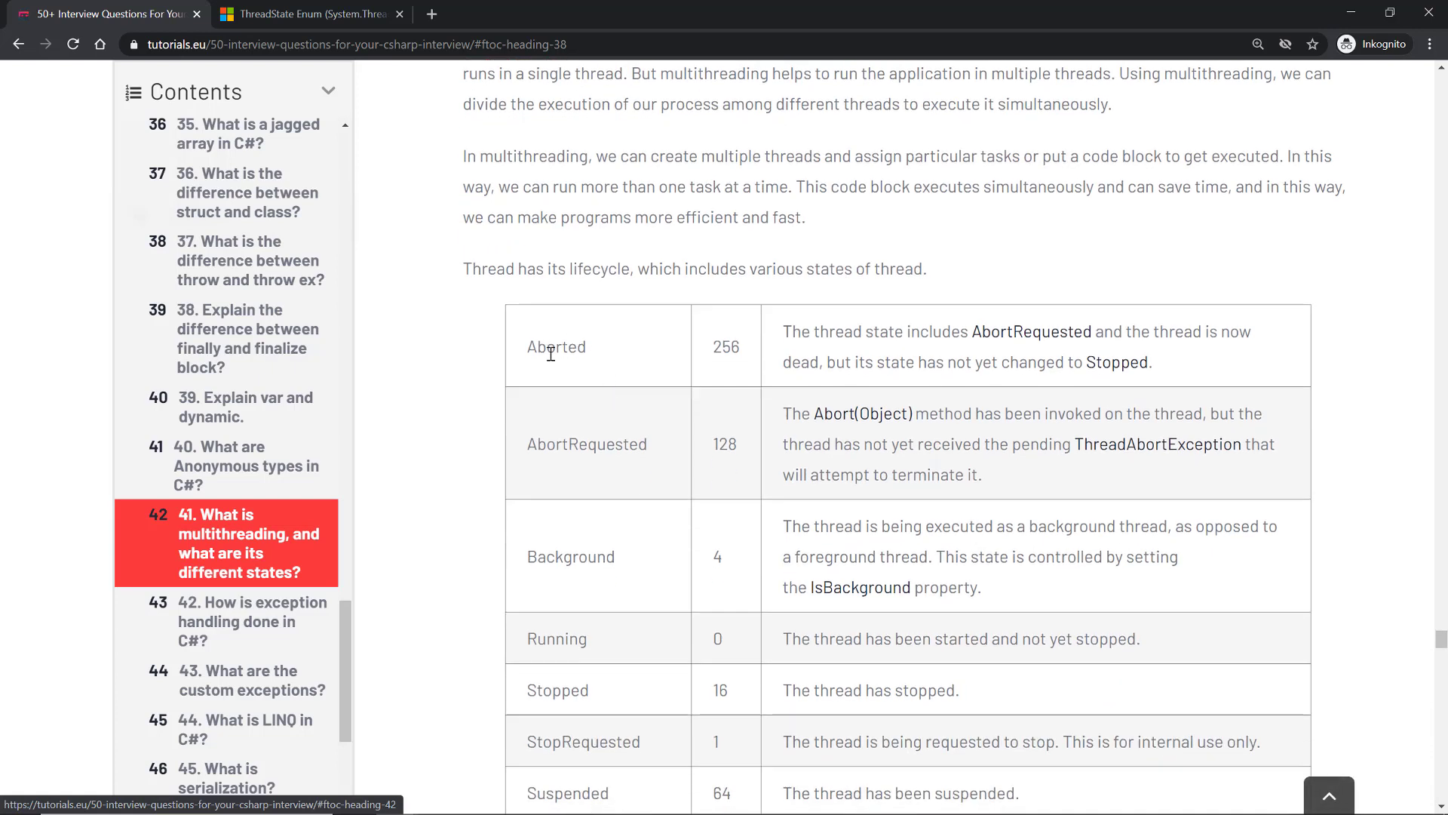
{"action": "double_click", "coordinate": [587, 444]}
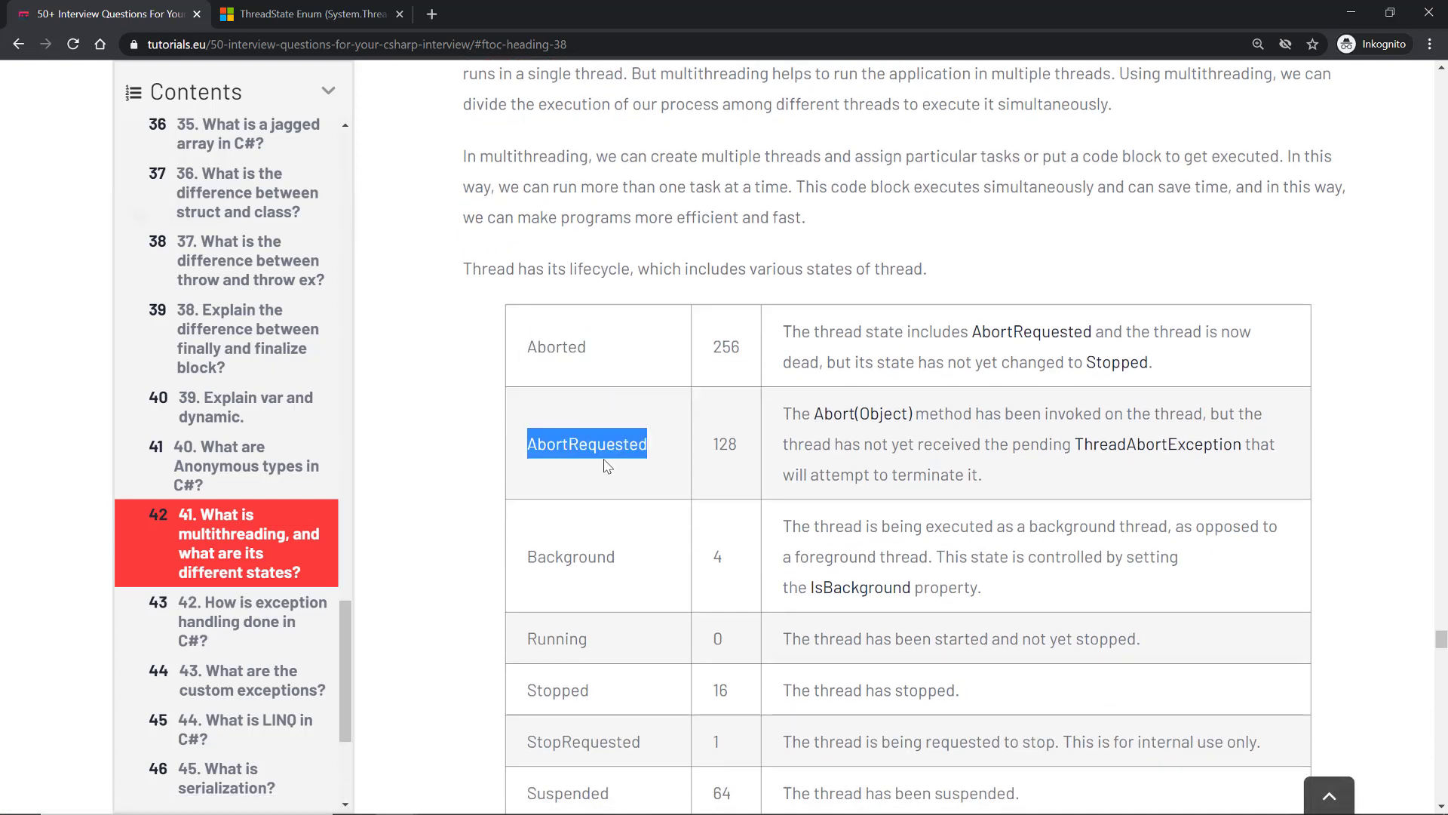
{"action": "double_click", "coordinate": [555, 346]}
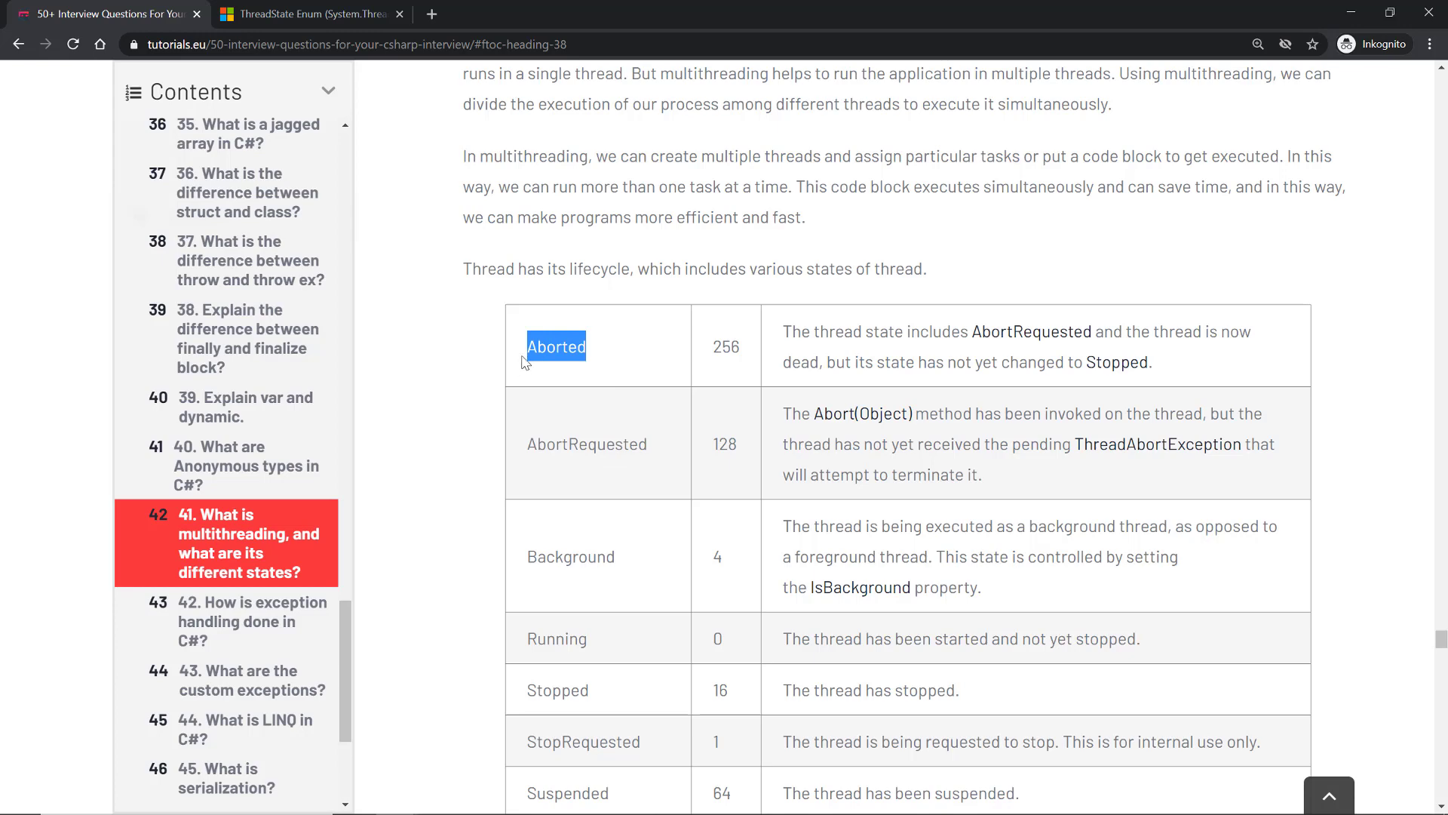
{"action": "scroll", "scroll_direction": "down", "scroll_amount": 3}
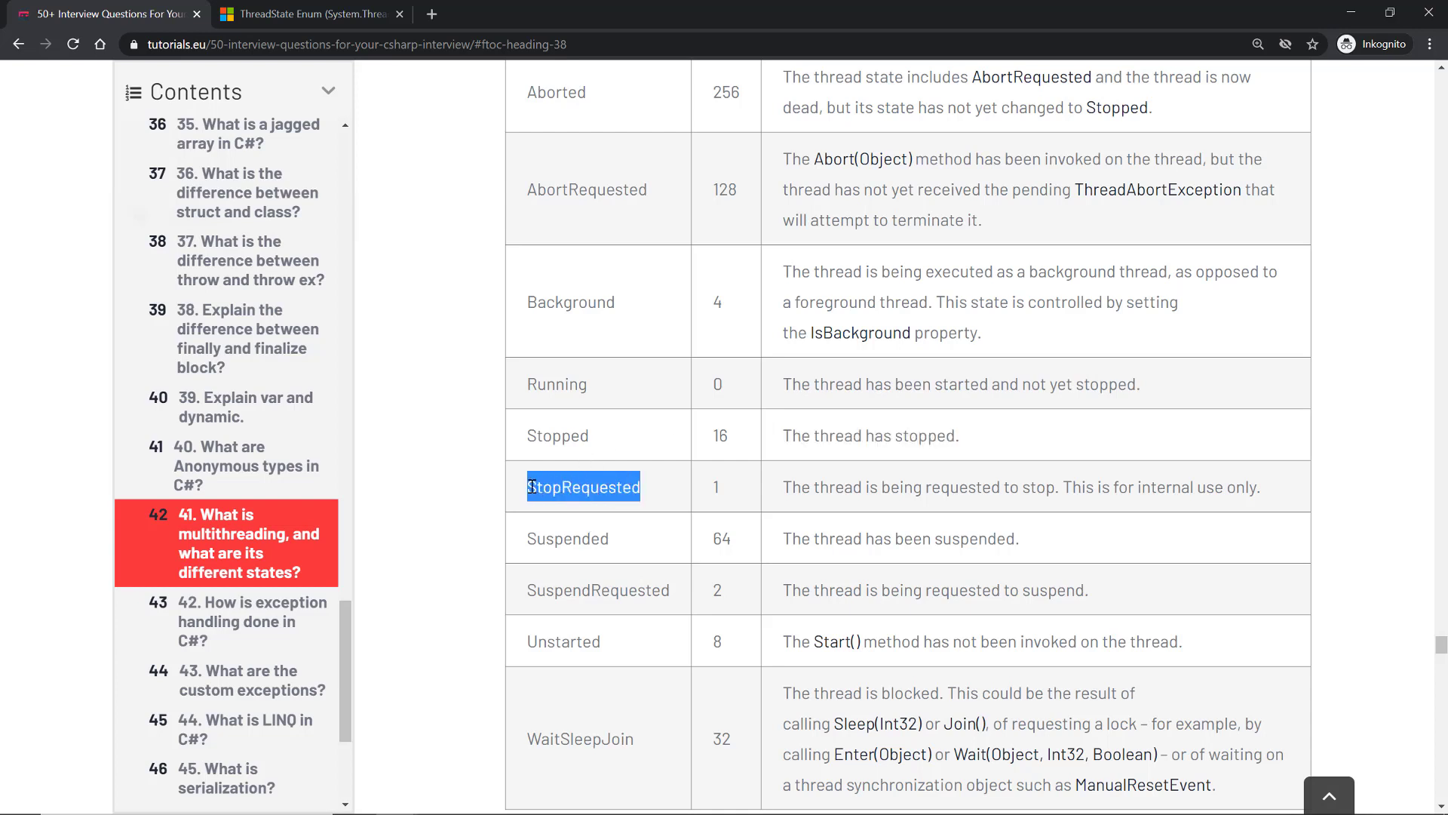
{"action": "double_click", "coordinate": [567, 539]}
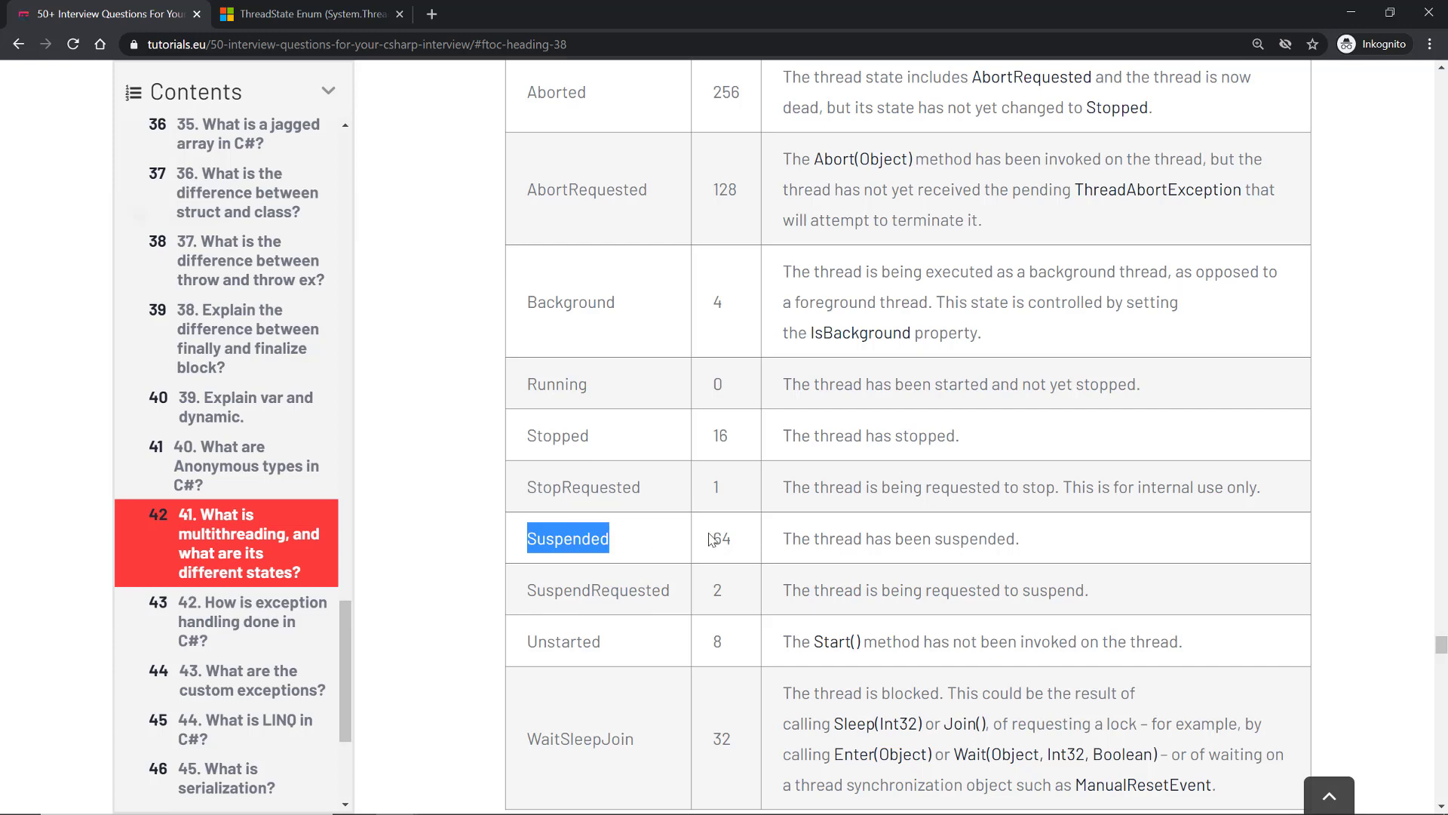
{"action": "scroll", "scroll_direction": "down", "scroll_amount": 3}
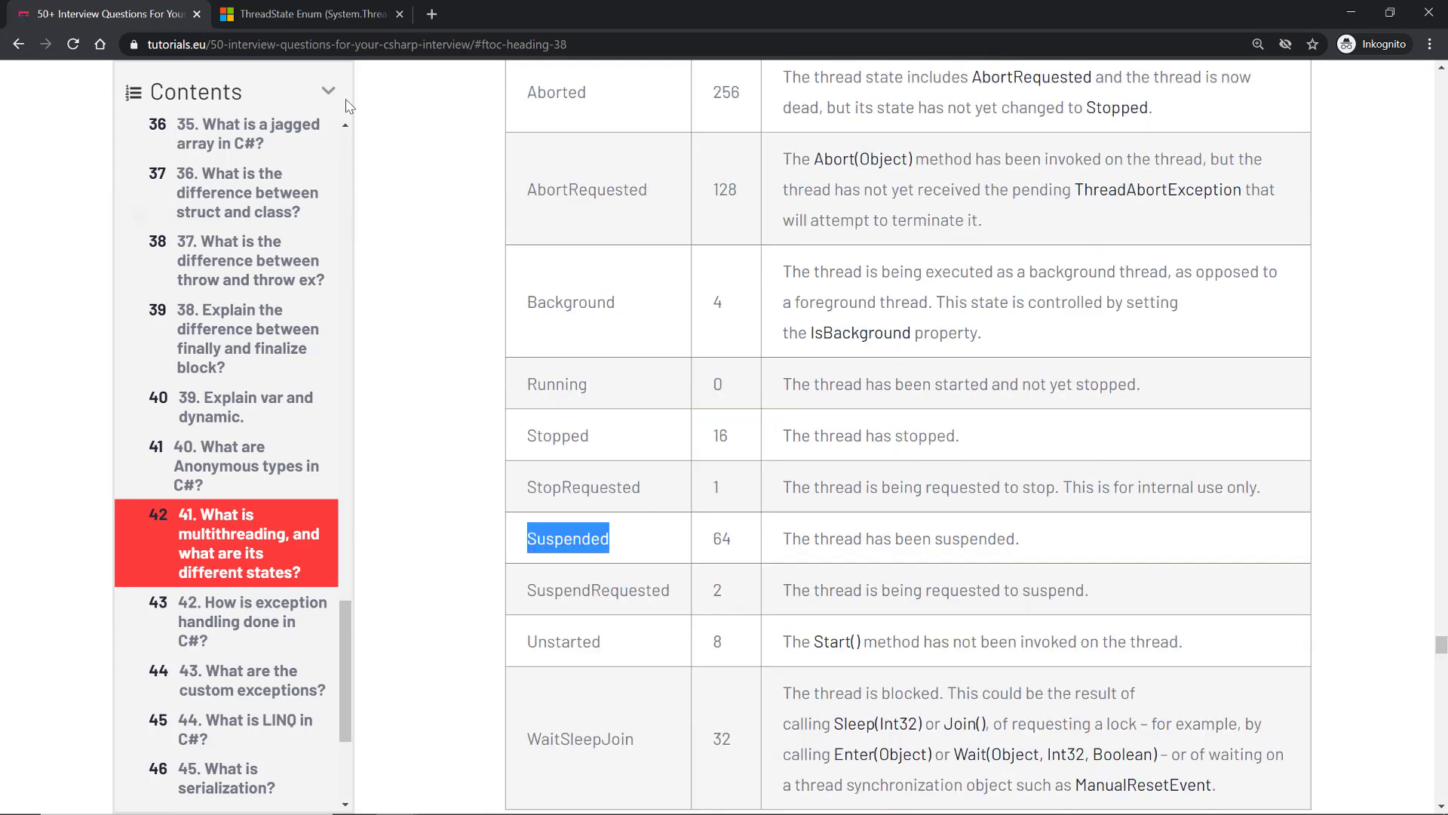
- Go from the ThreadState Enum docs to the Thread class page and highlight its priority and status text
{"action": "left_click", "coordinate": [309, 13]}
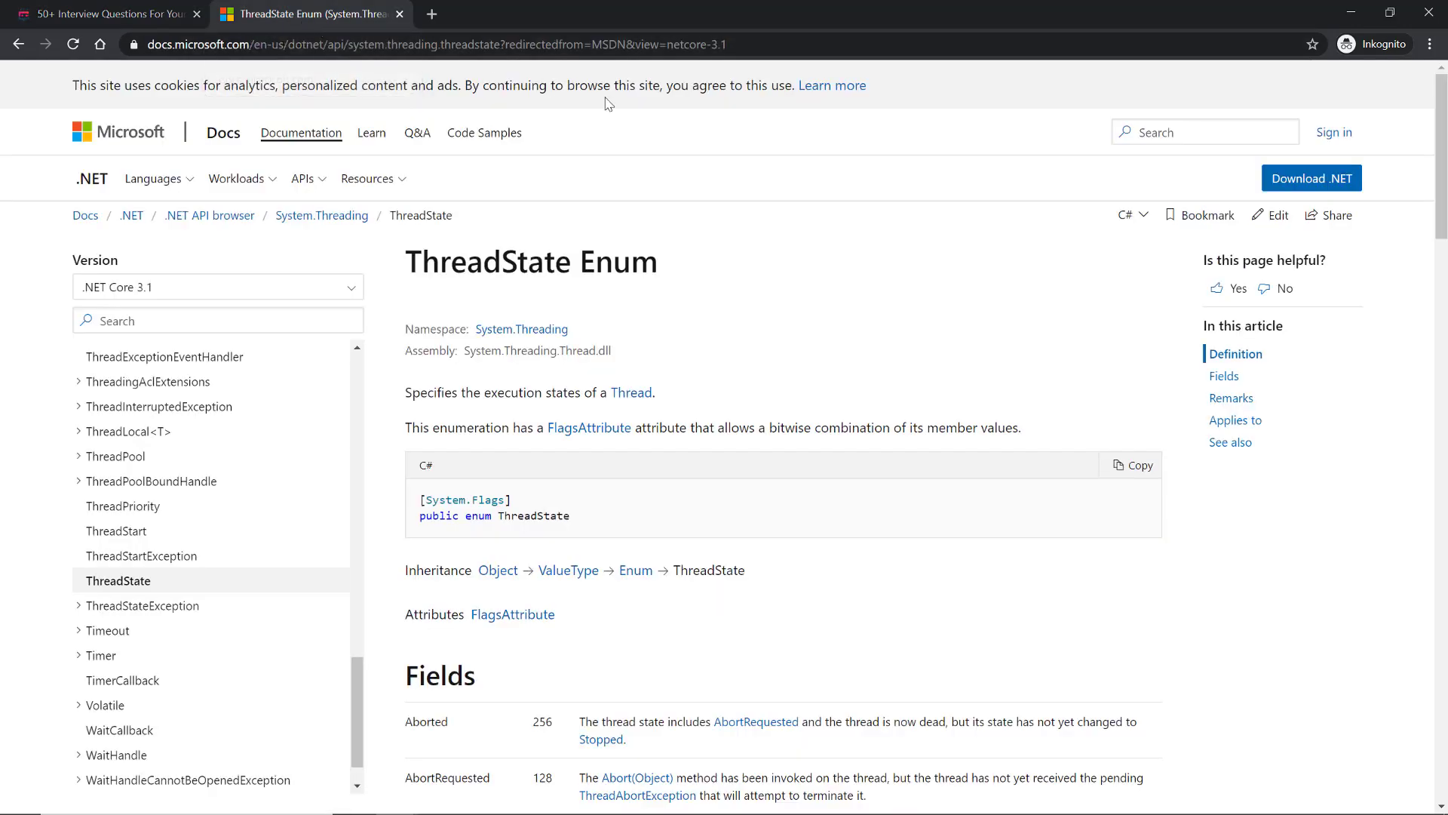
{"action": "mouse_move", "coordinate": [520, 329]}
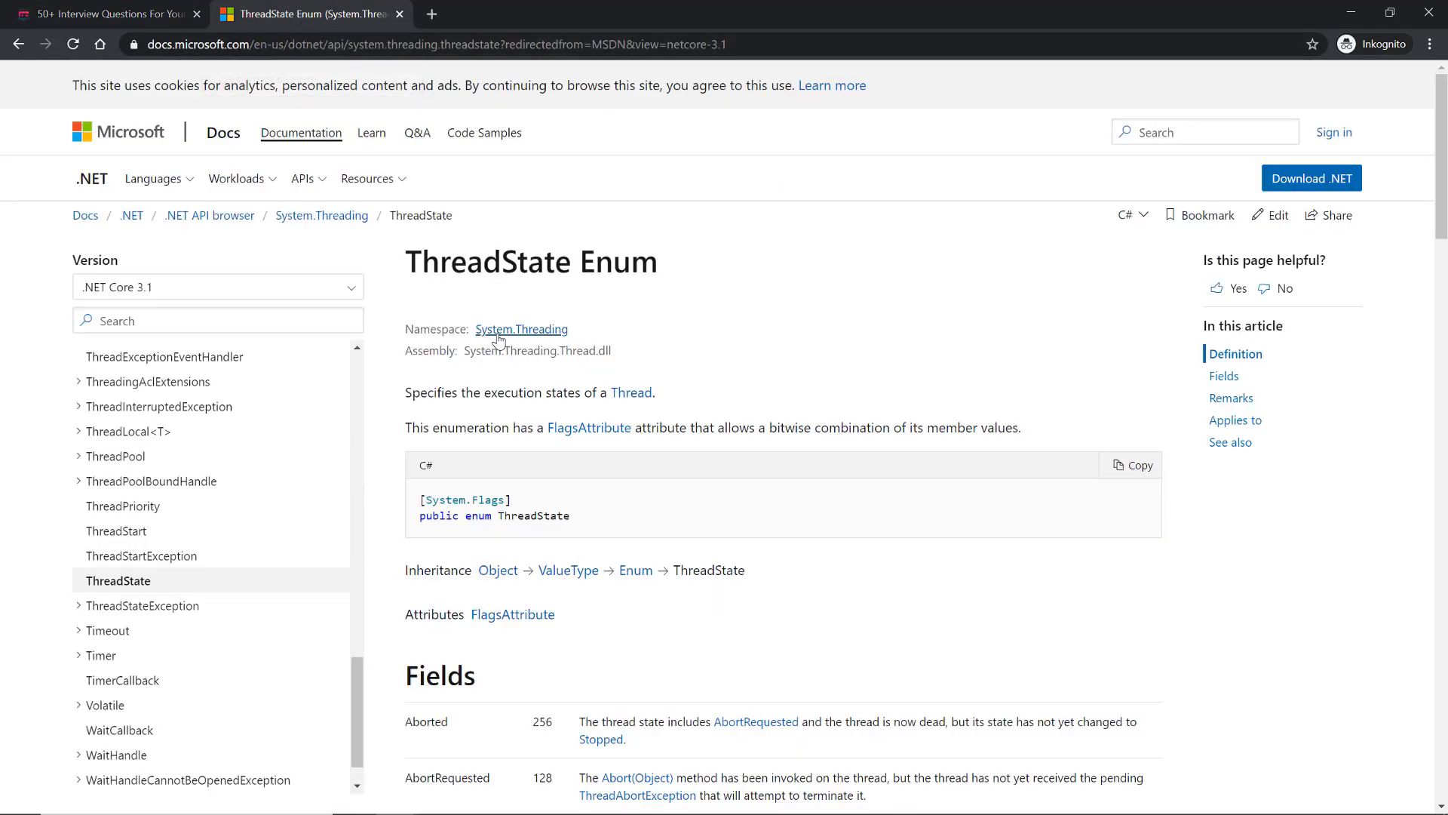
{"action": "mouse_move", "coordinate": [542, 337]}
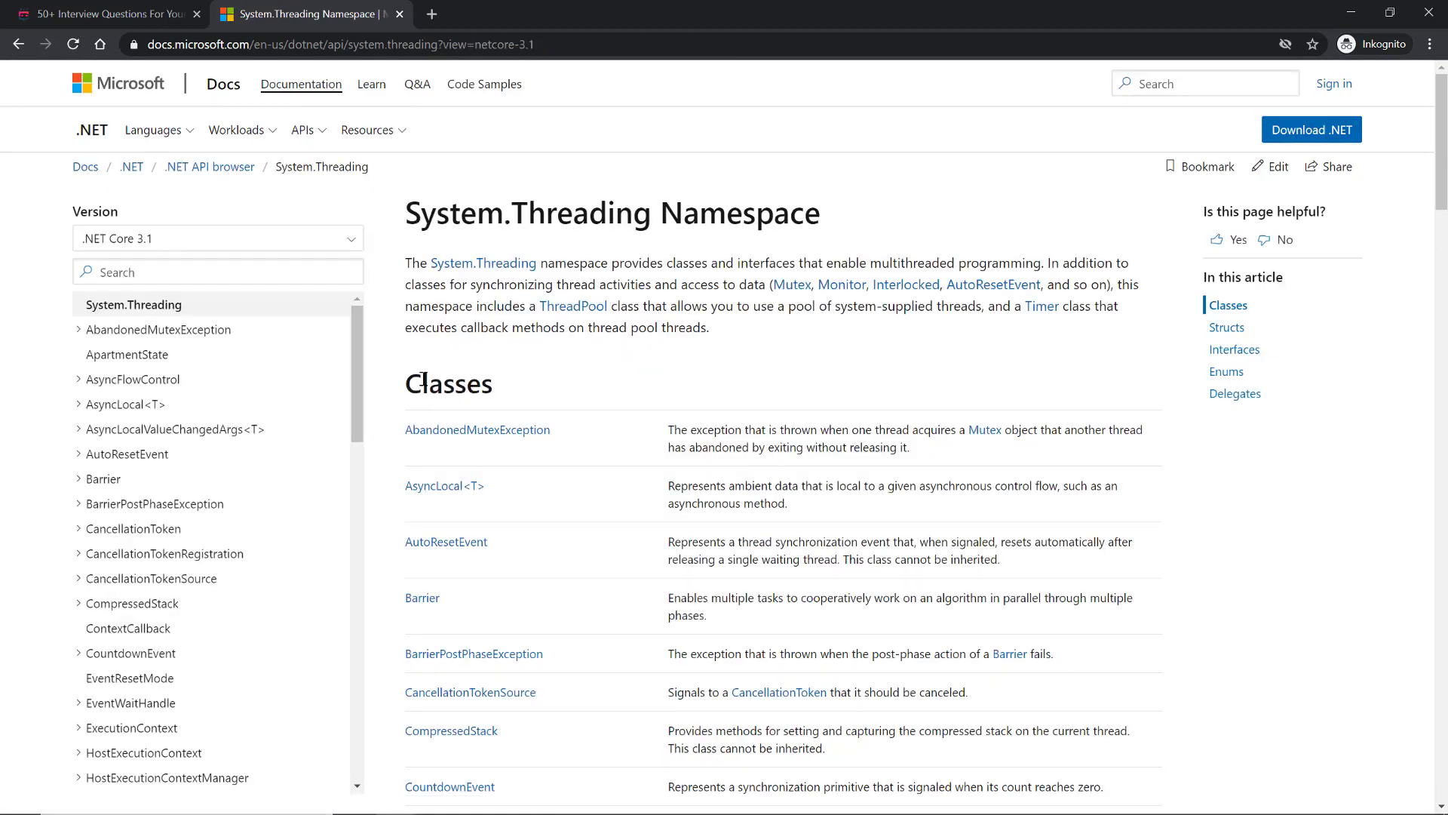
{"action": "scroll", "scroll_direction": "down", "scroll_amount": 3}
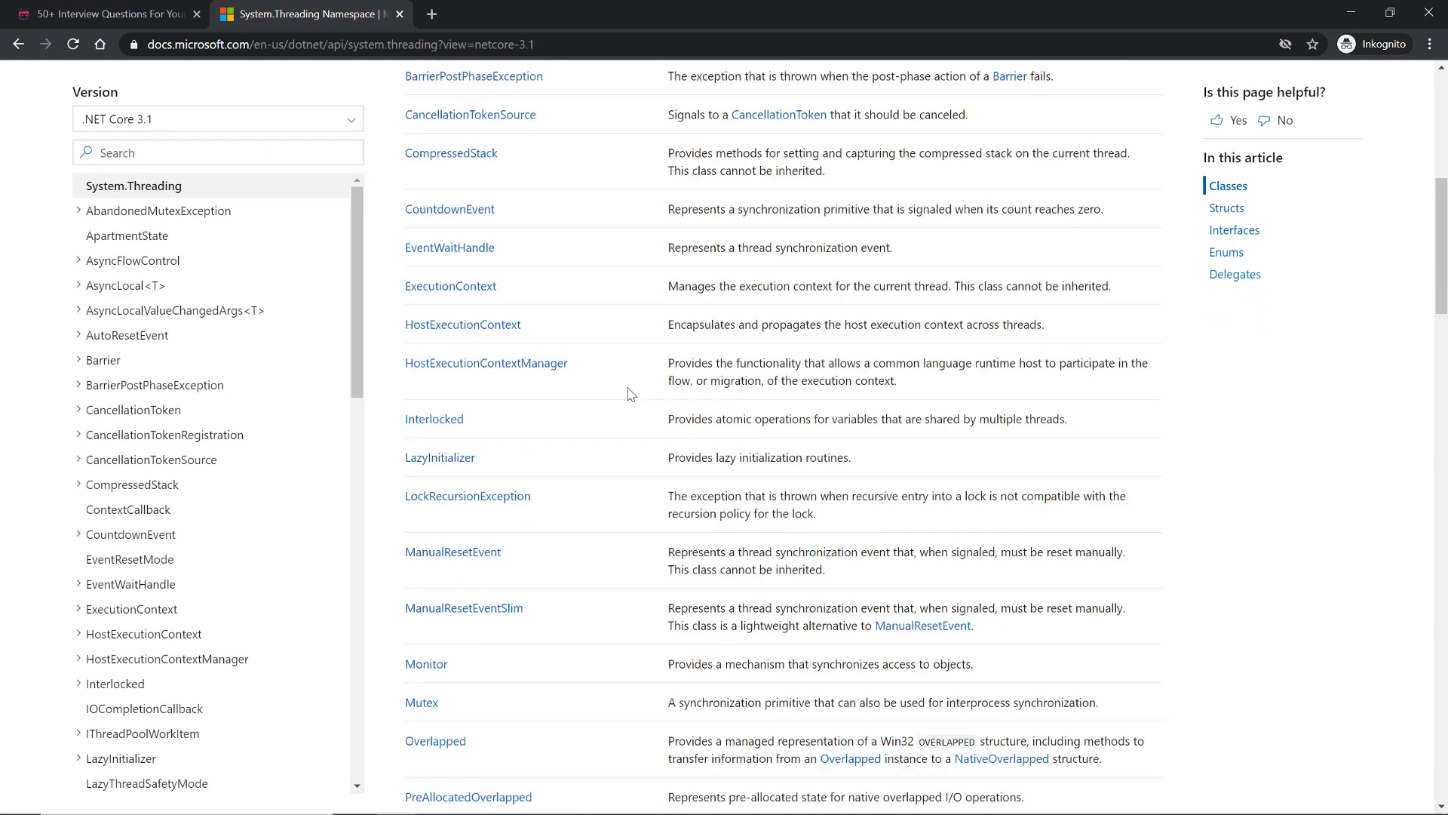
{"action": "scroll", "scroll_direction": "down", "scroll_amount": 3}
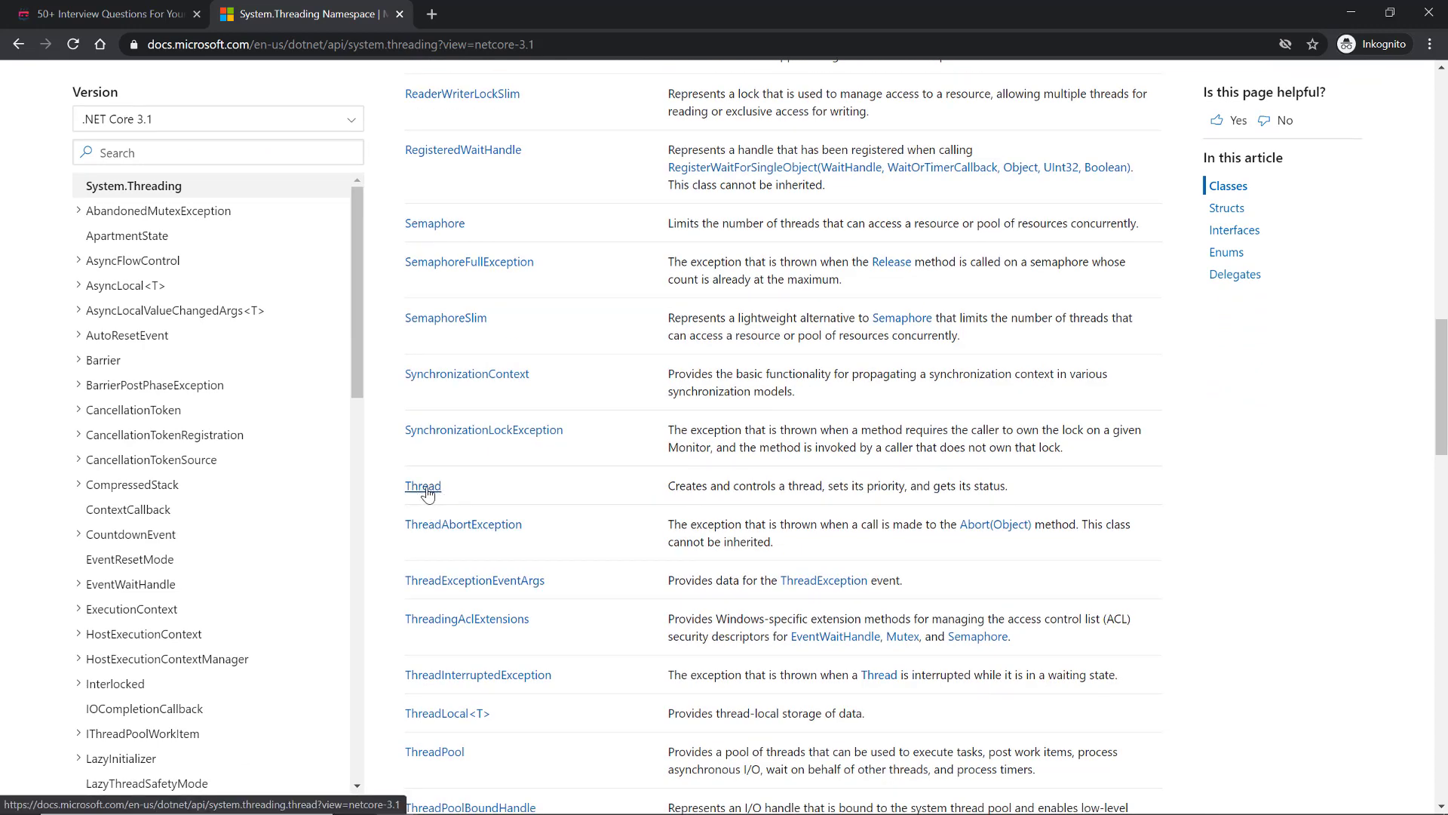
{"action": "left_click", "coordinate": [423, 486]}
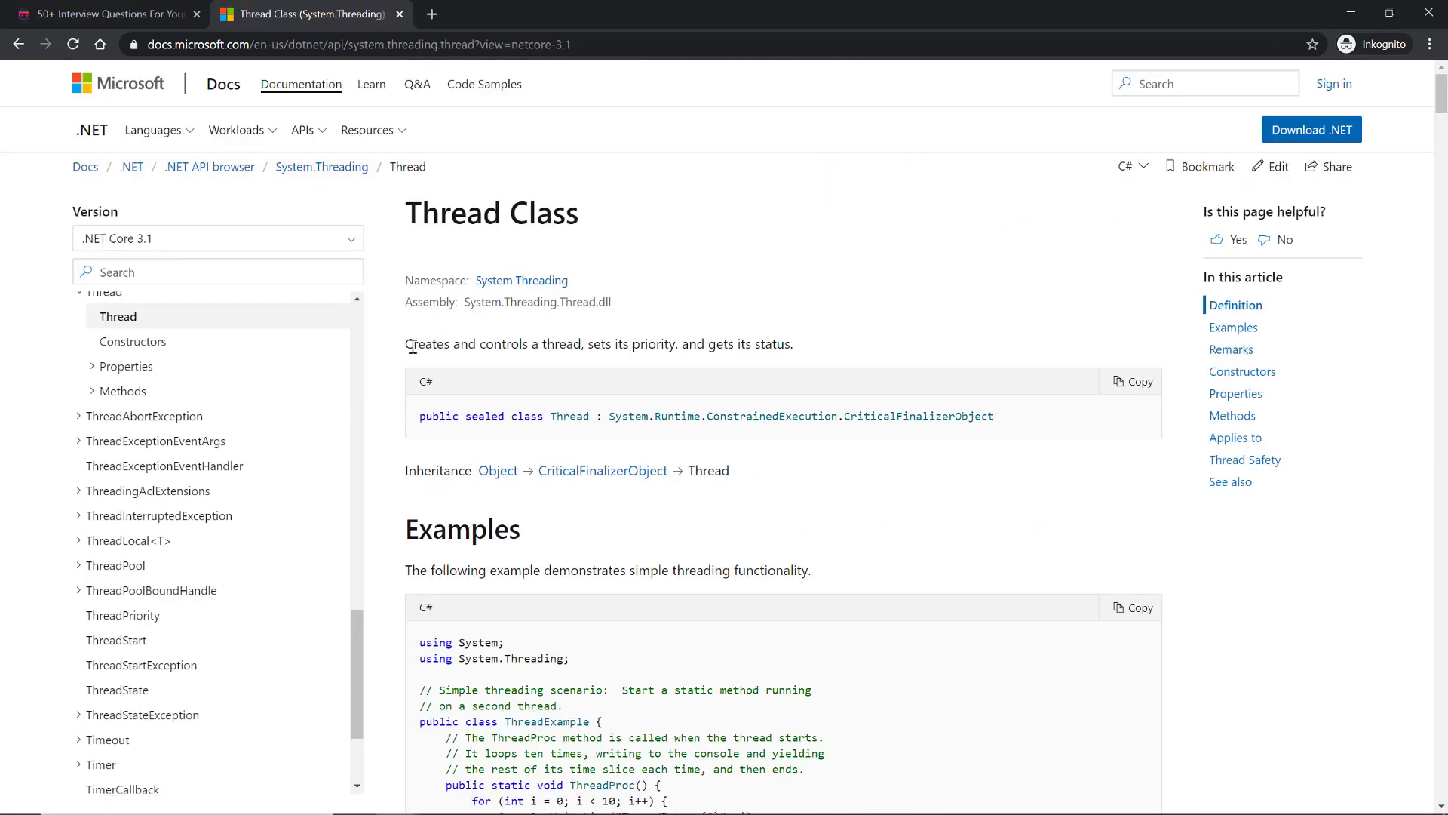
{"action": "mouse_move", "coordinate": [670, 344]}
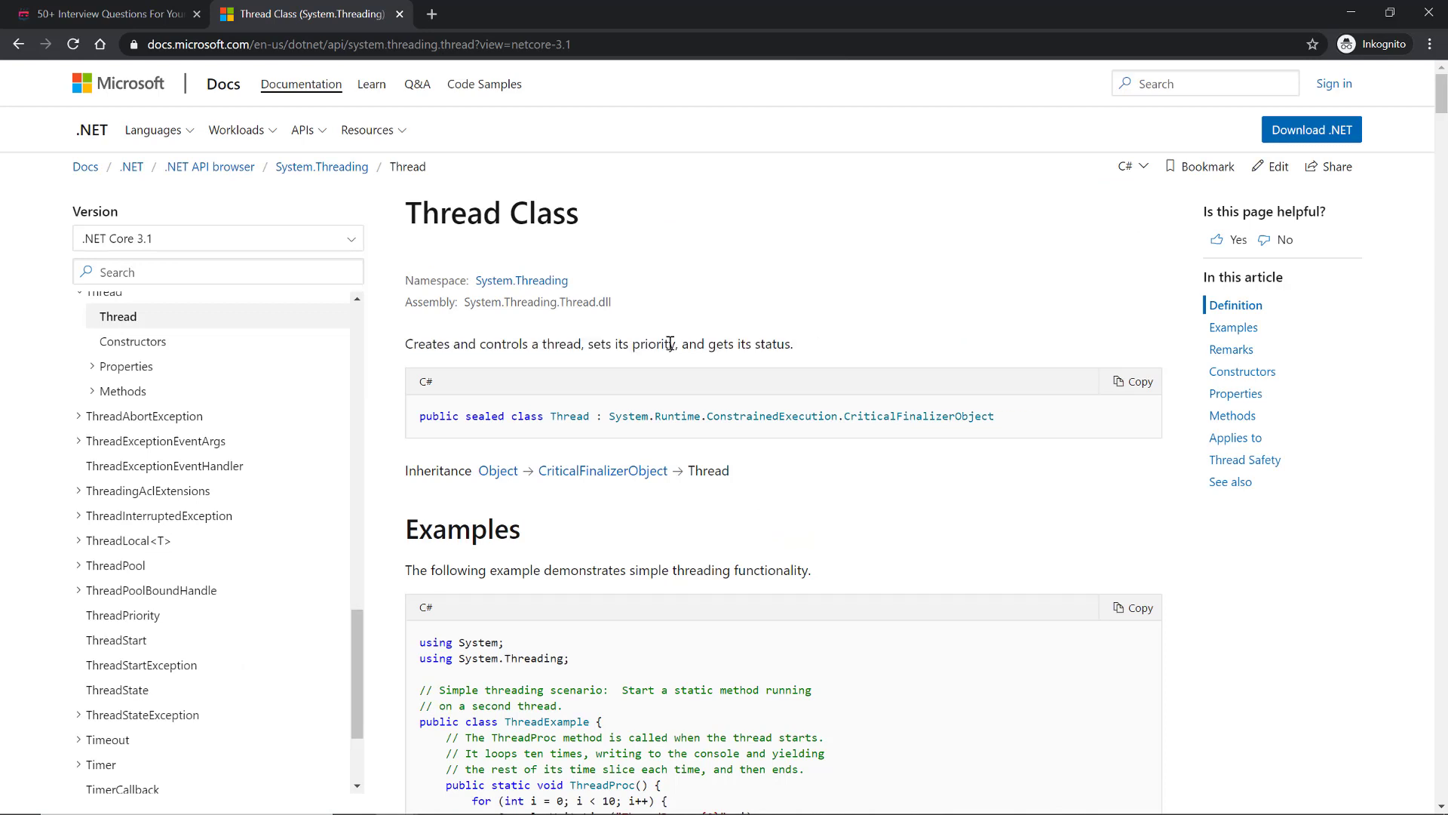
{"action": "left_click_drag", "start_coordinate": [606, 343], "coordinate": [740, 344]}
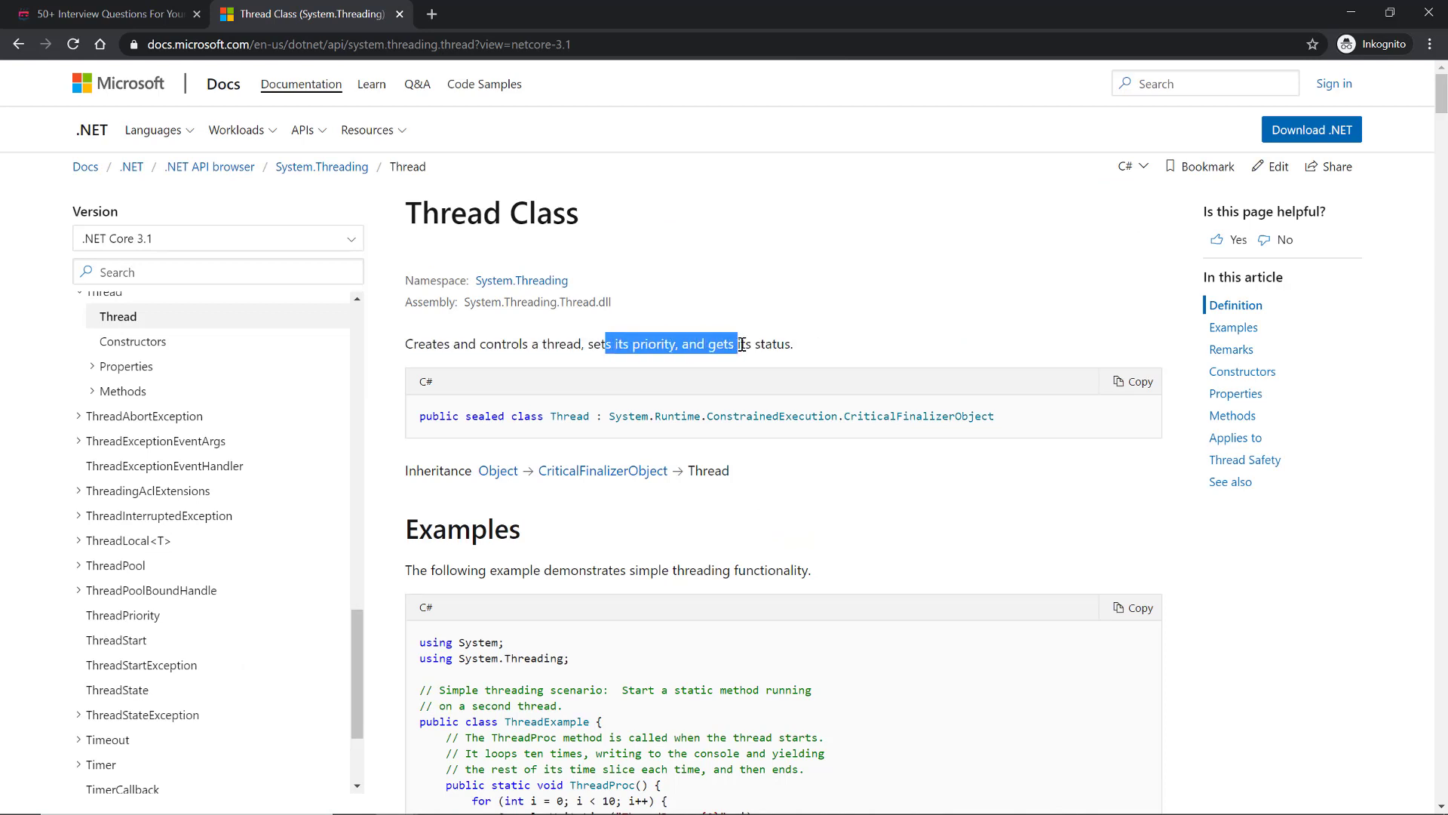
{"action": "left_click", "coordinate": [847, 344]}
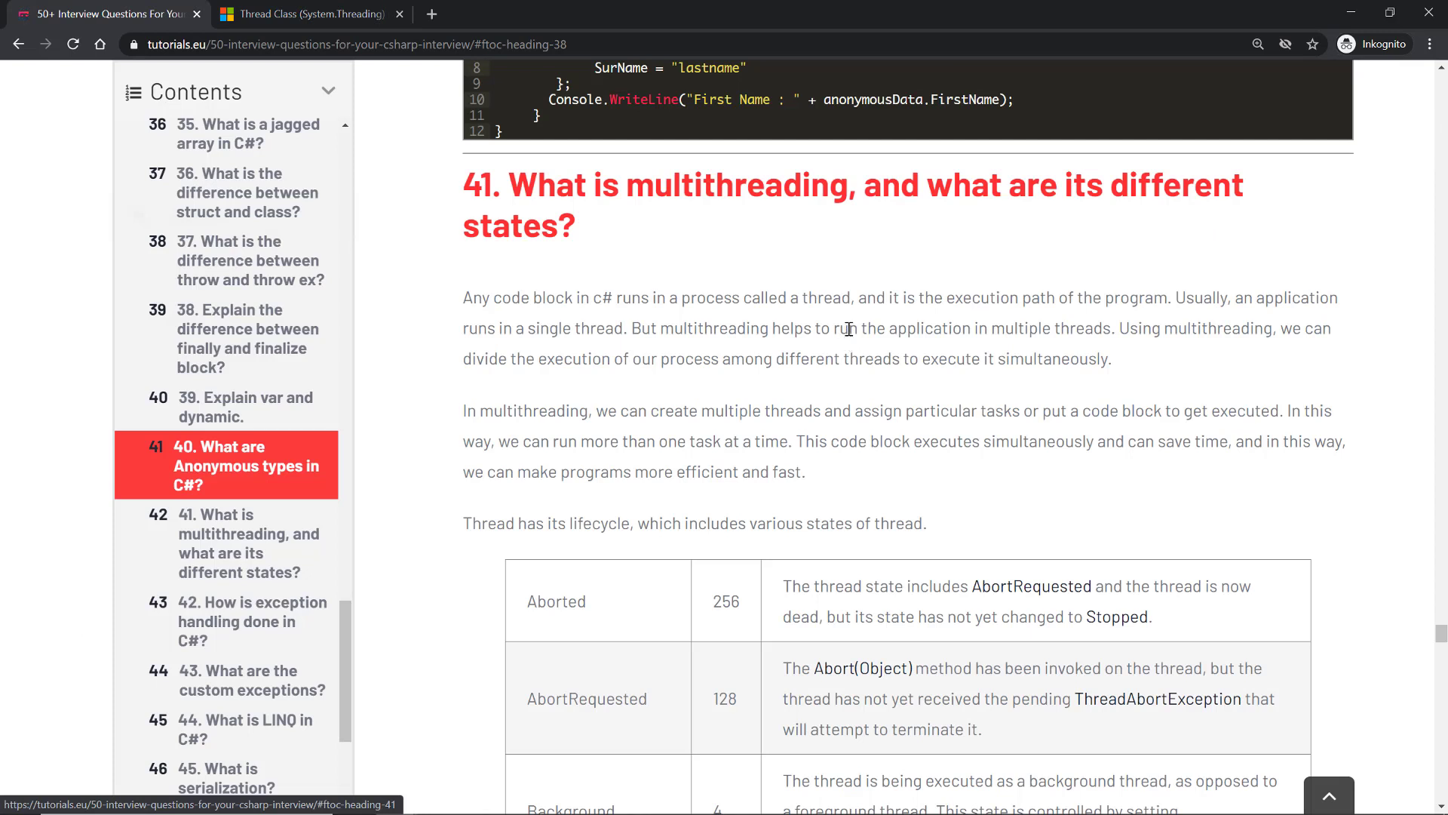
{"action": "mouse_move", "coordinate": [813, 378]}
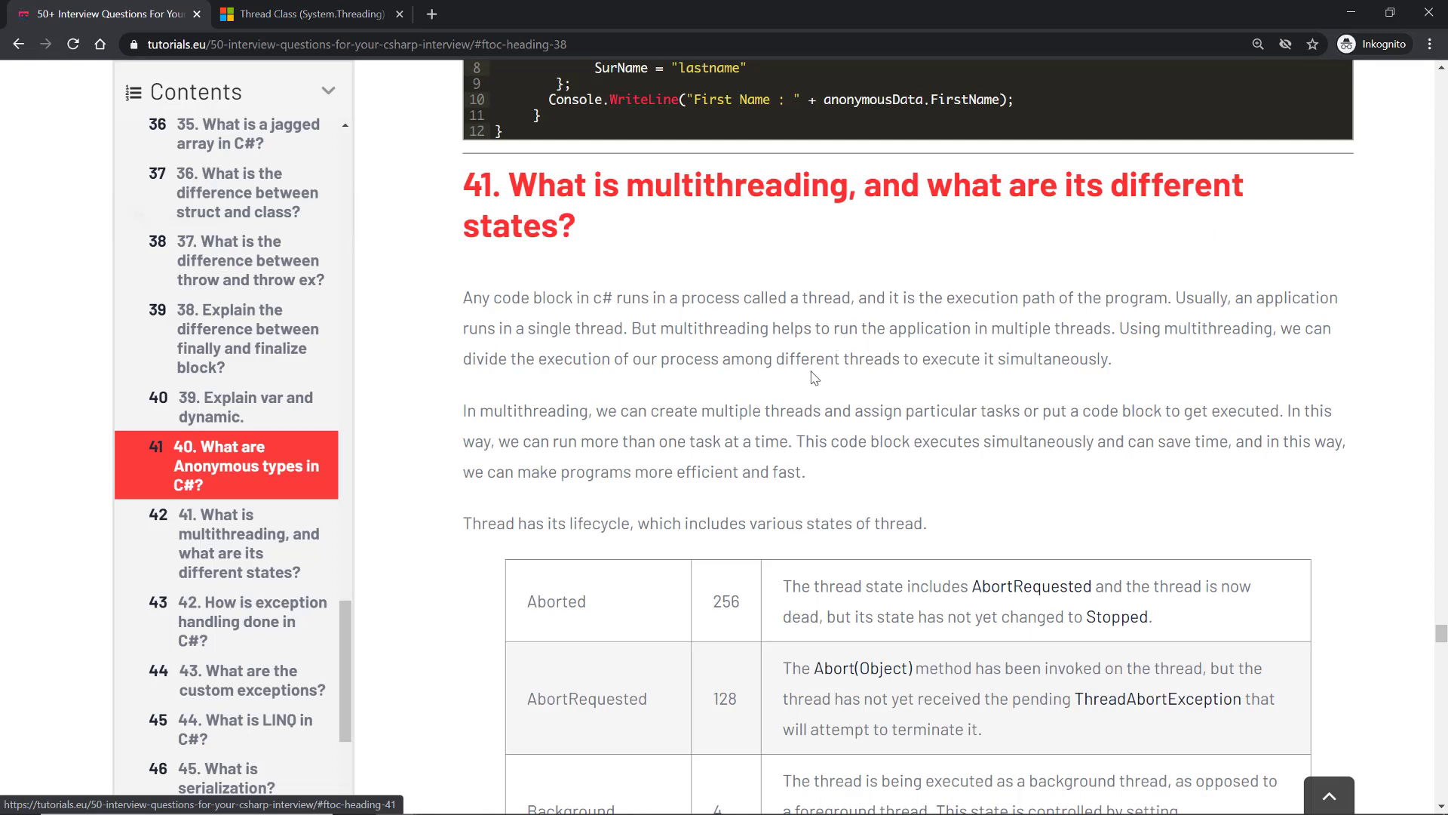
{"action": "mouse_move", "coordinate": [798, 427]}
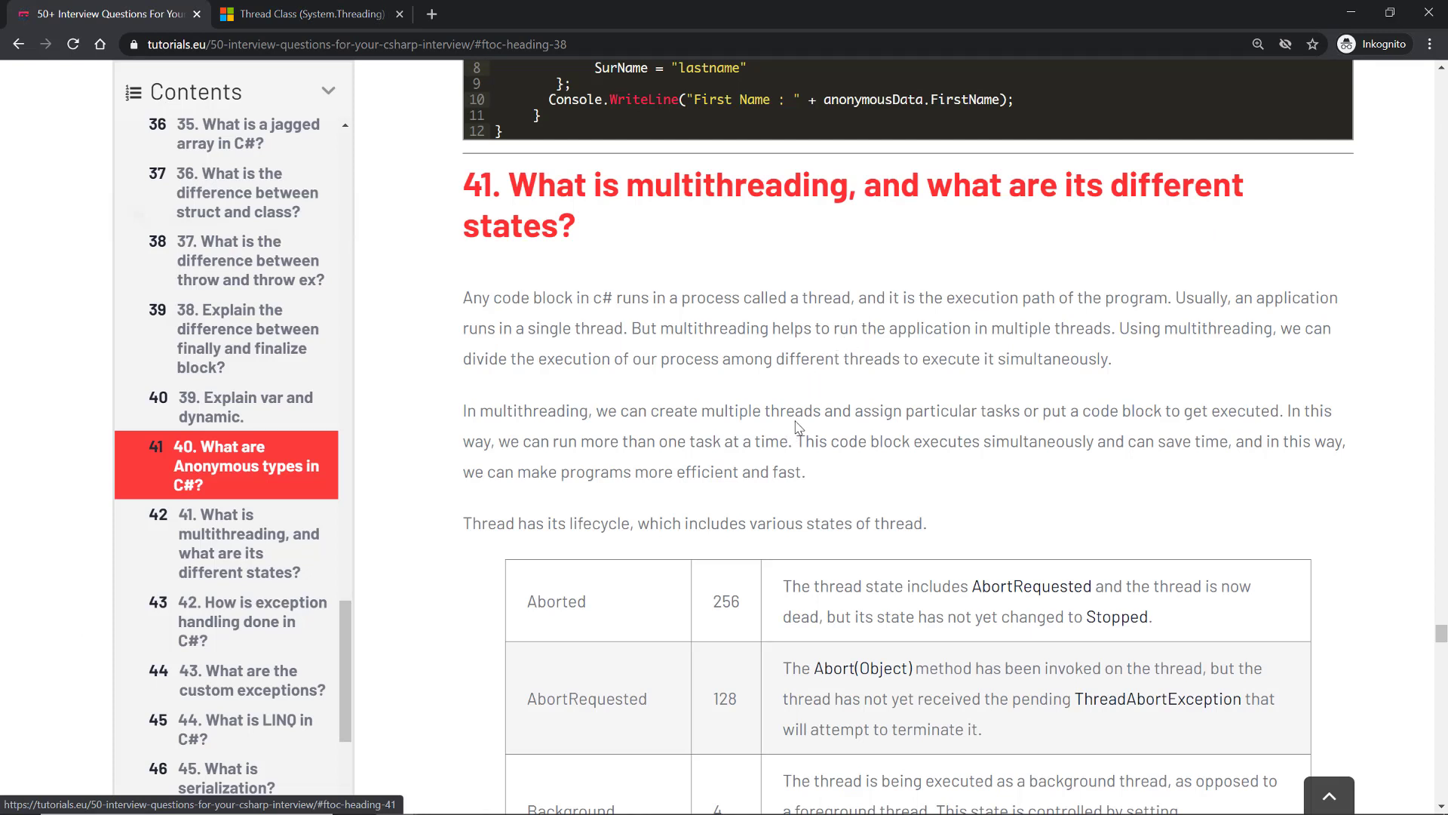
{"action": "mouse_move", "coordinate": [760, 448]}
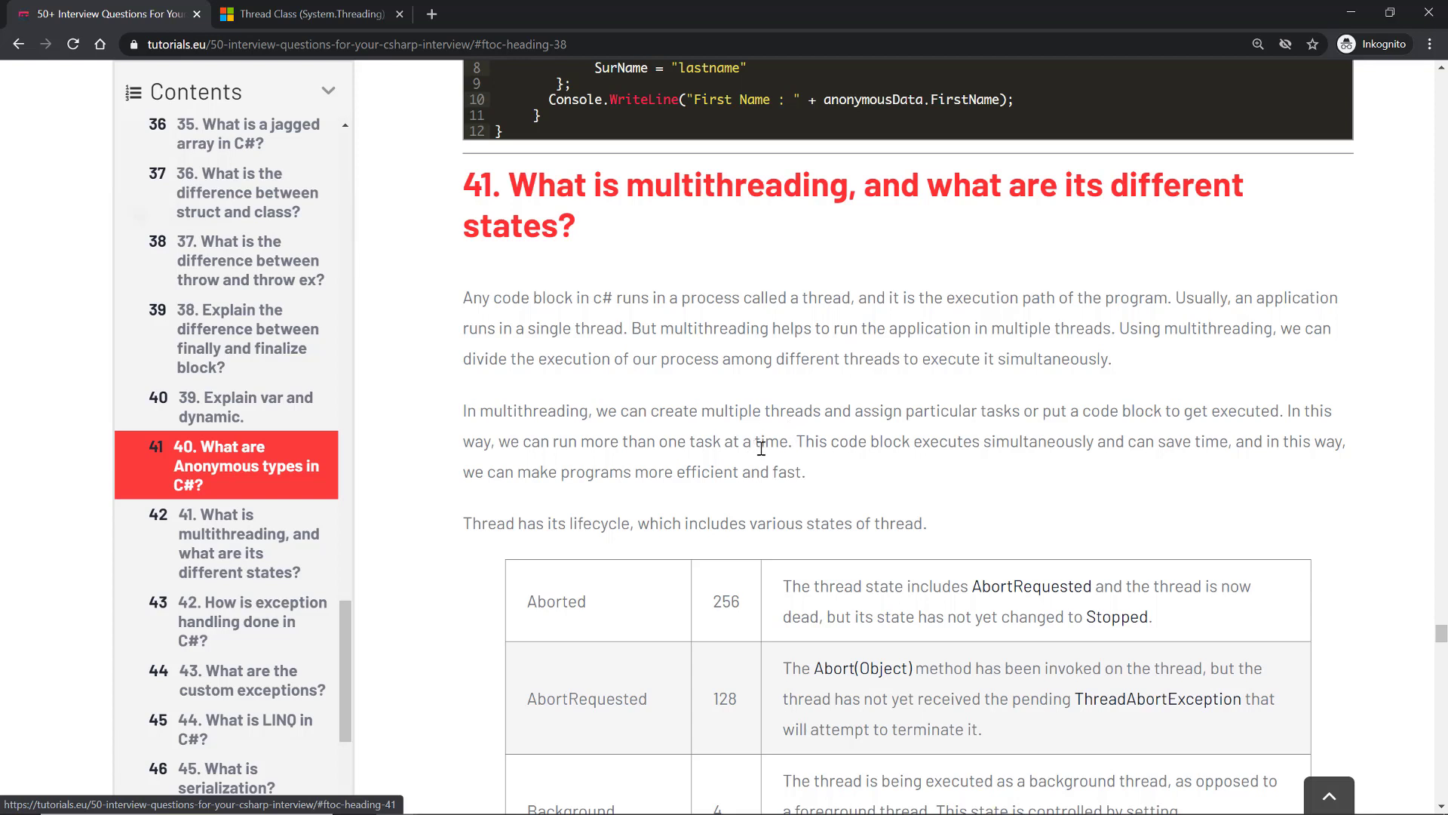
{"action": "mouse_move", "coordinate": [761, 443]}
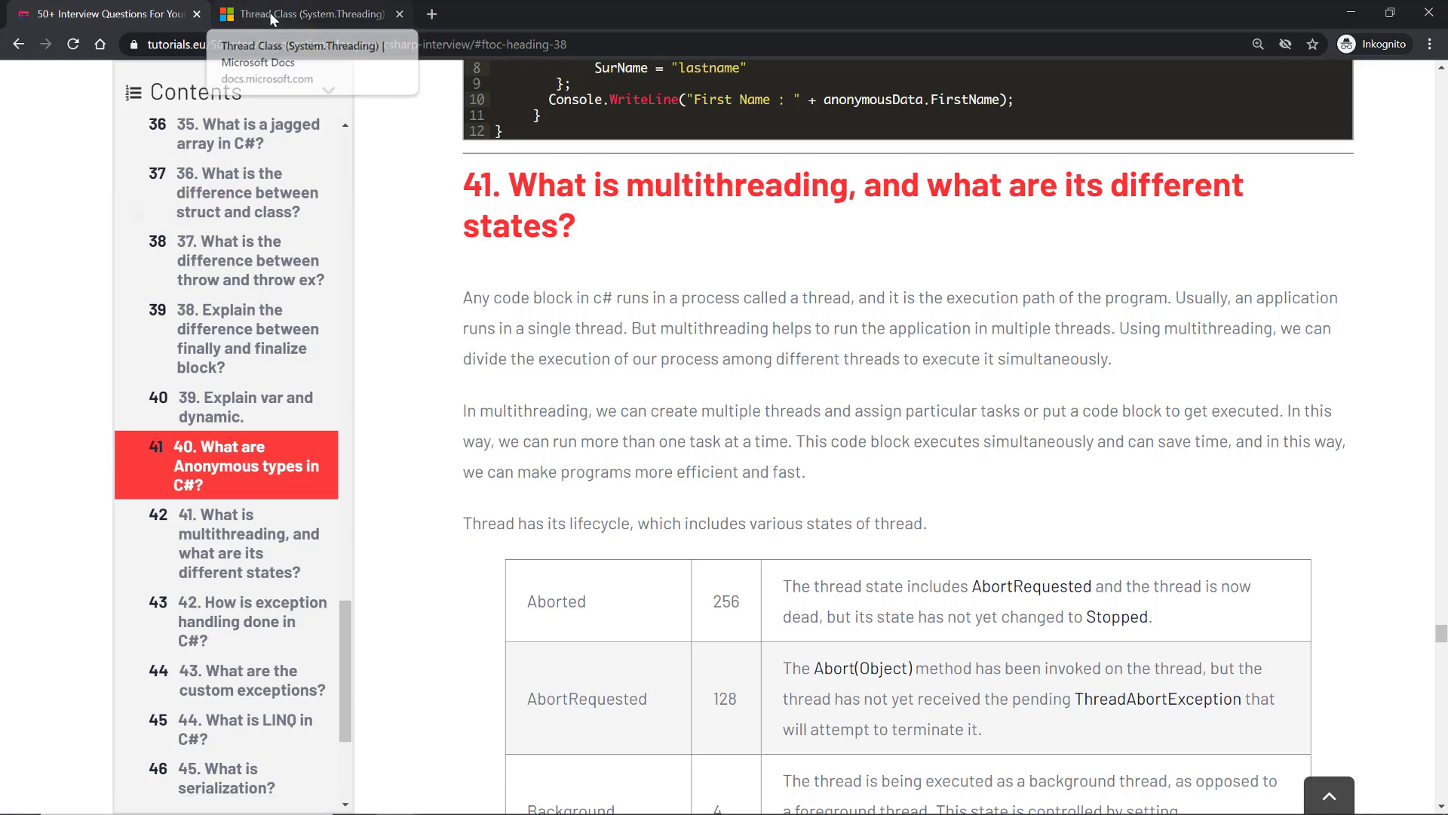
- Return to the 'Thread Class (System.Threading)' documentation tab
{"action": "left_click", "coordinate": [304, 14]}
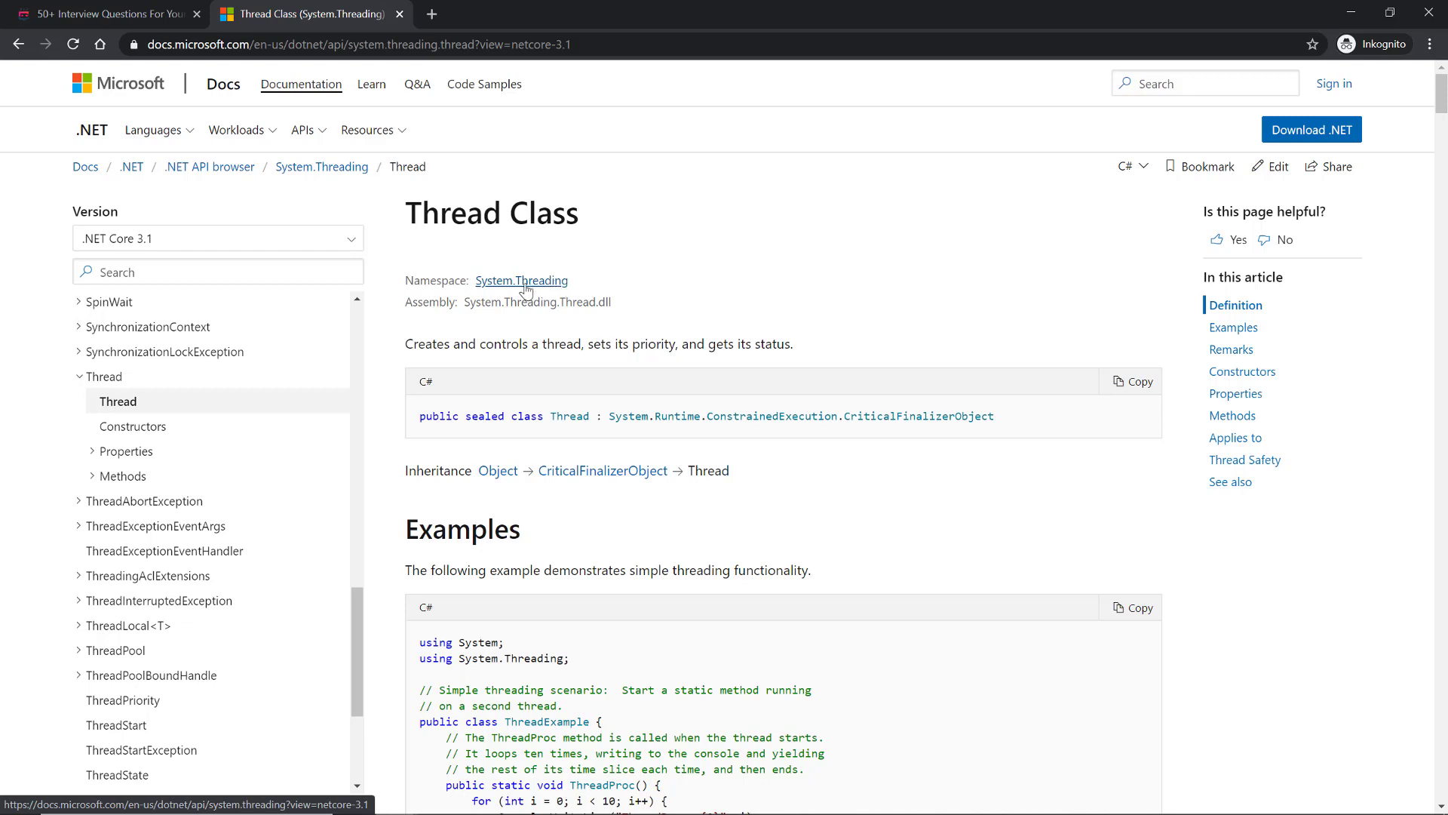
{"action": "mouse_move", "coordinate": [561, 288]}
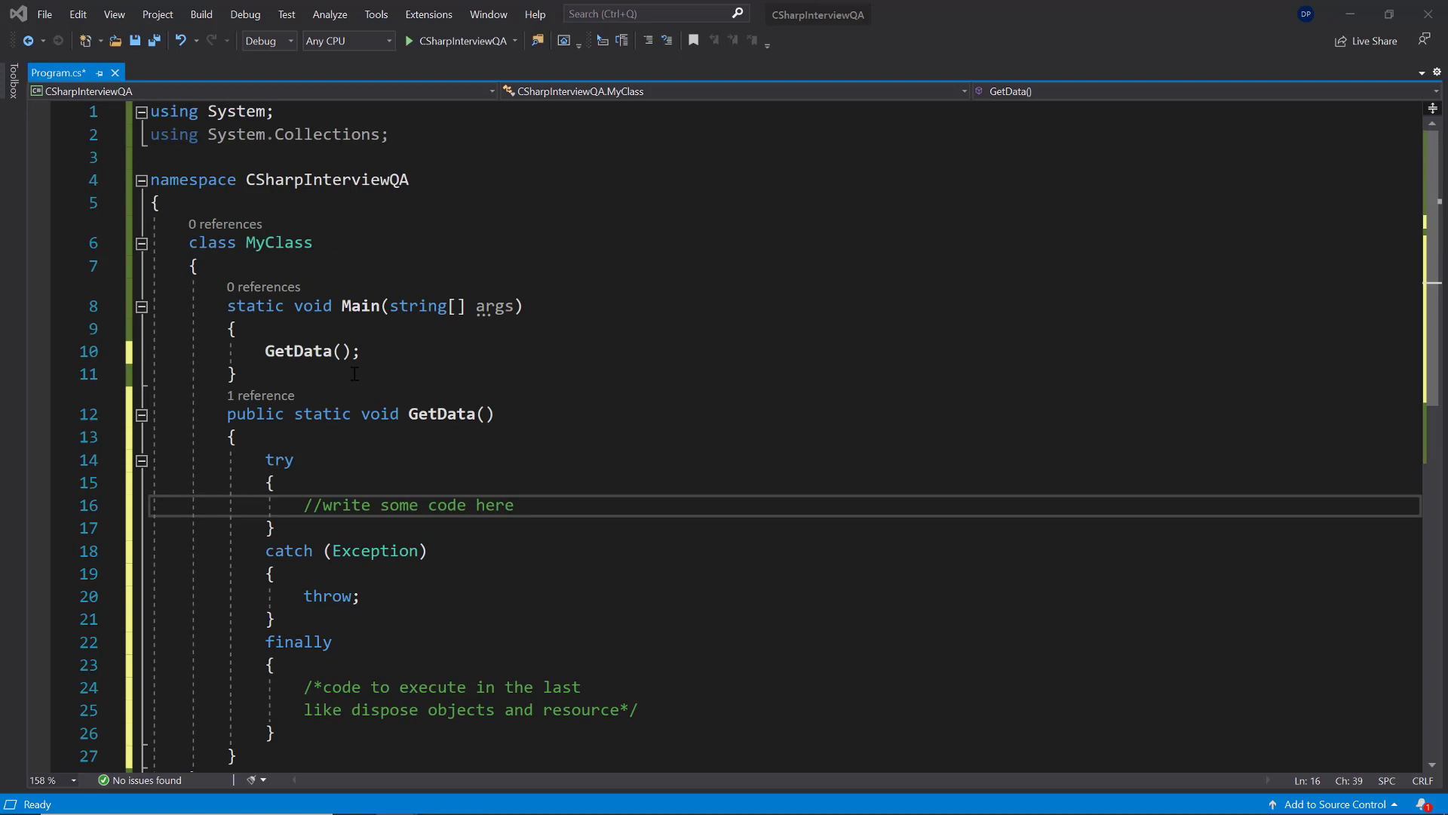
{"action": "scroll", "scroll_direction": "down", "scroll_amount": 3}
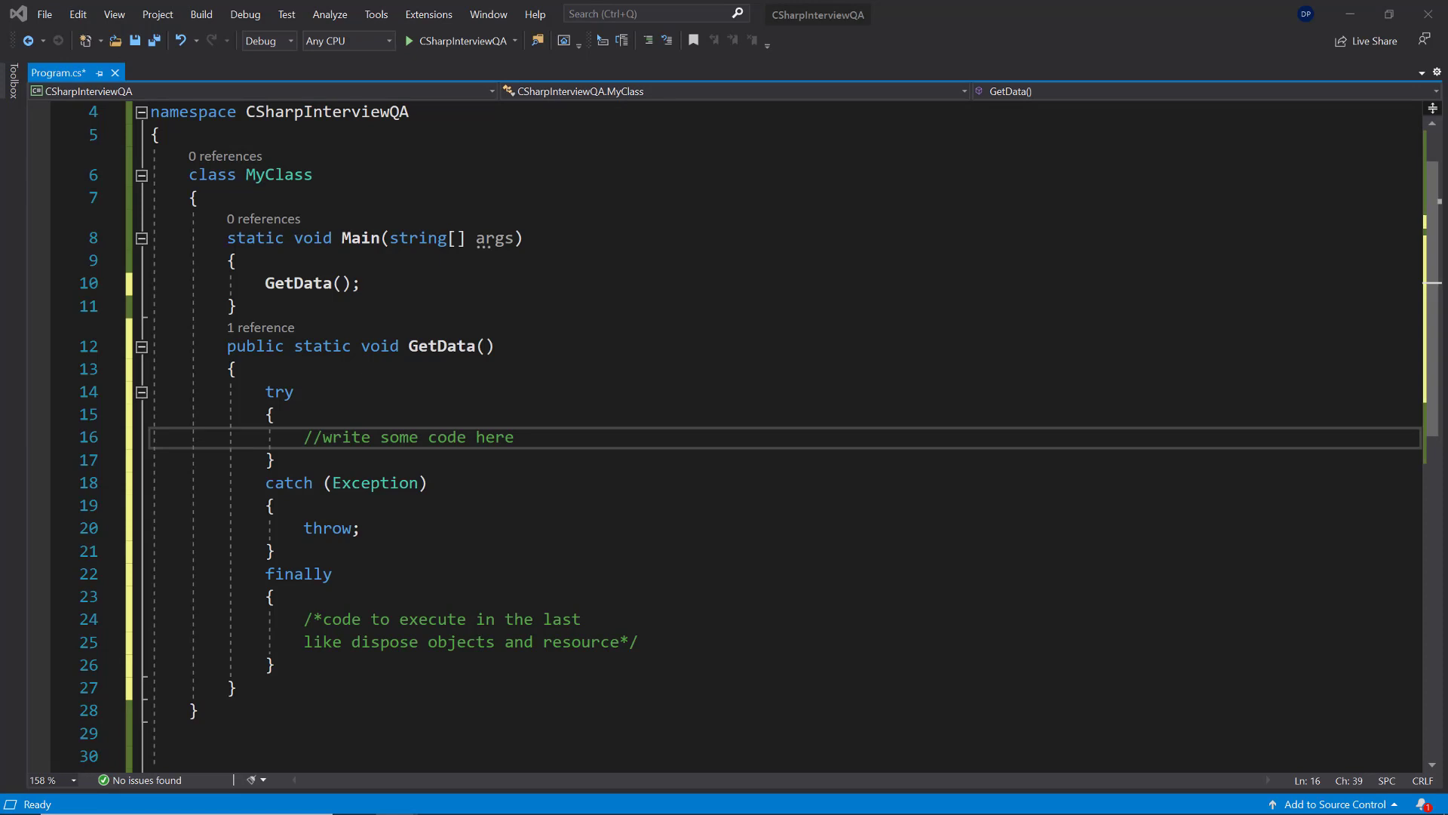
{"action": "double_click", "coordinate": [279, 392]}
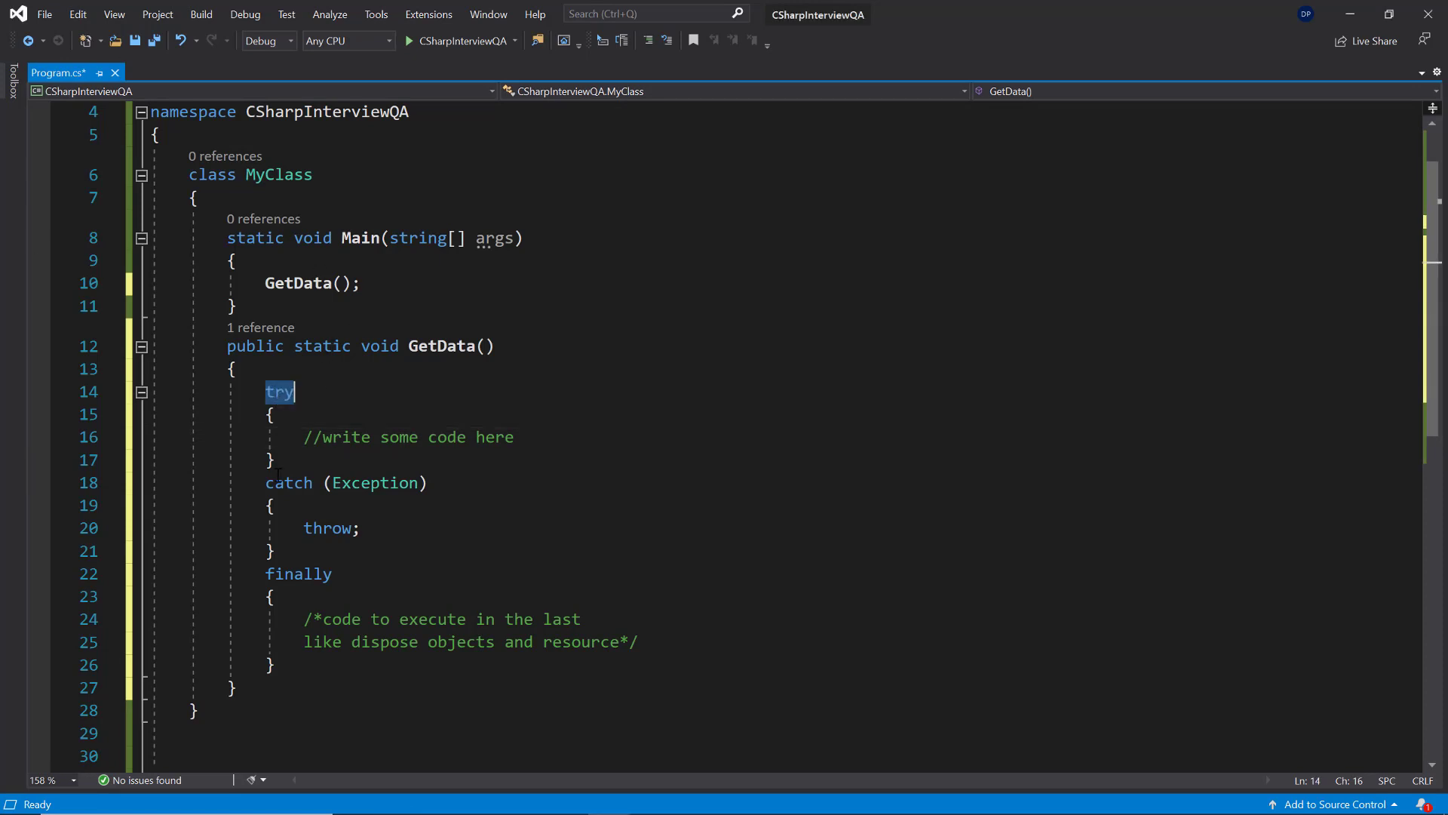
{"action": "double_click", "coordinate": [297, 574]}
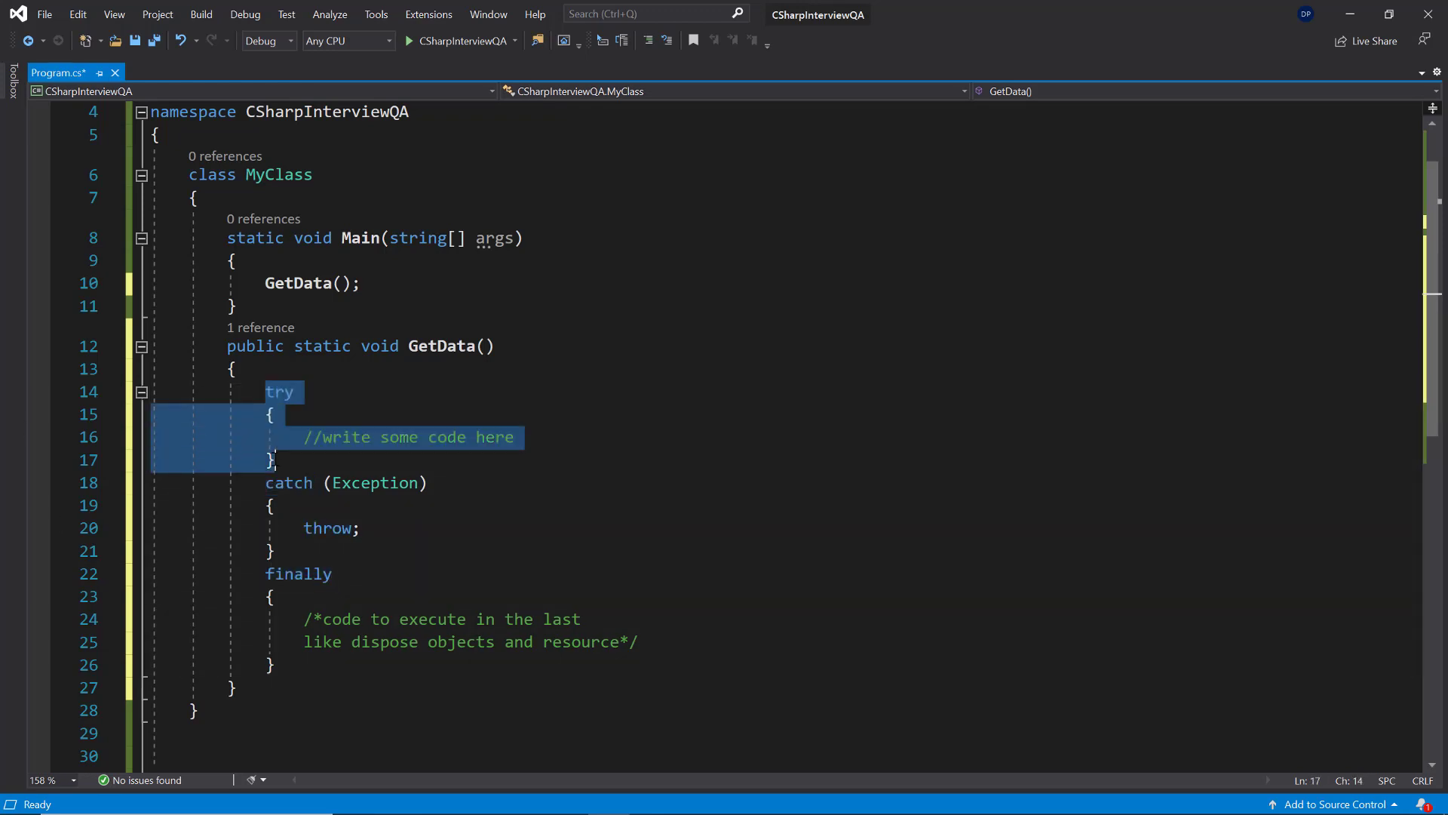
{"action": "left_click", "coordinate": [516, 436]}
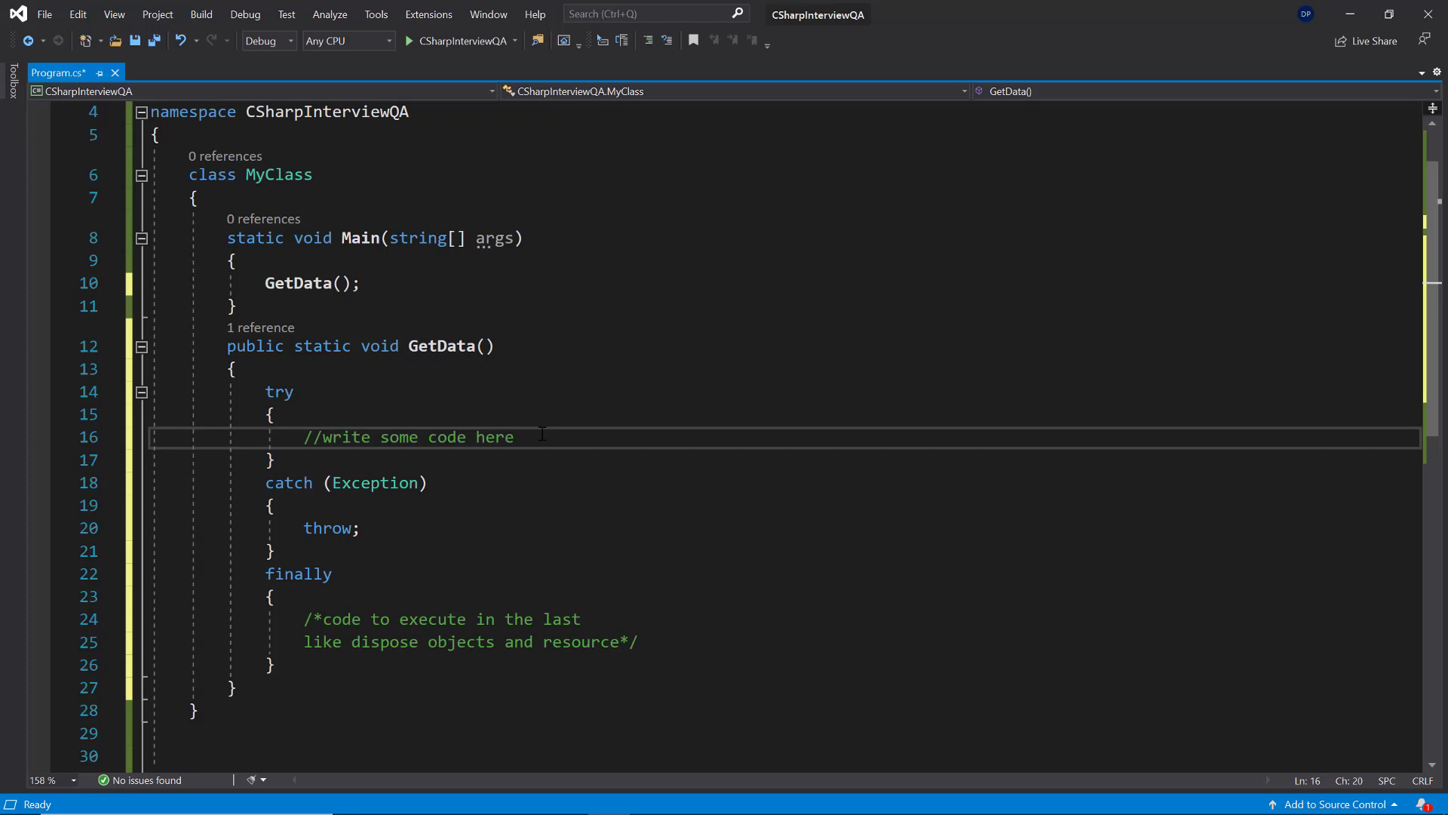
{"action": "left_click_drag", "start_coordinate": [514, 437], "coordinate": [303, 437]}
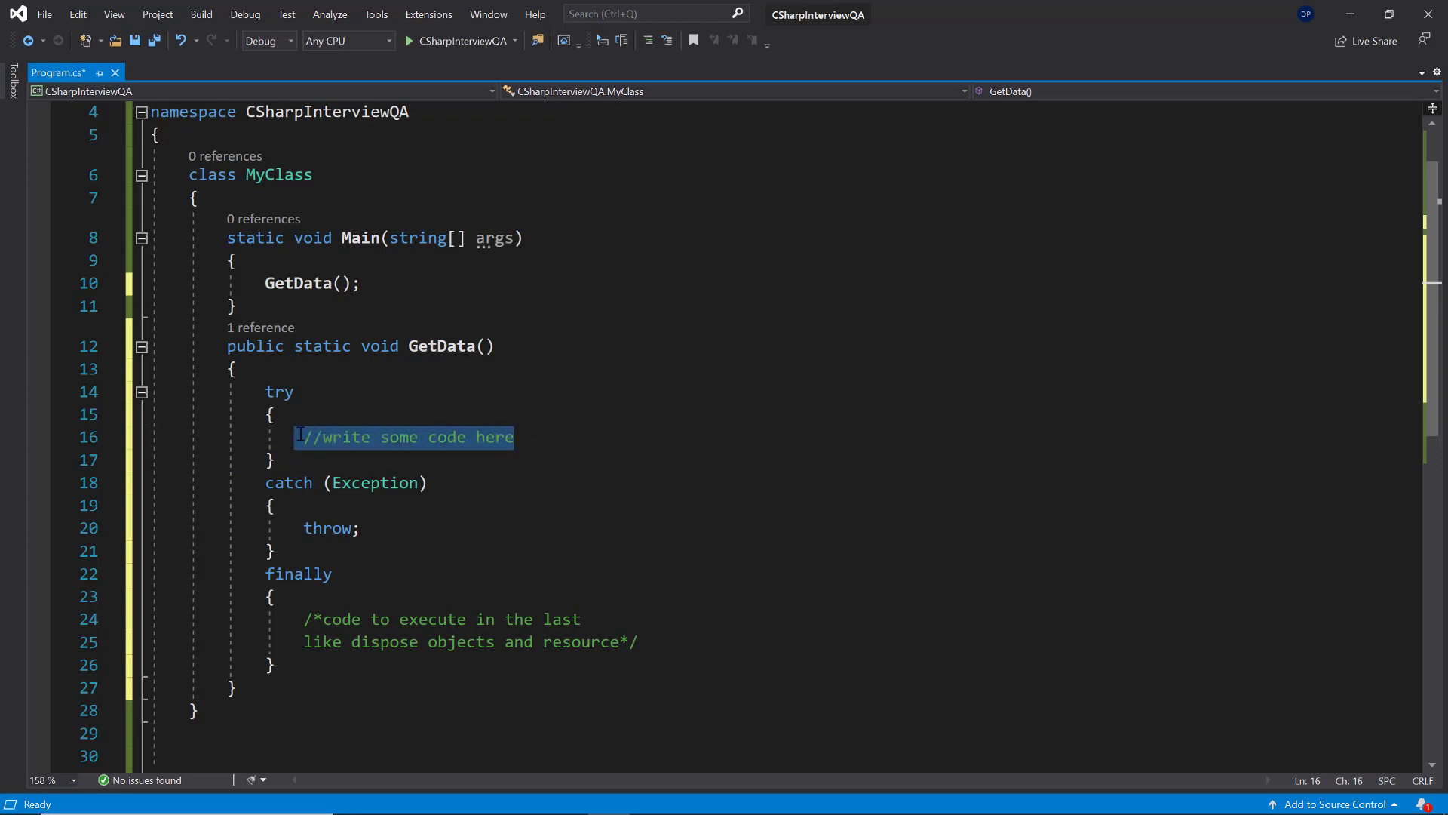
{"action": "mouse_move", "coordinate": [374, 482]}
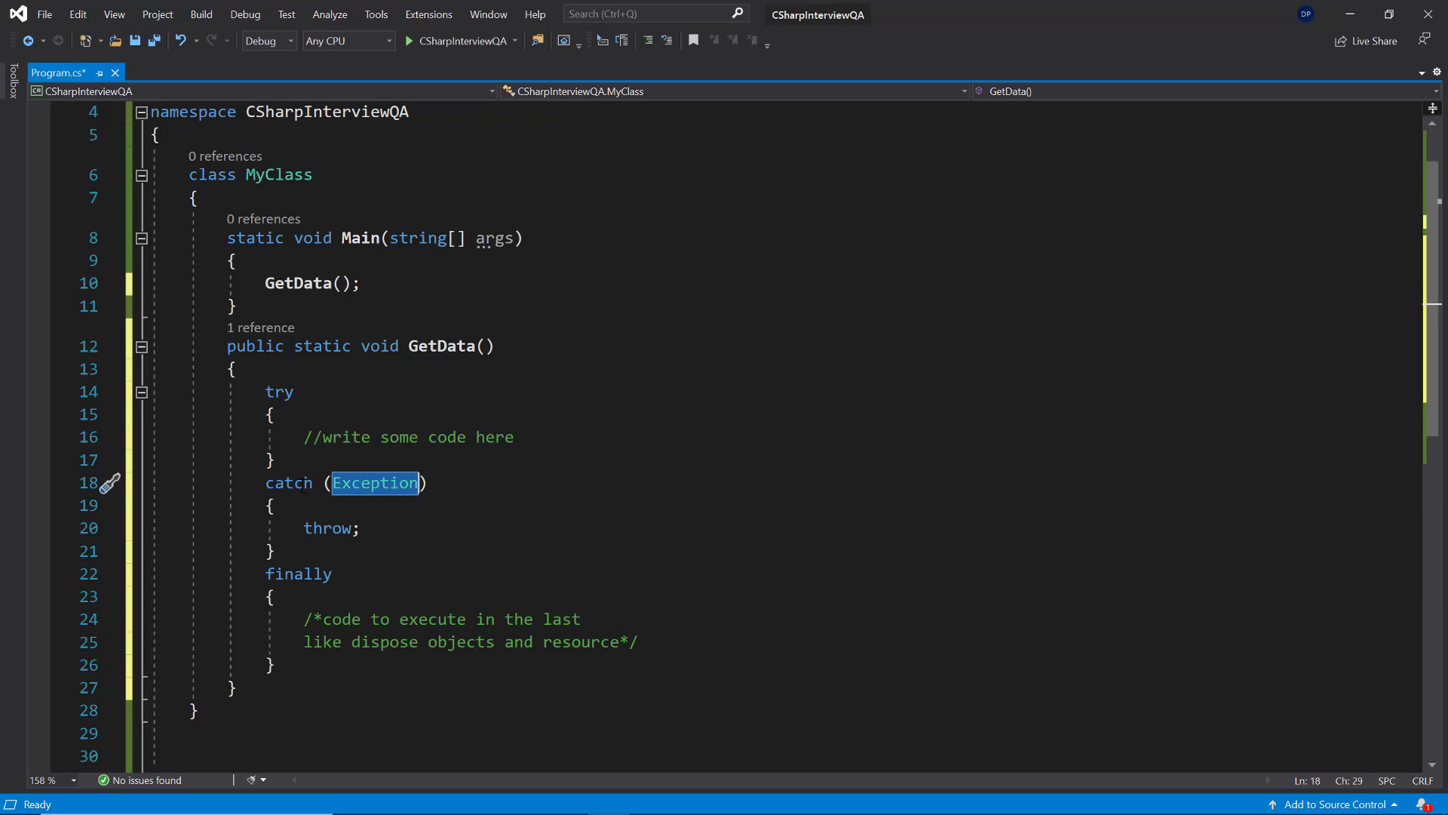
{"action": "left_click", "coordinate": [288, 482]}
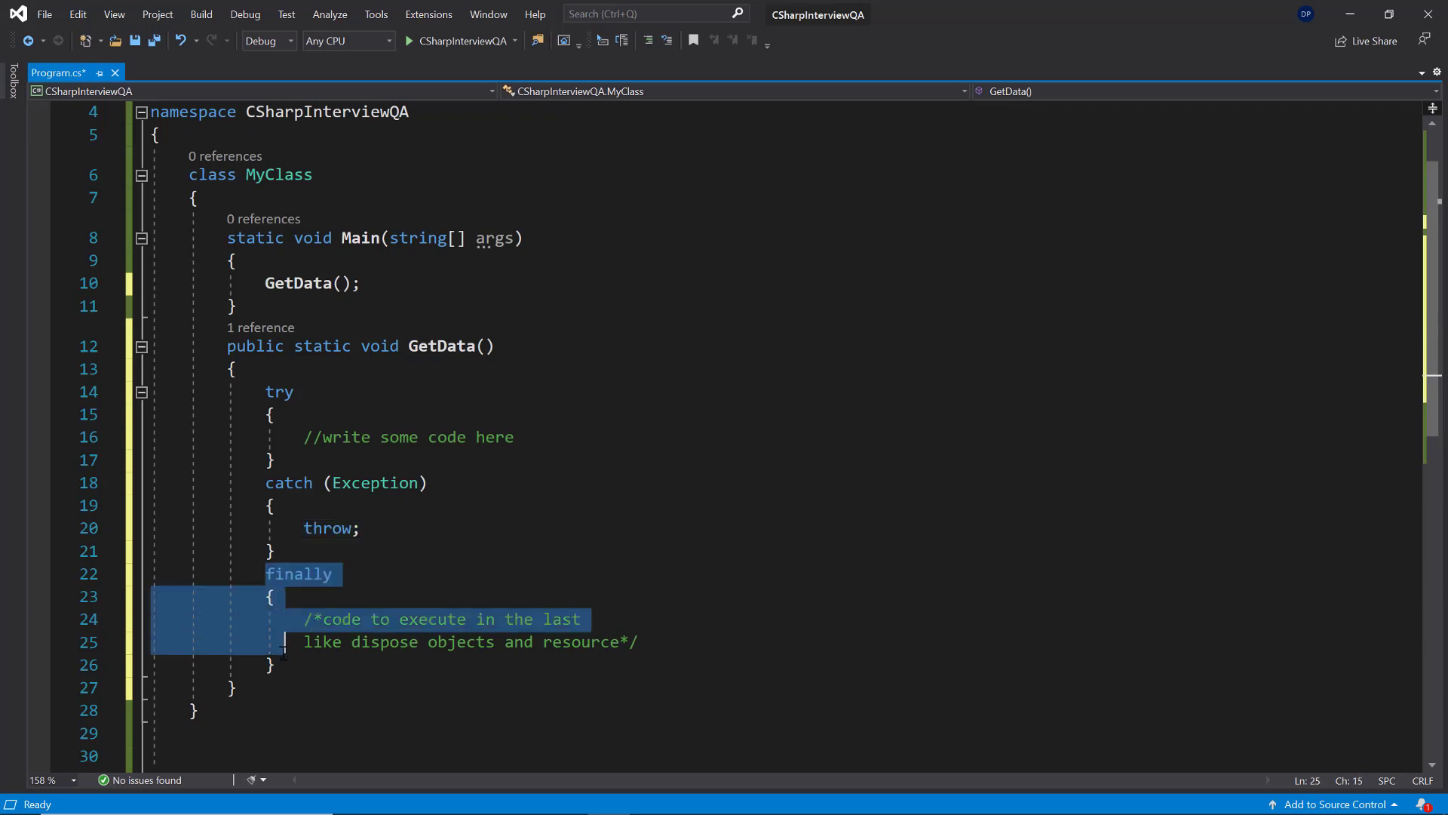
{"action": "left_click", "coordinate": [355, 528]}
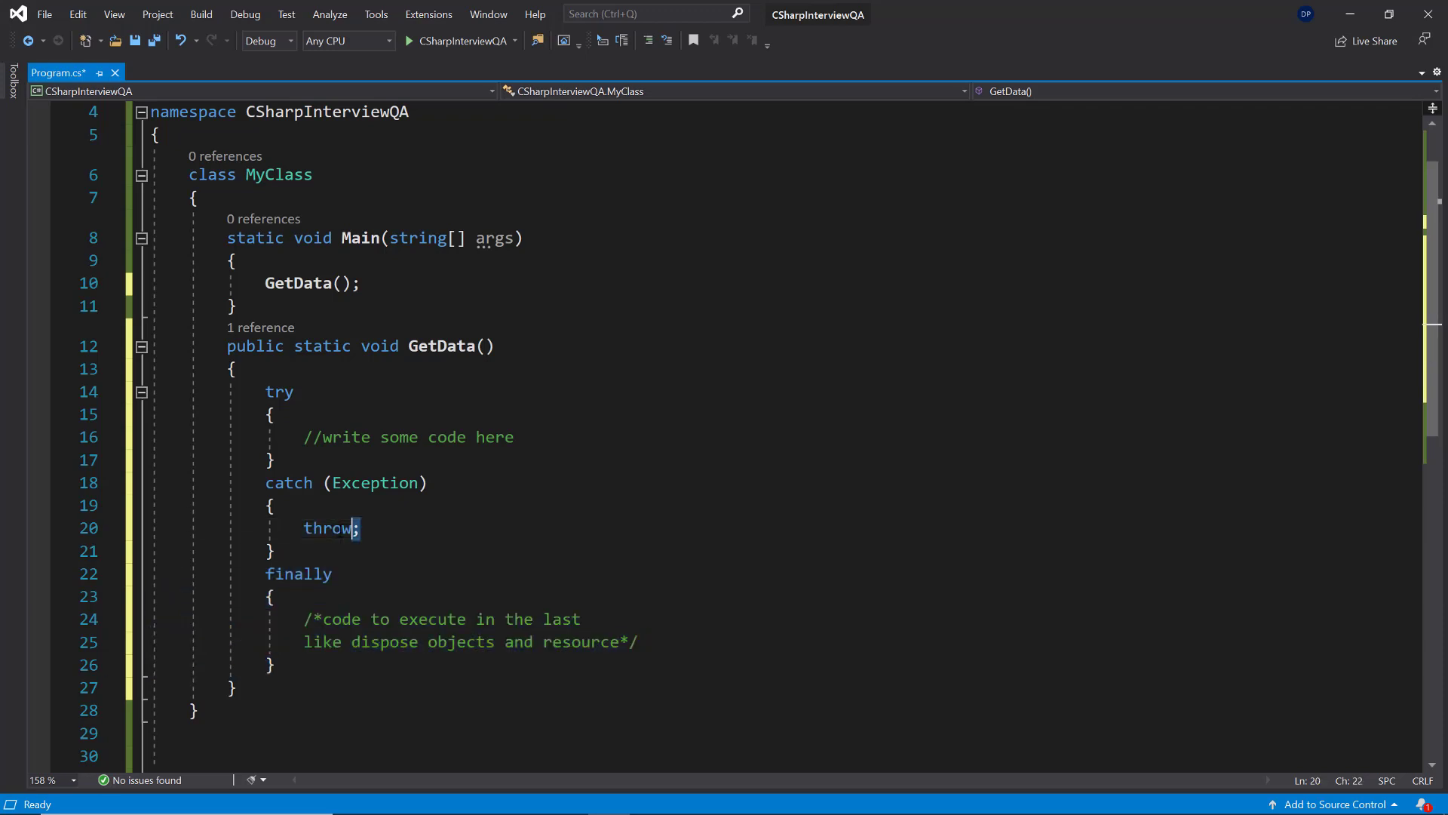
{"action": "double_click", "coordinate": [328, 527]}
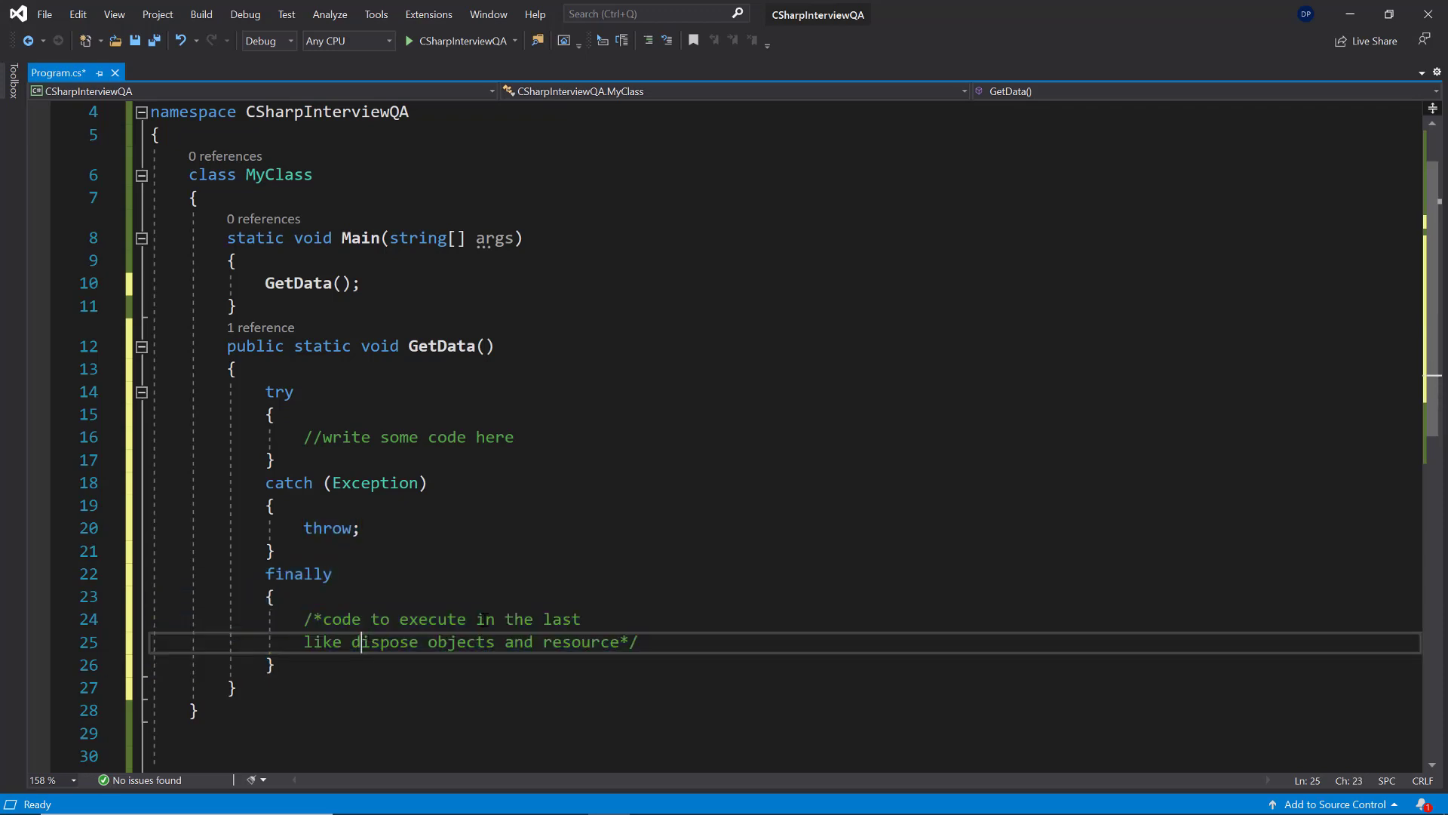
{"action": "mouse_move", "coordinate": [242, 371]}
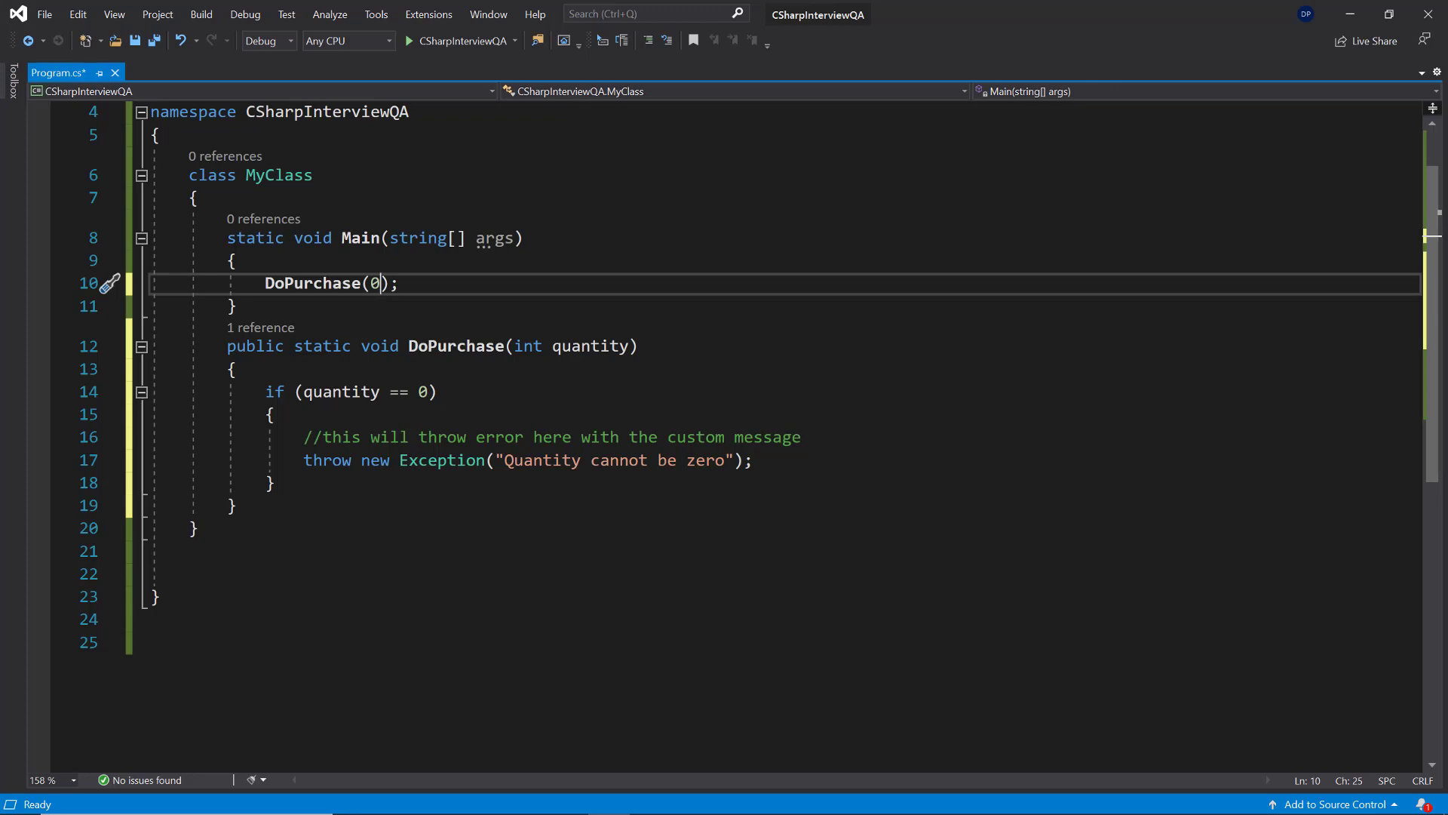
{"action": "mouse_move", "coordinate": [428, 732]}
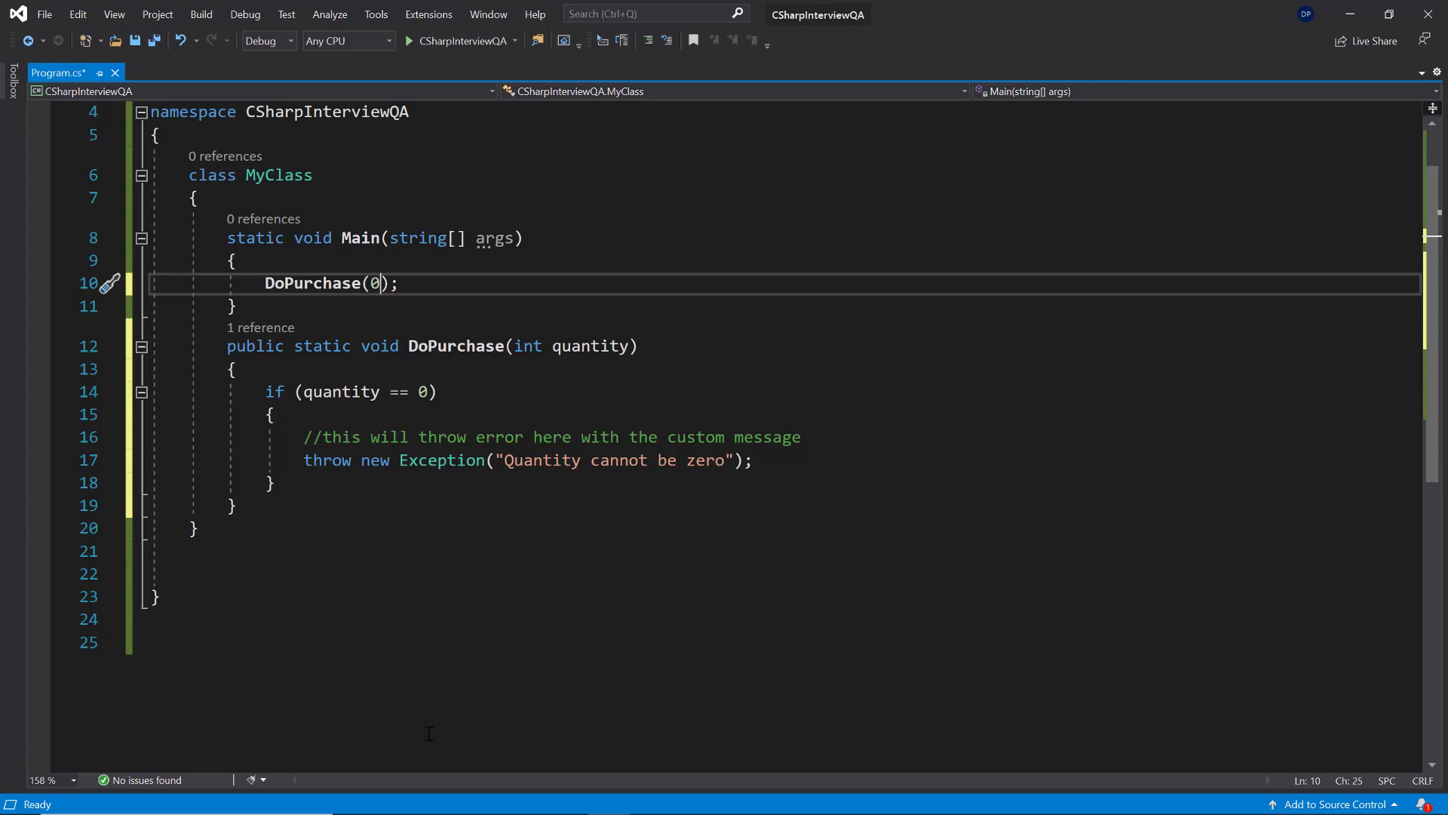
- Change the quantity check to <= 0 and the message to 'Quantity cannot be zero or negative'
{"action": "left_click_drag", "start_coordinate": [296, 391], "coordinate": [271, 482]}
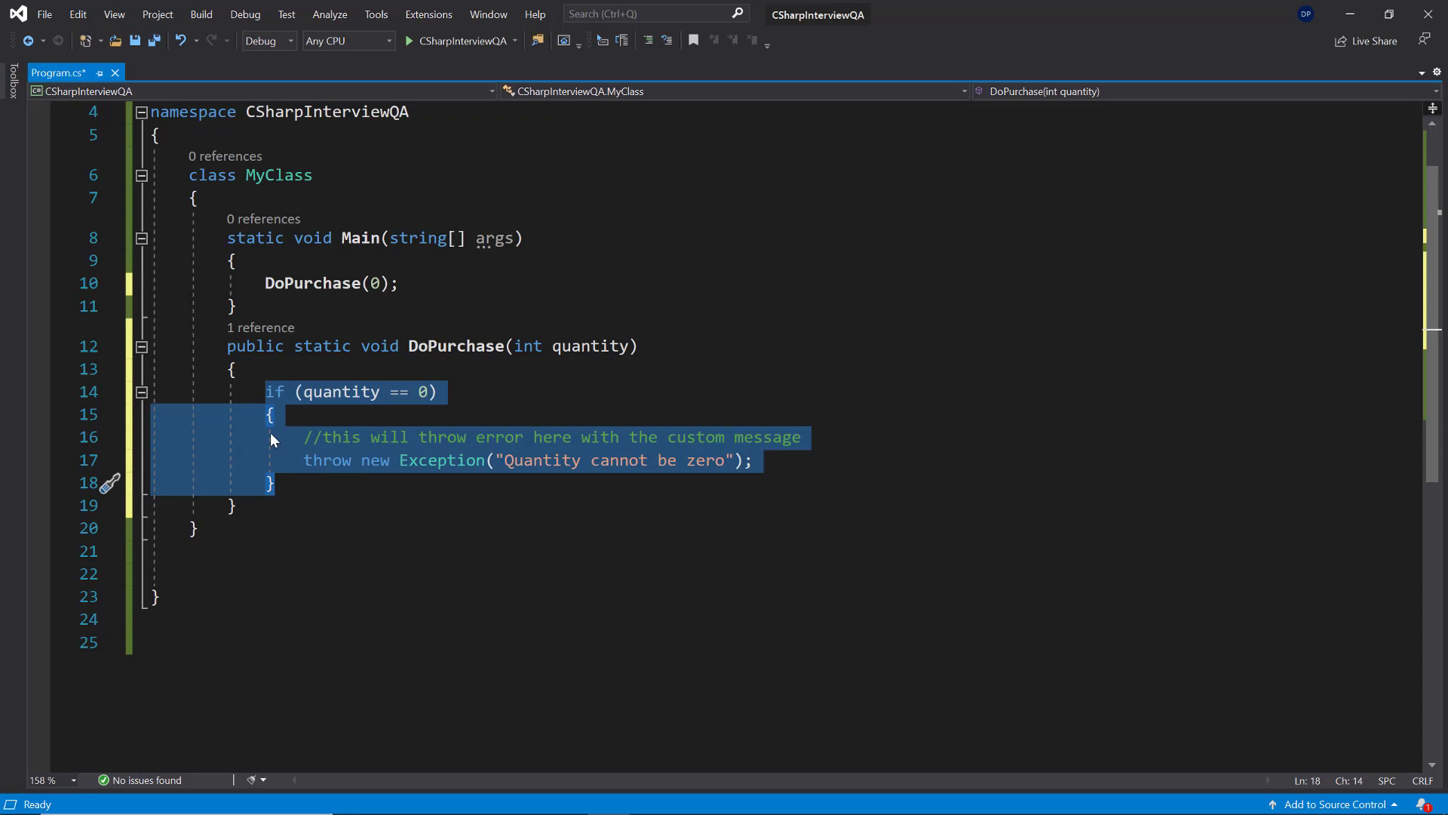
{"action": "mouse_move", "coordinate": [525, 469]}
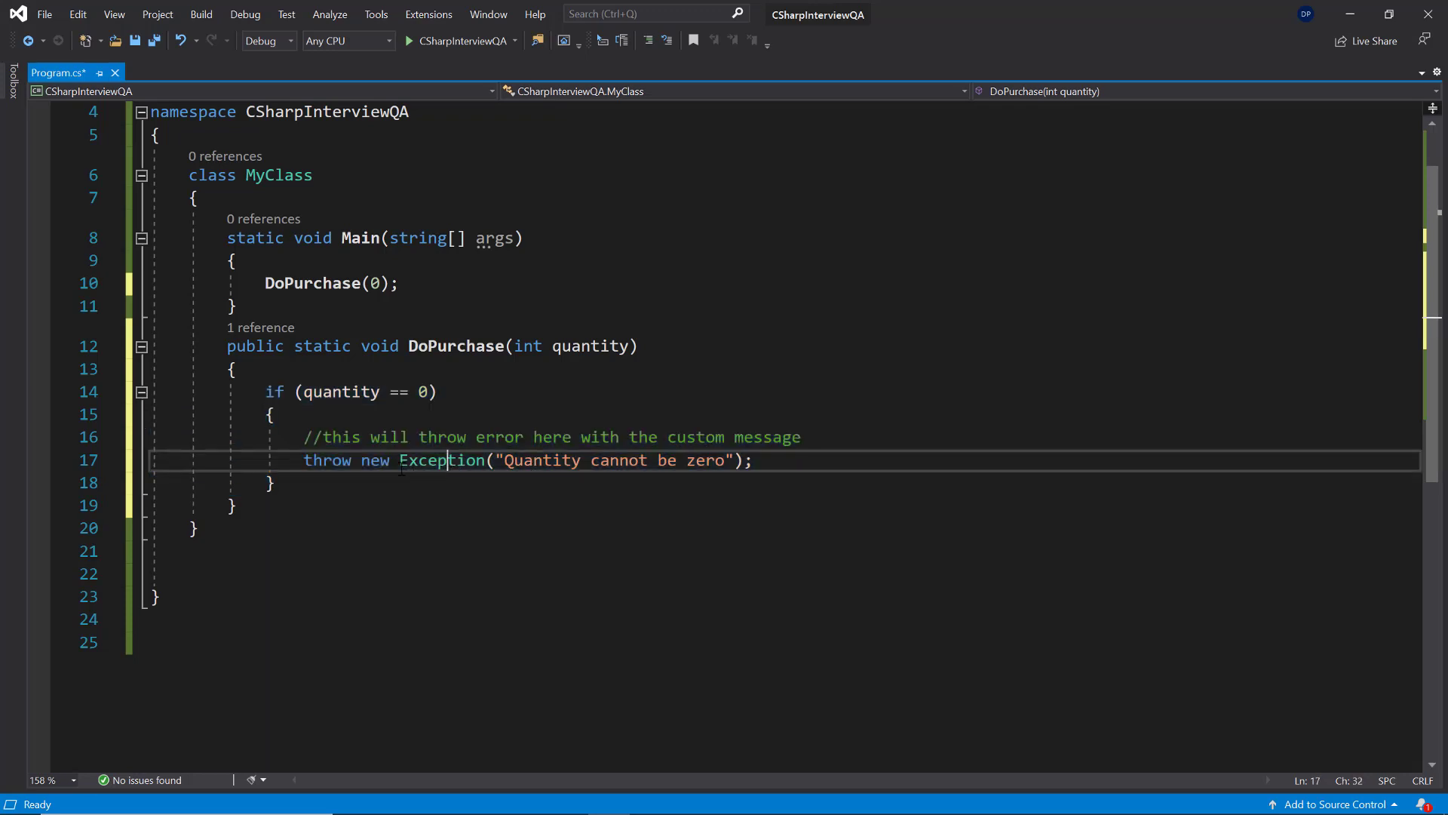
{"action": "double_click", "coordinate": [440, 461]}
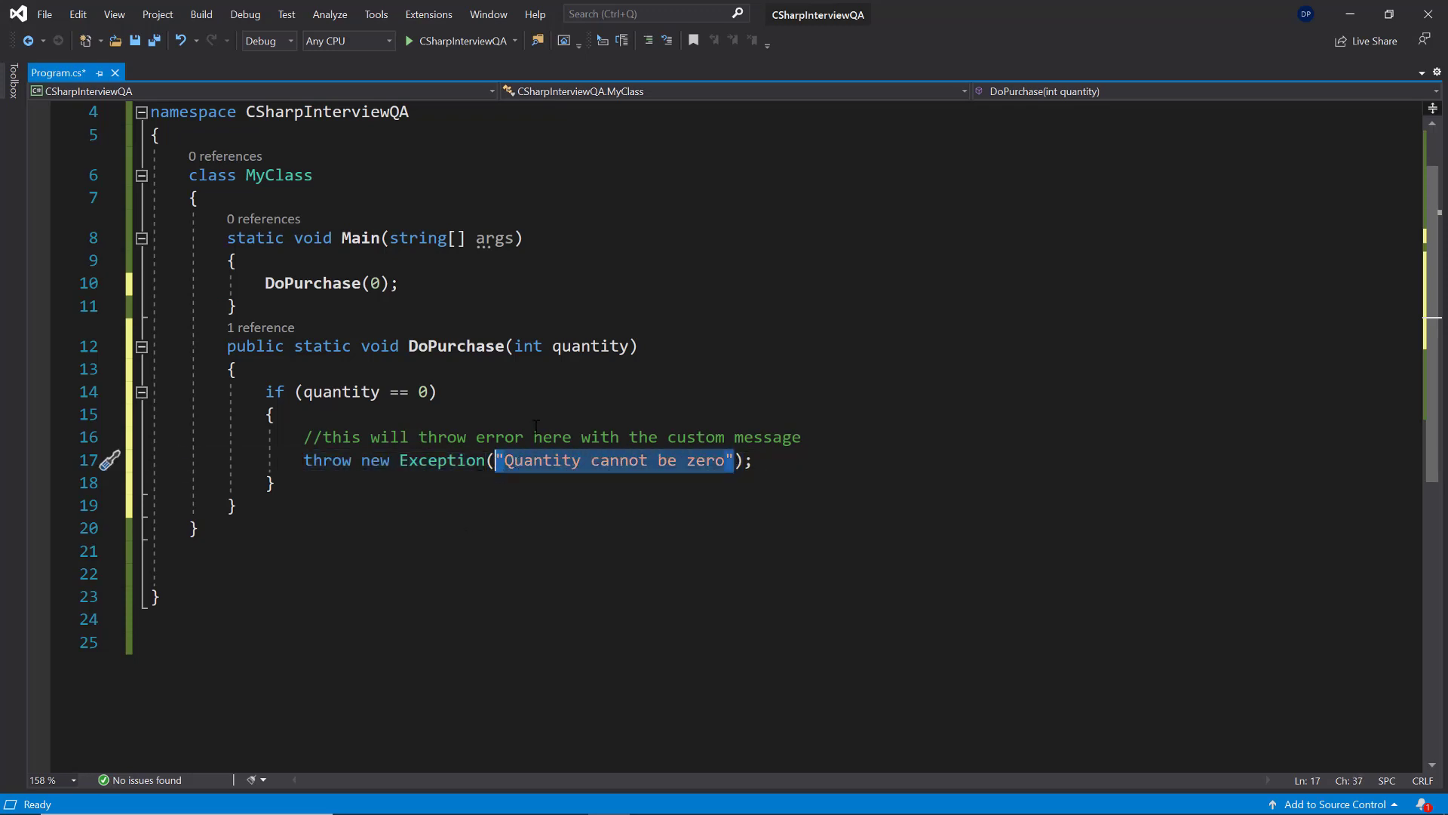
{"action": "mouse_move", "coordinate": [576, 463]}
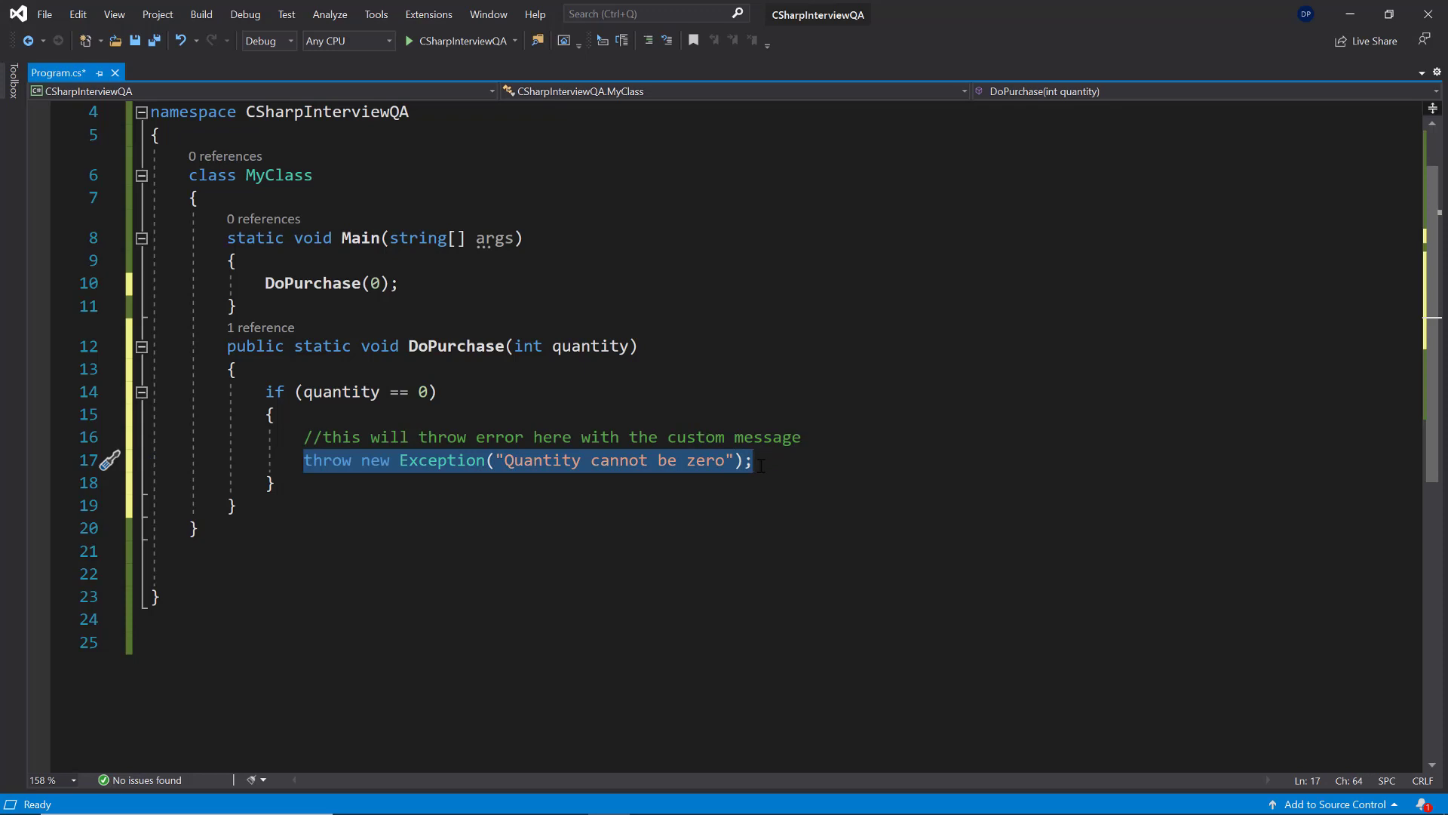
{"action": "type", "text": "<="}
{"action": "type", "text": " or negati"}
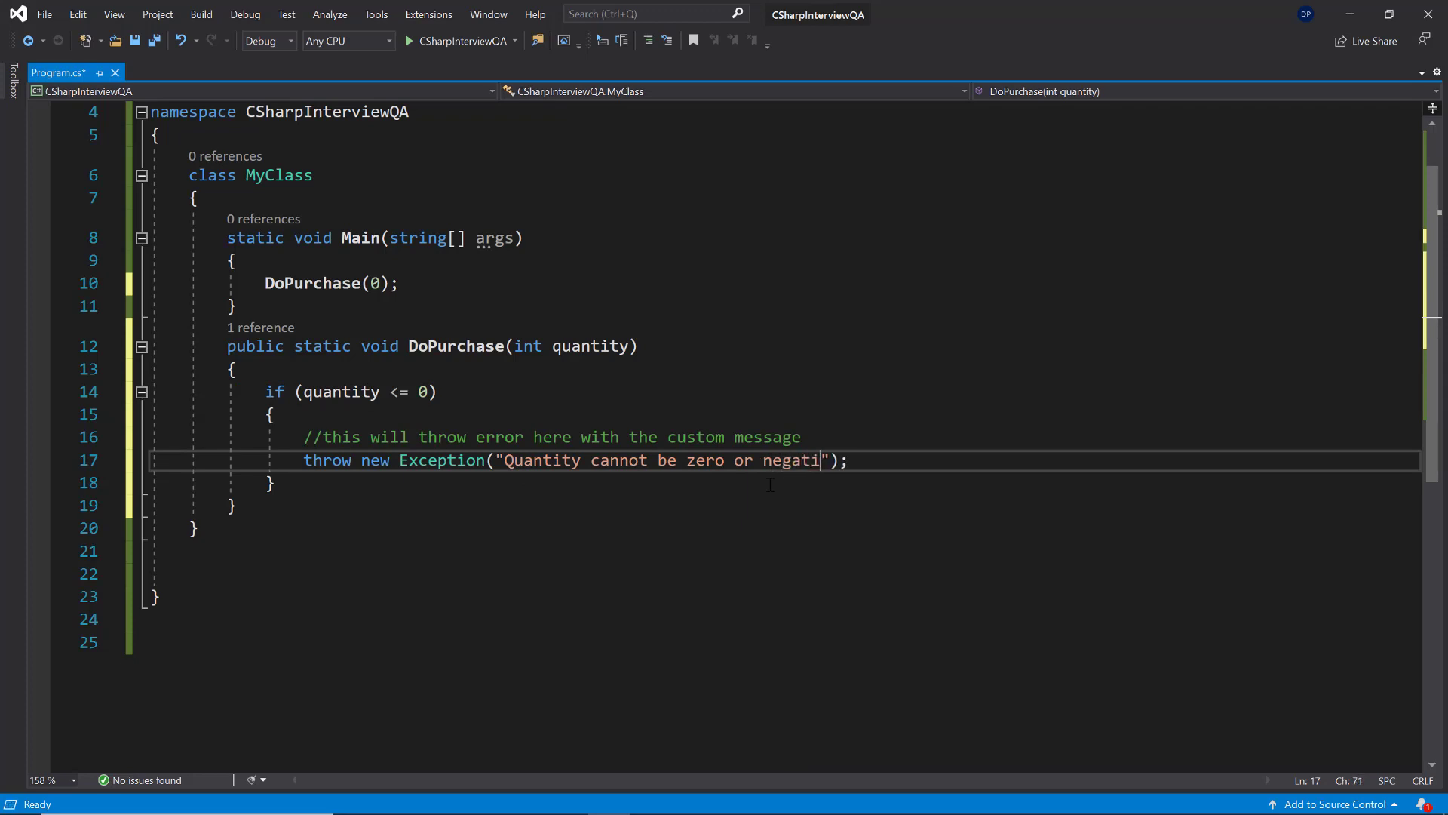
{"action": "type", "text": "ve"}
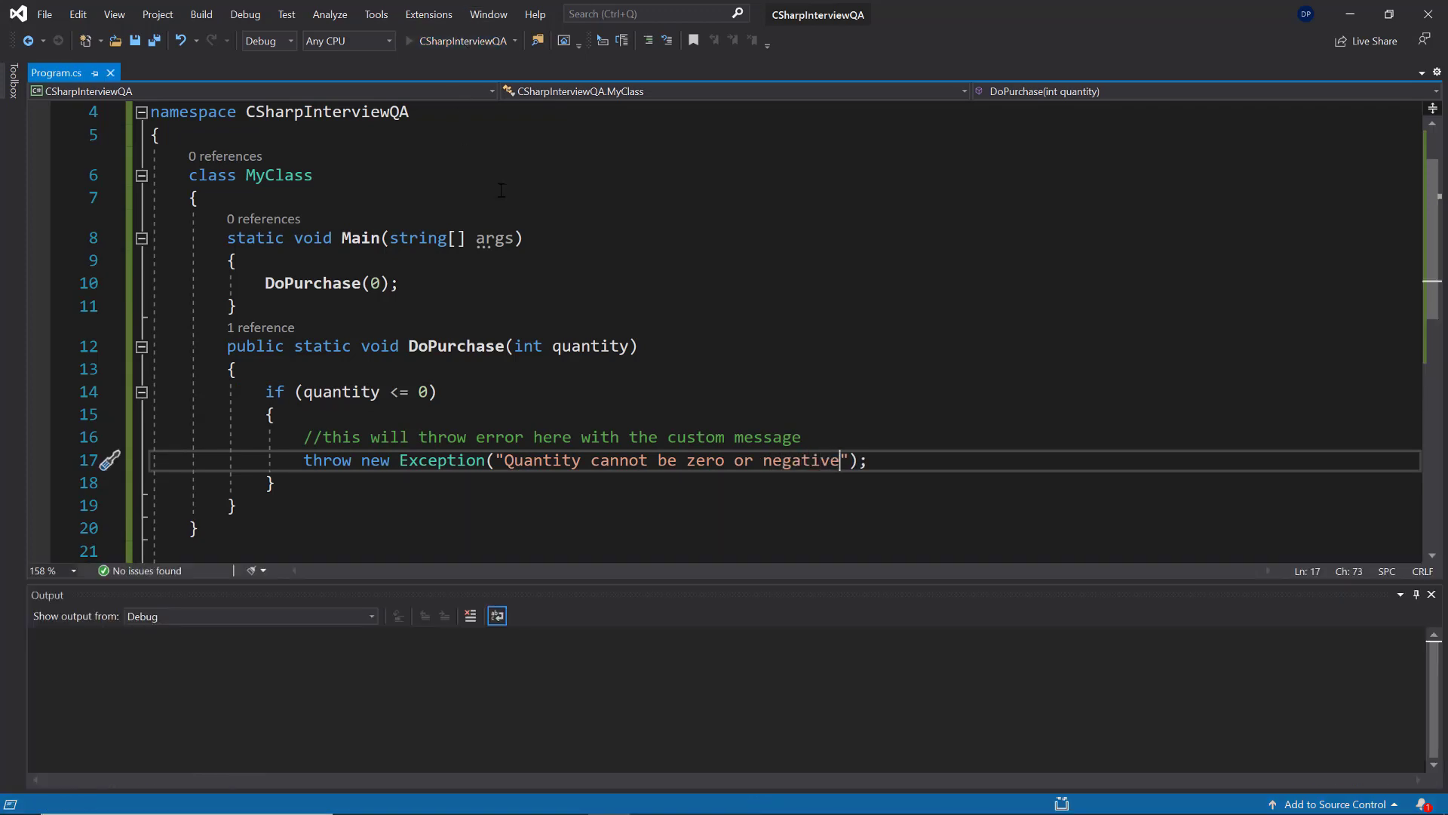
- Dismiss the unhandled 'Quantity cannot be zero or negative' exception and stop debugging
{"action": "left_click", "coordinate": [29, 40]}
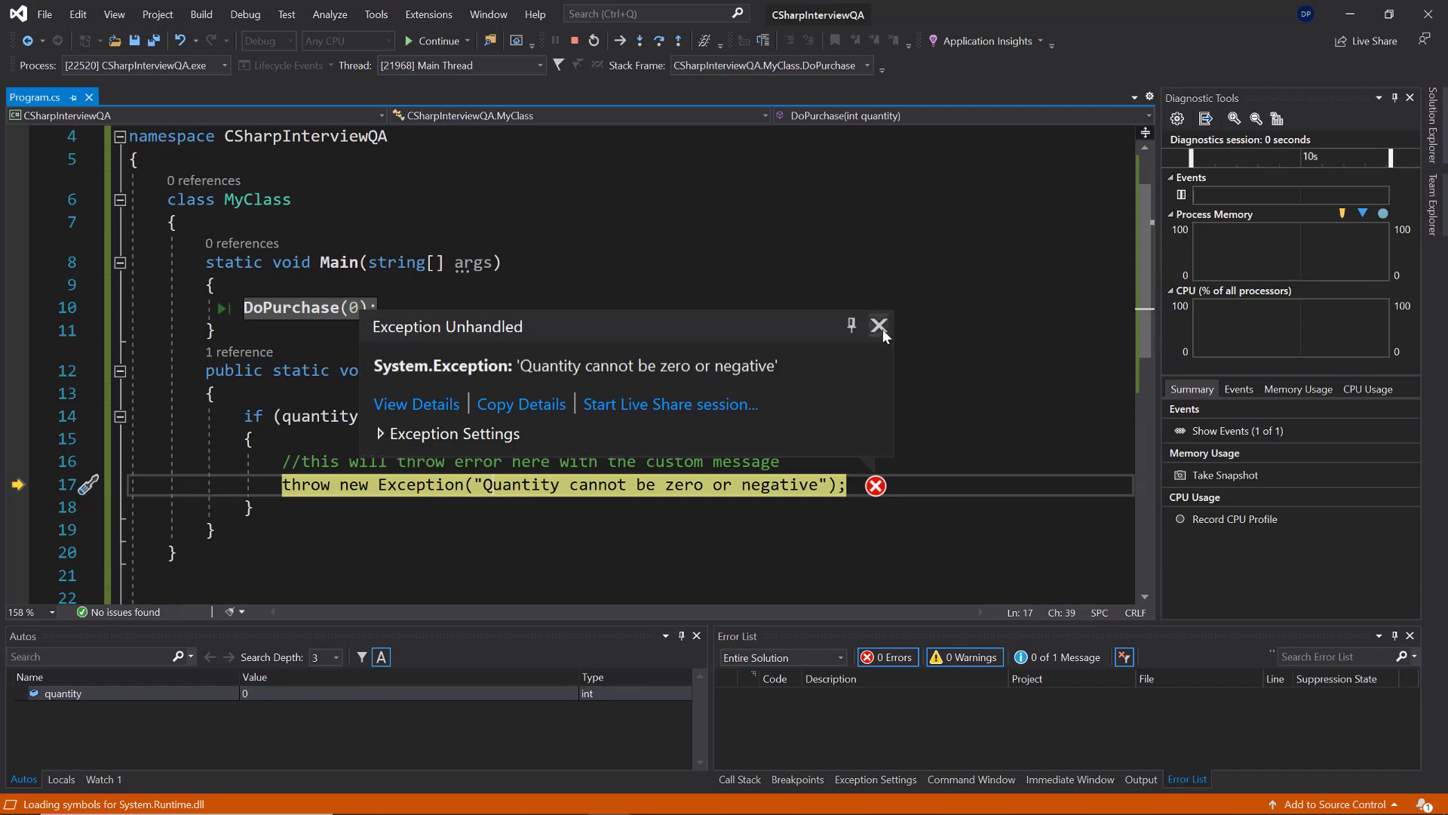
{"action": "left_click", "coordinate": [878, 326]}
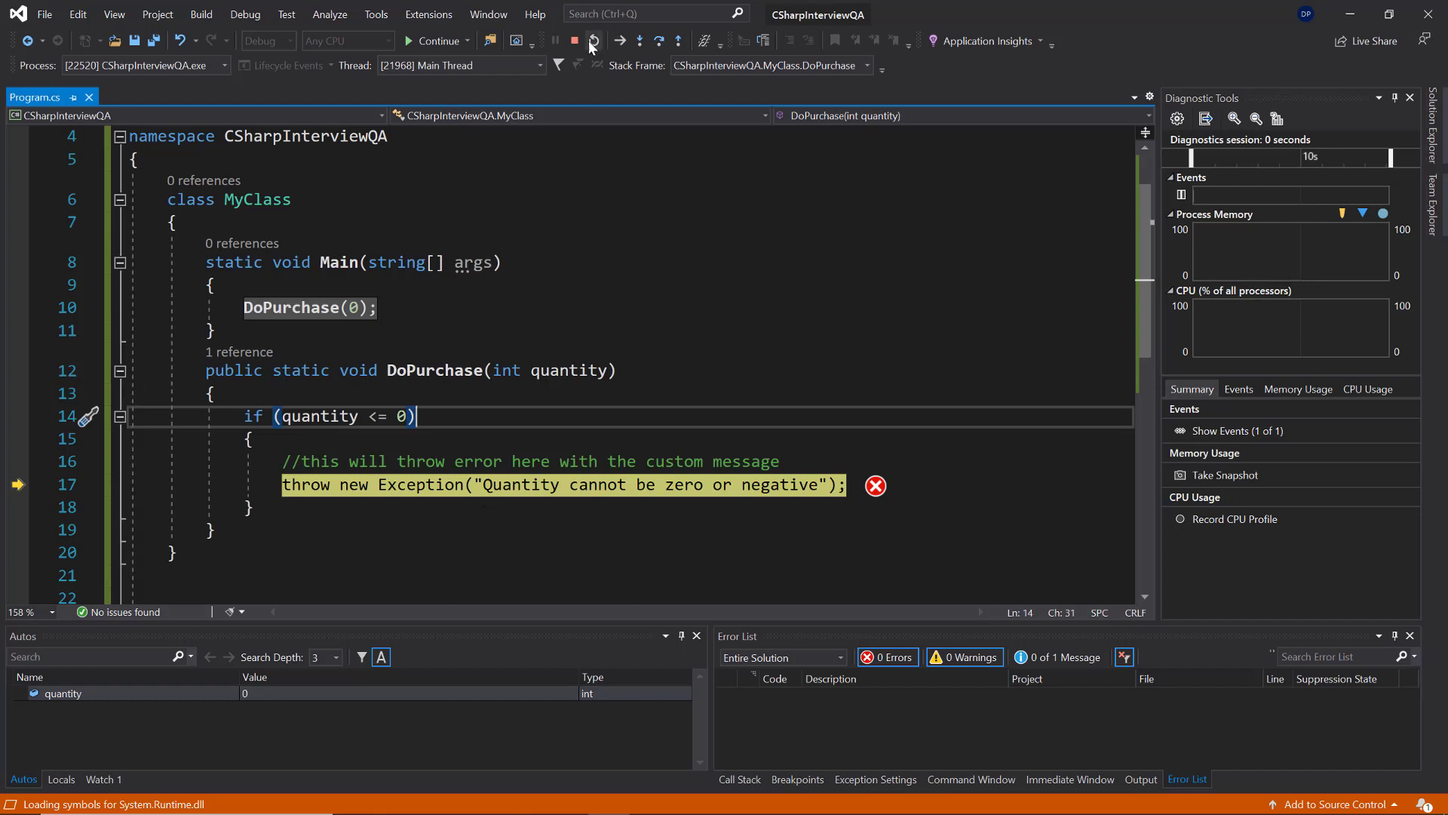
{"action": "left_click", "coordinate": [574, 41]}
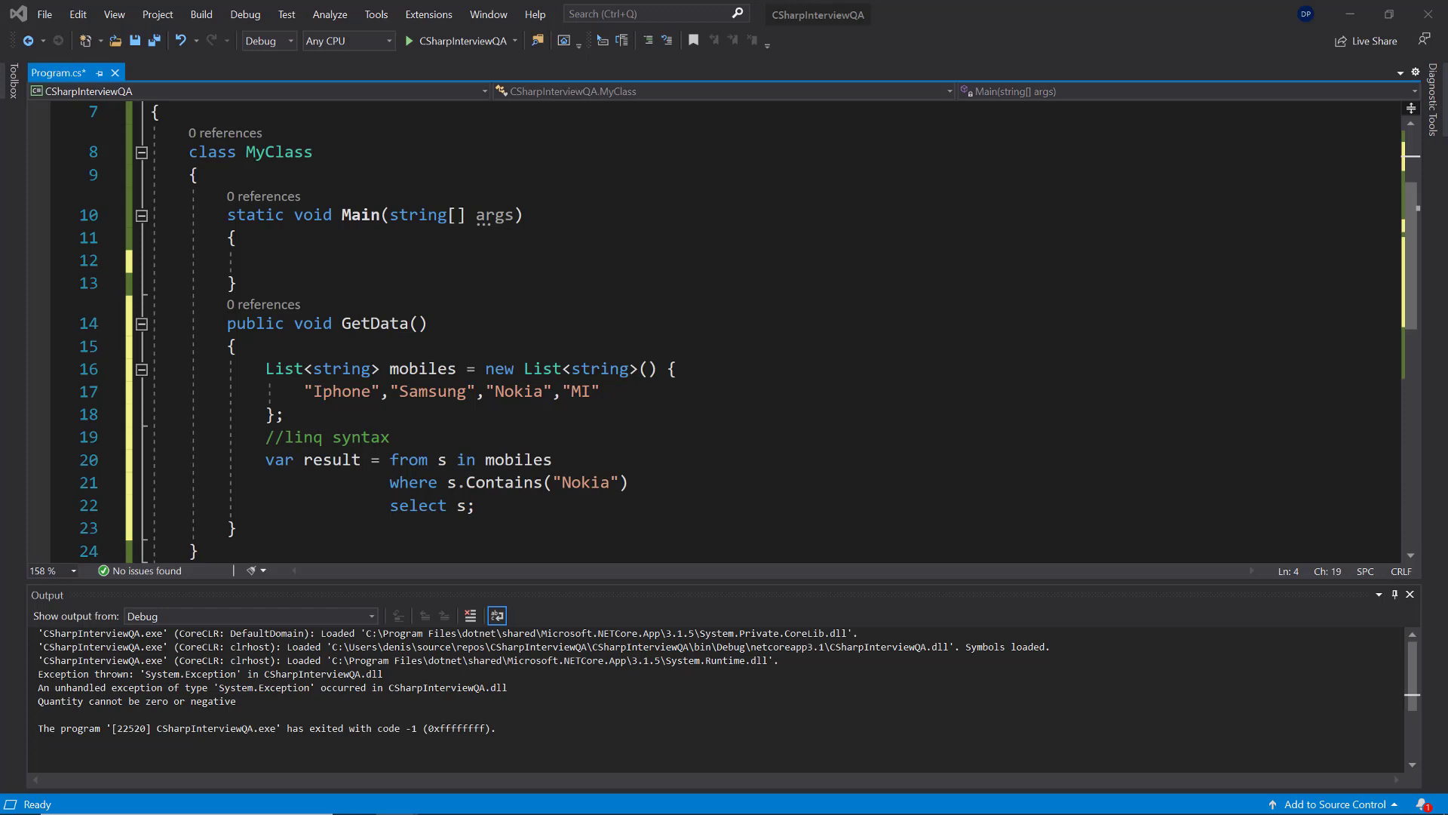
- Enlarge the code area and highlight the Contains filter in the GetData query
{"action": "left_click_drag", "start_coordinate": [228, 322], "coordinate": [239, 527]}
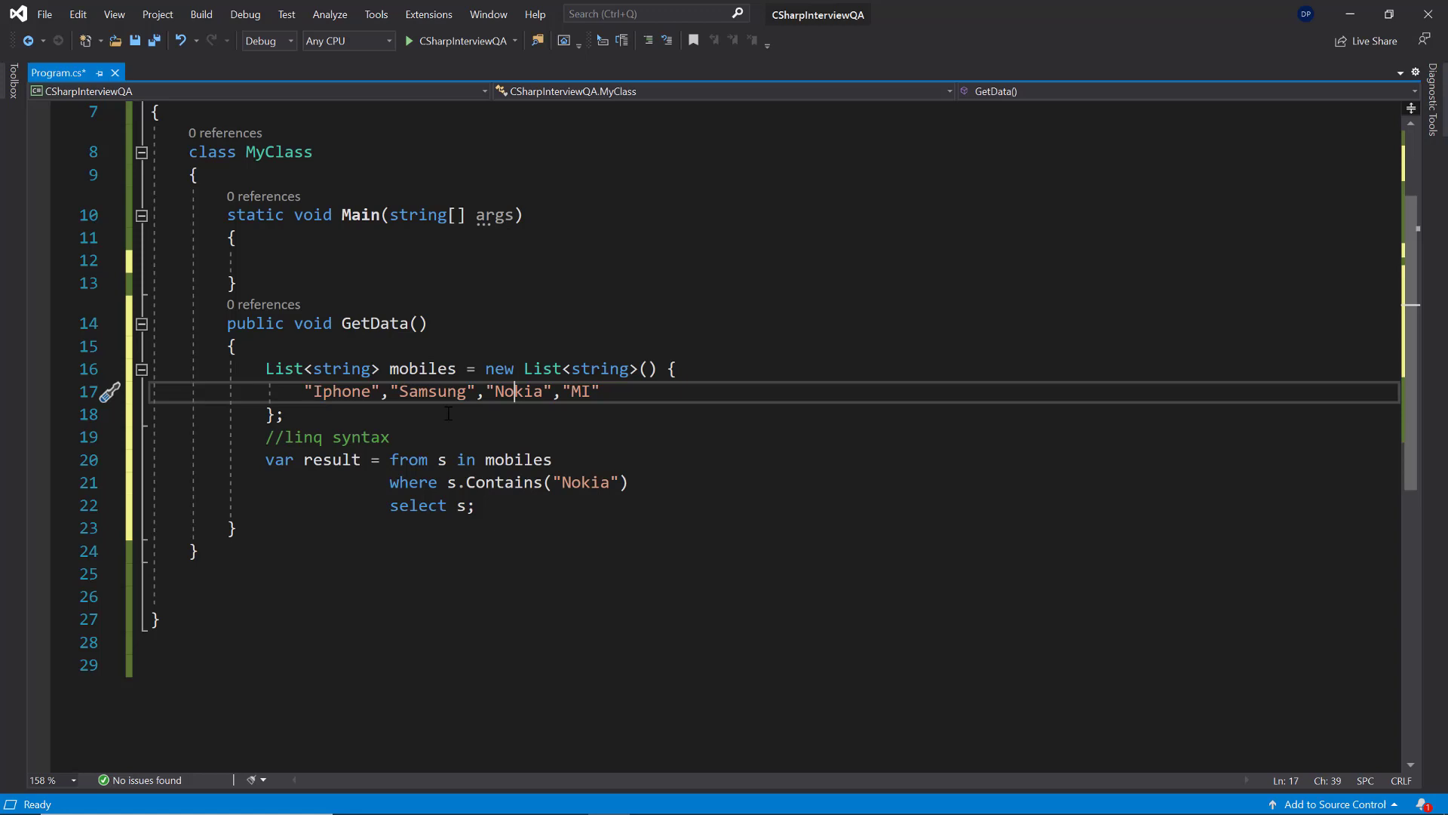
{"action": "left_click_drag", "start_coordinate": [266, 436], "coordinate": [476, 505]}
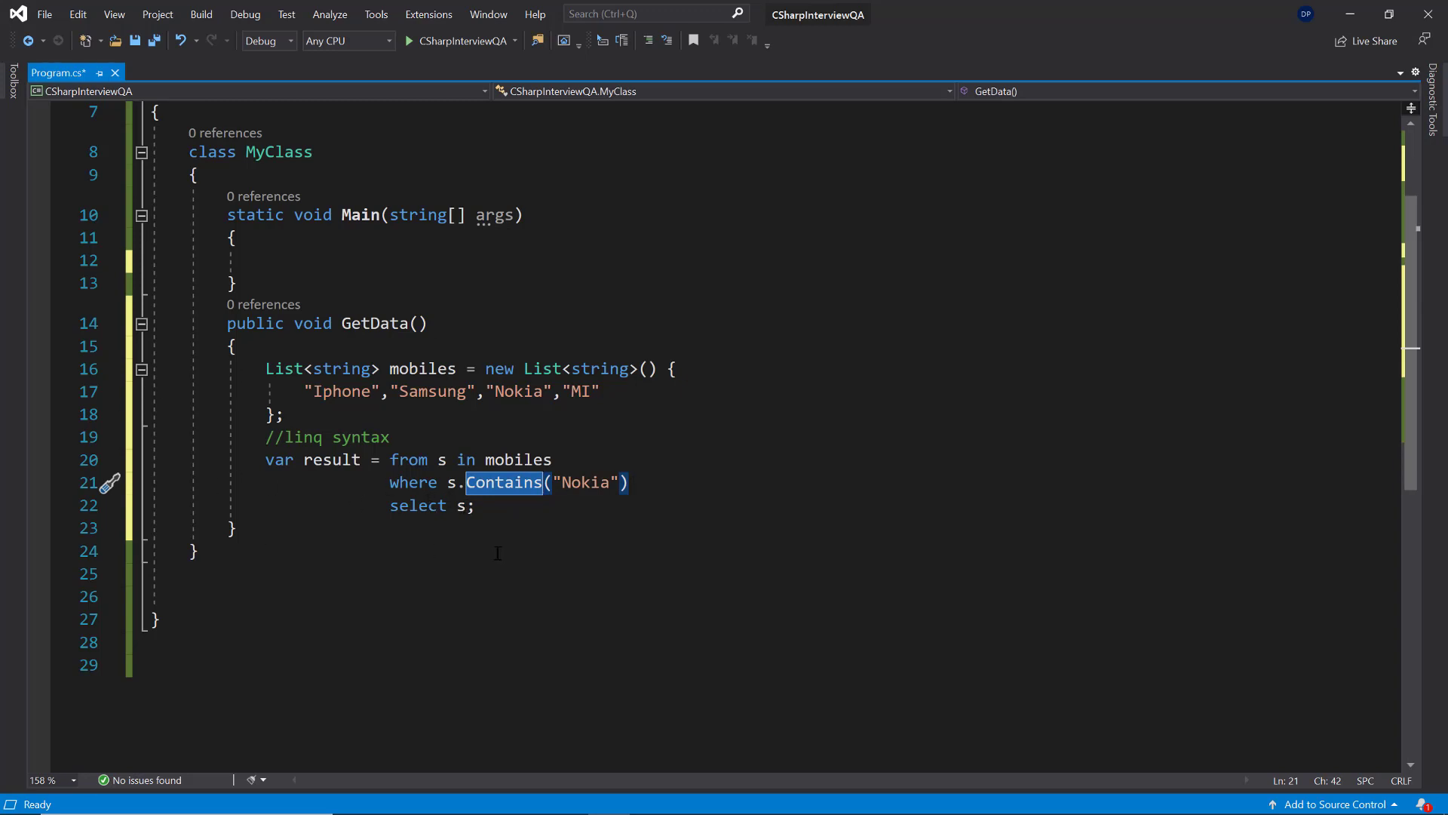
- Print "Result is: " + result after the query, call GetData() from Main, and run
{"action": "key", "text": "enter"}
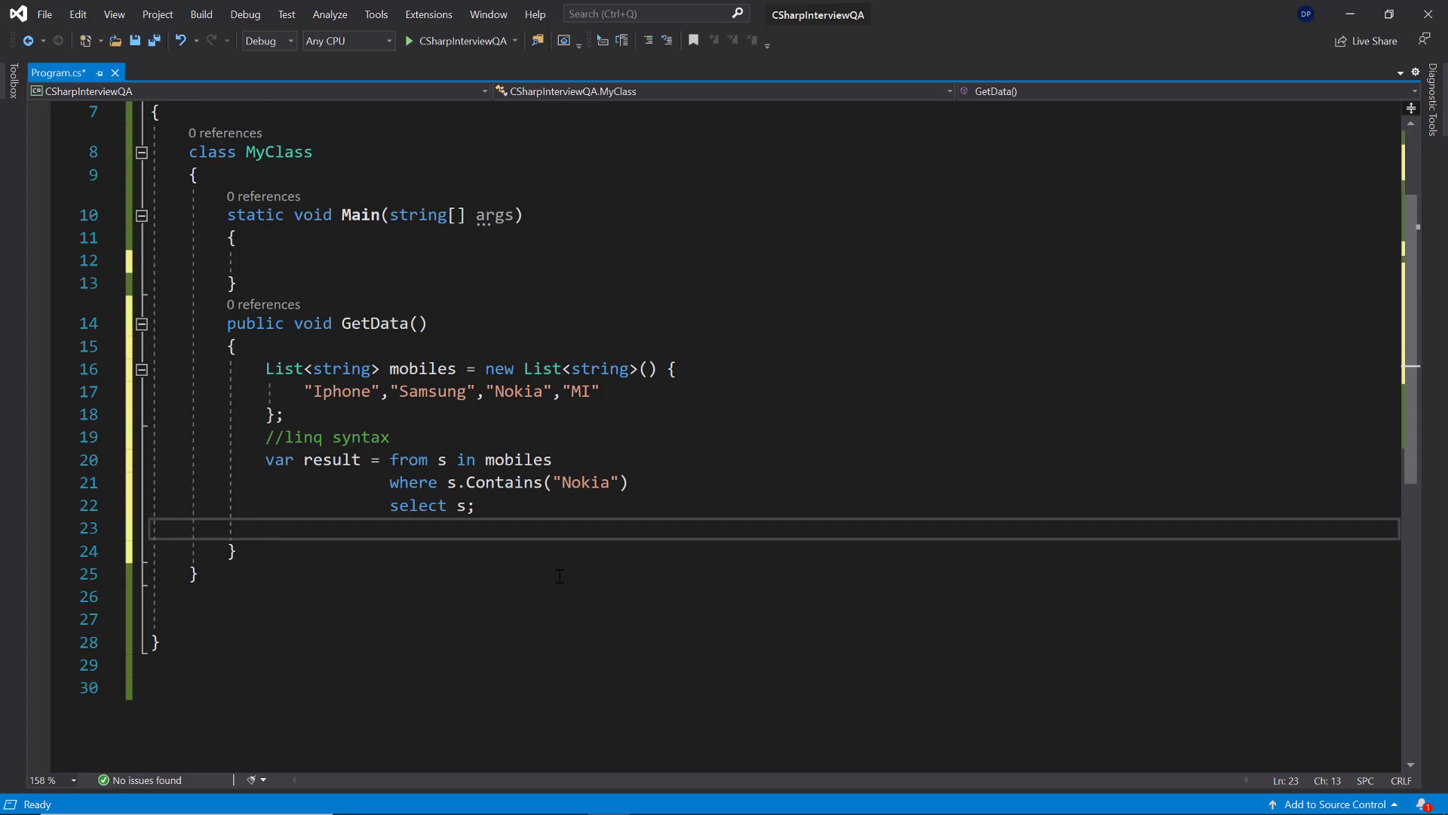
{"action": "type", "text": "Console.WriteLine(\"Result is: \" + result);"}
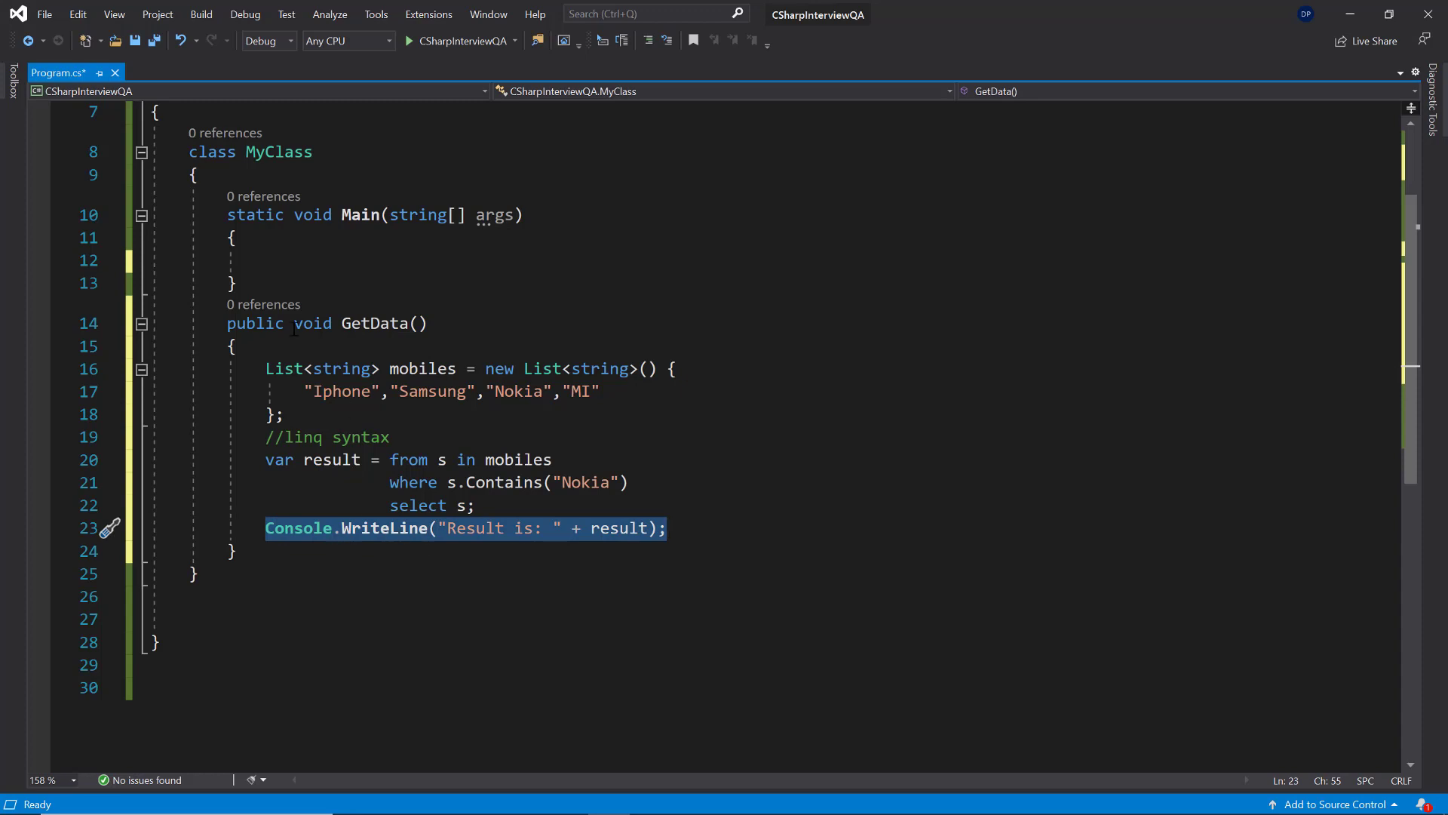
{"action": "type", "text": "GetData"}
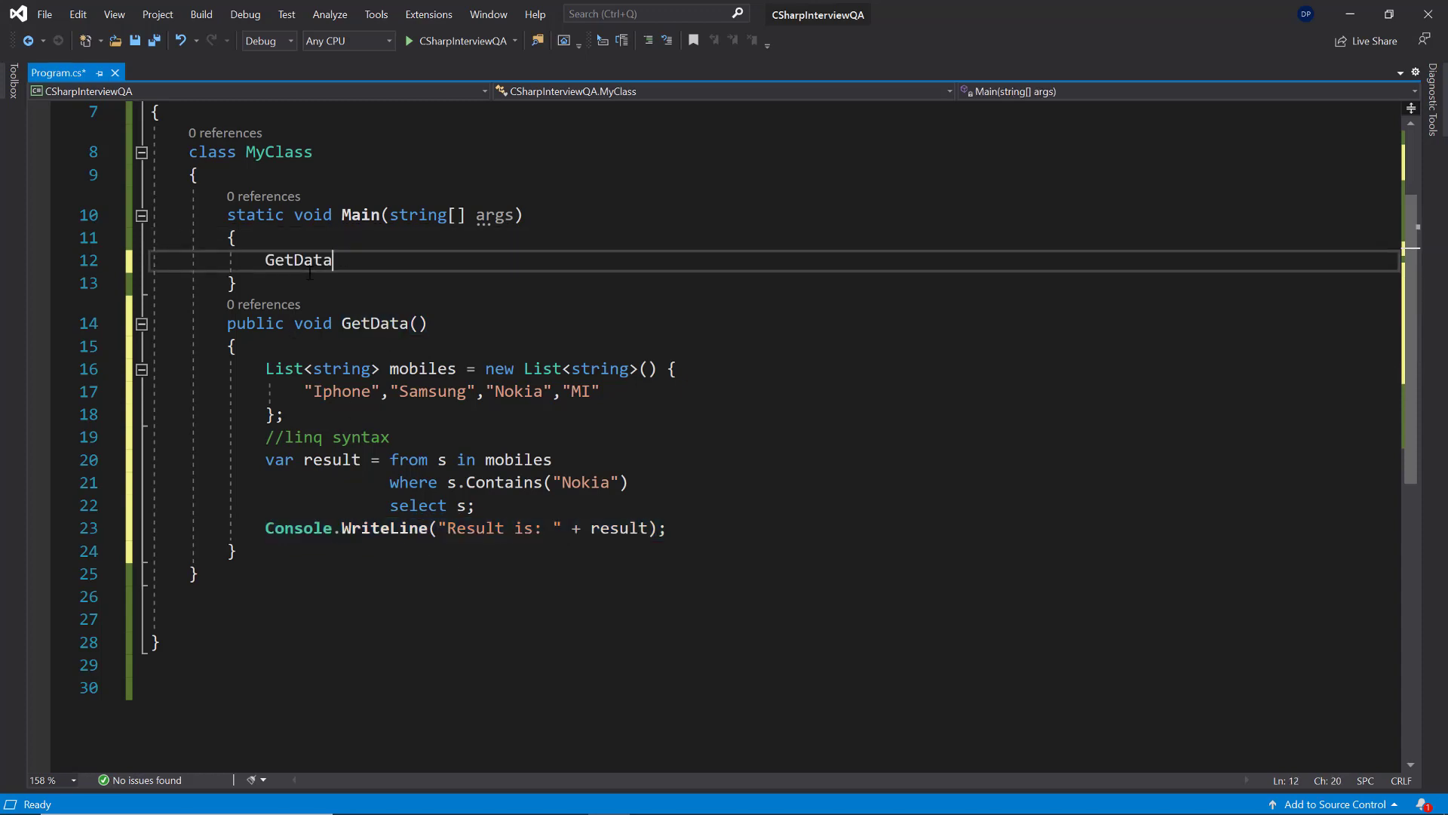
{"action": "type", "text": "()"}
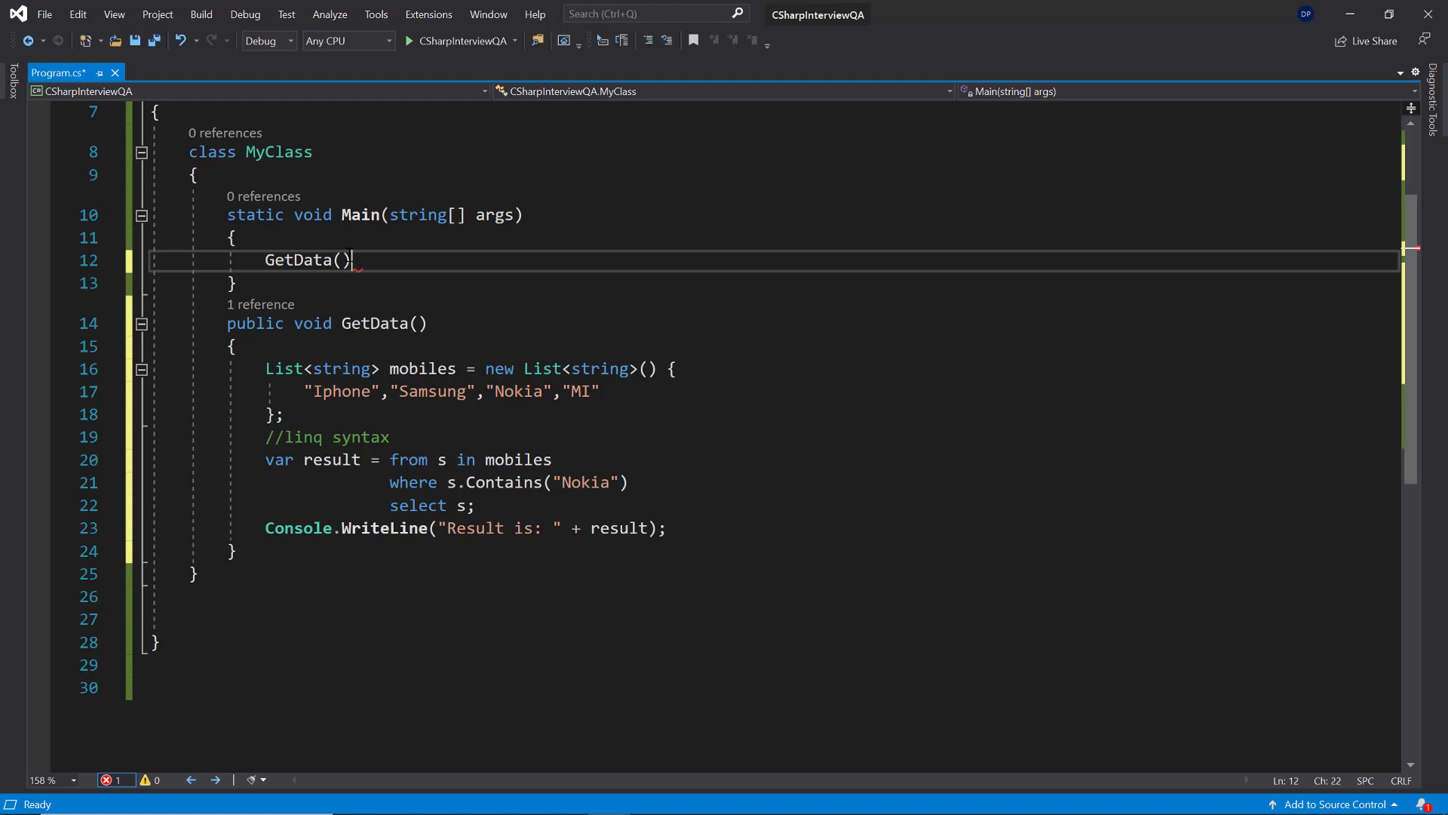
{"action": "type", "text": ";"}
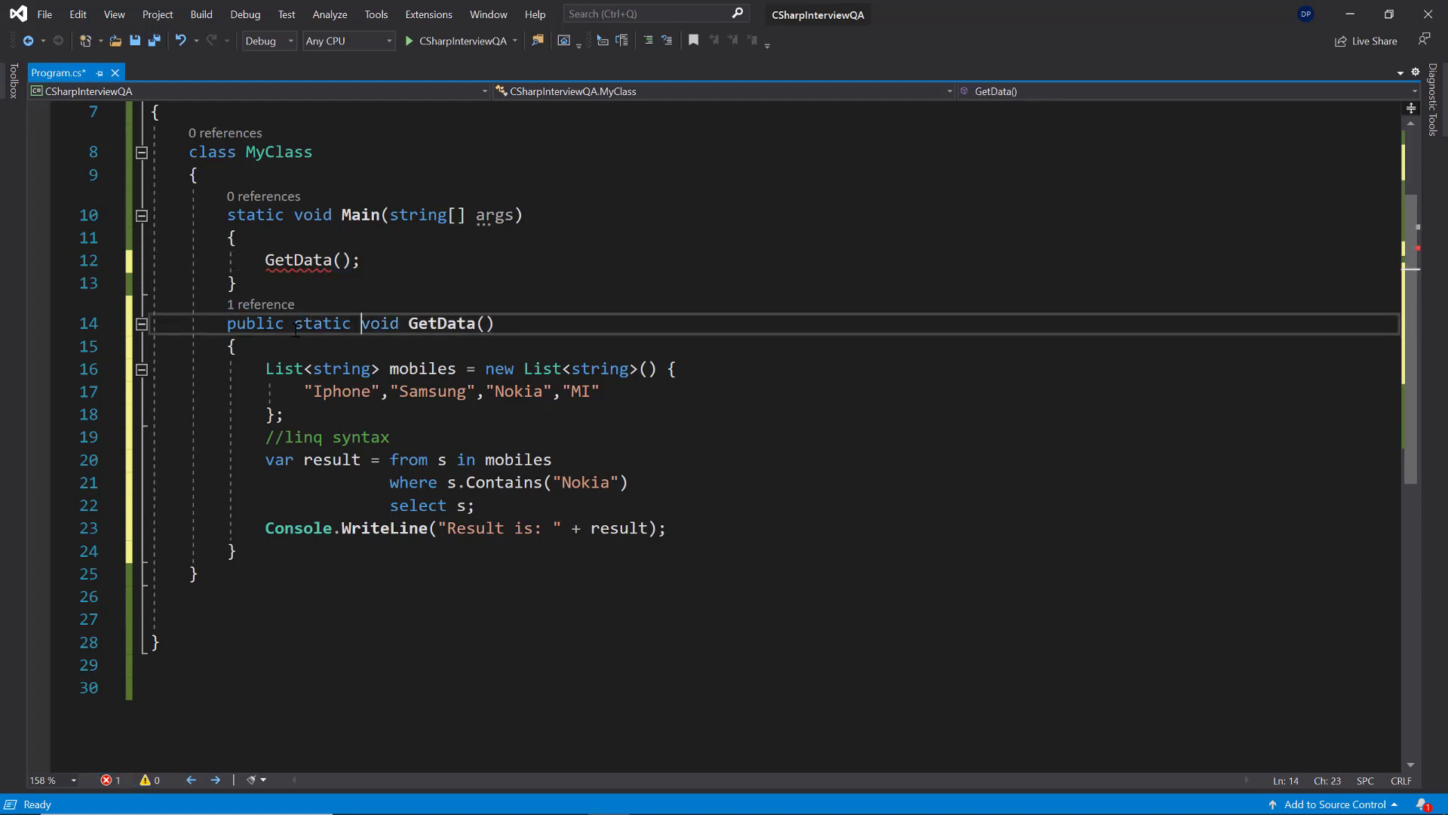
{"action": "left_click", "coordinate": [457, 41]}
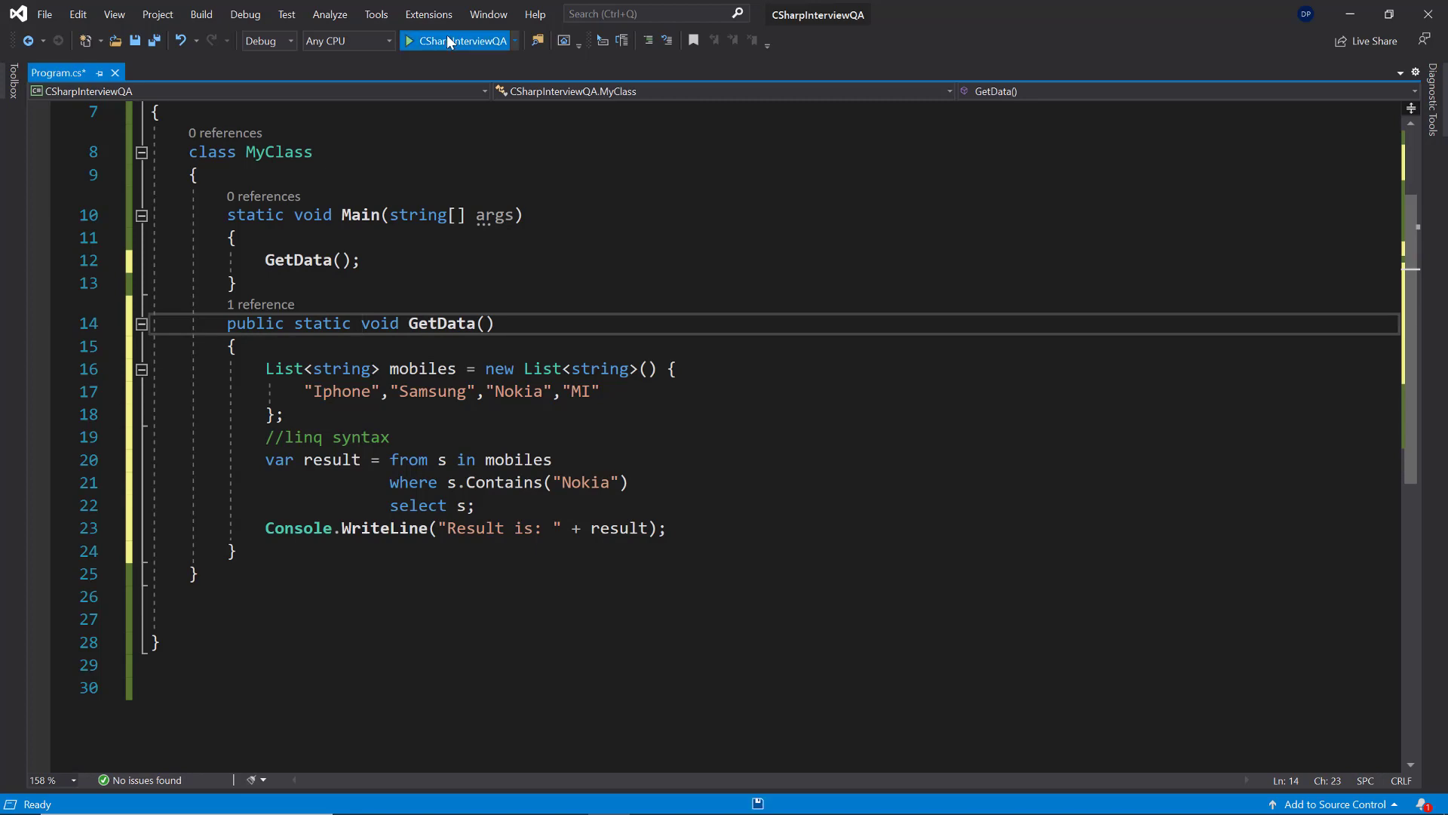
{"action": "left_click", "coordinate": [455, 40]}
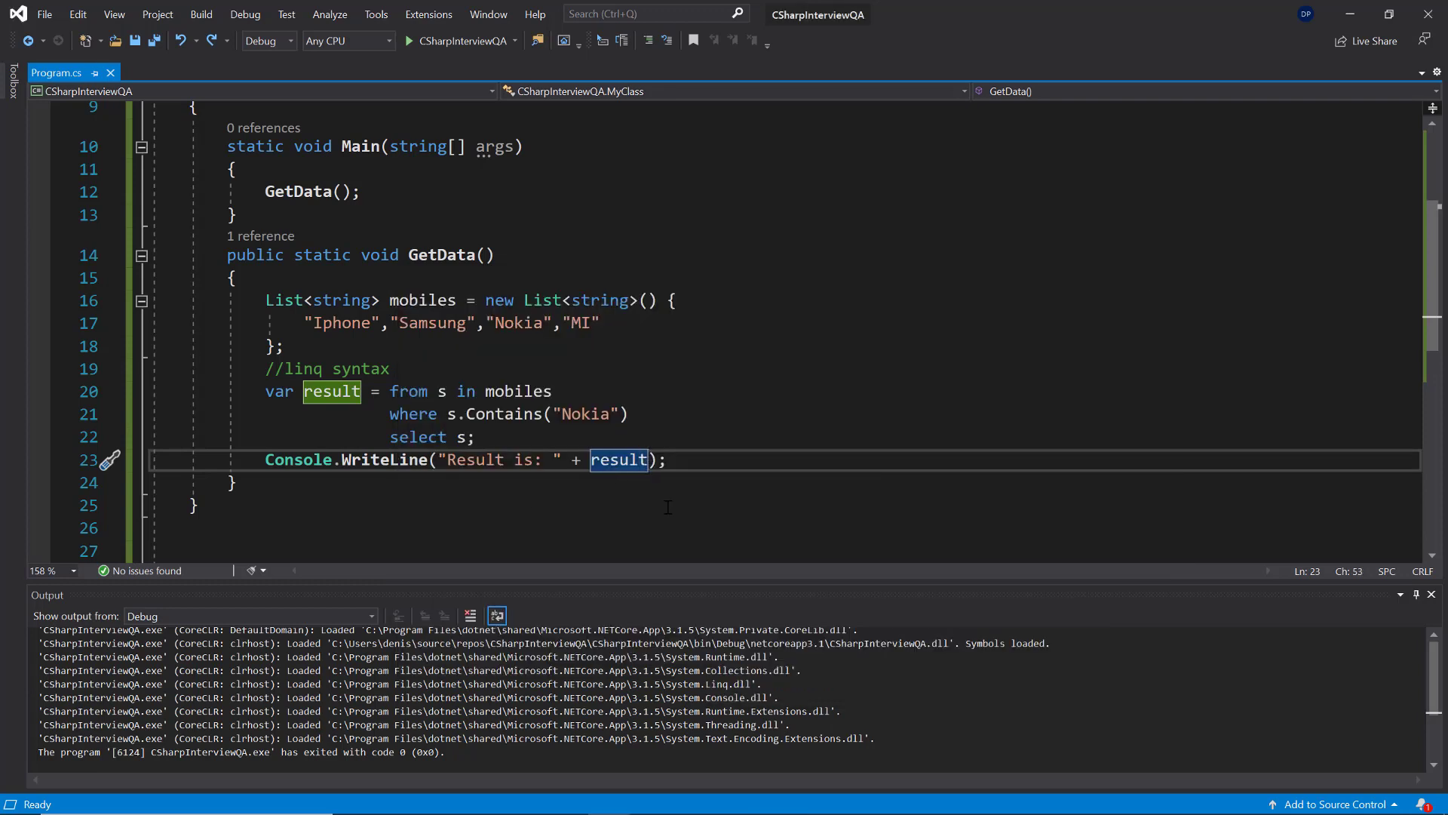
- Print result.First() instead of result and run the program again
{"action": "type", "text": ".First"}
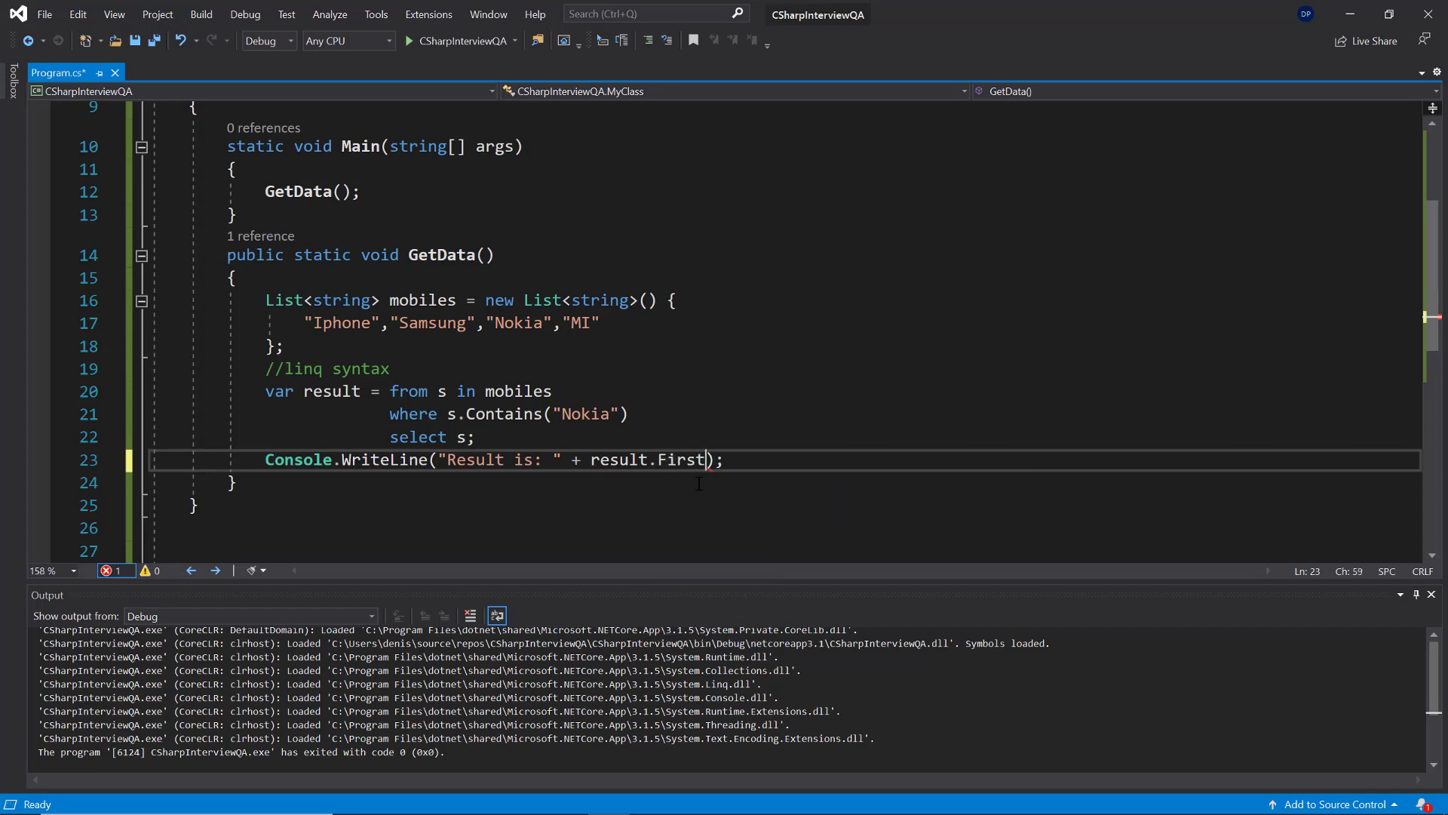
{"action": "type", "text": "()"}
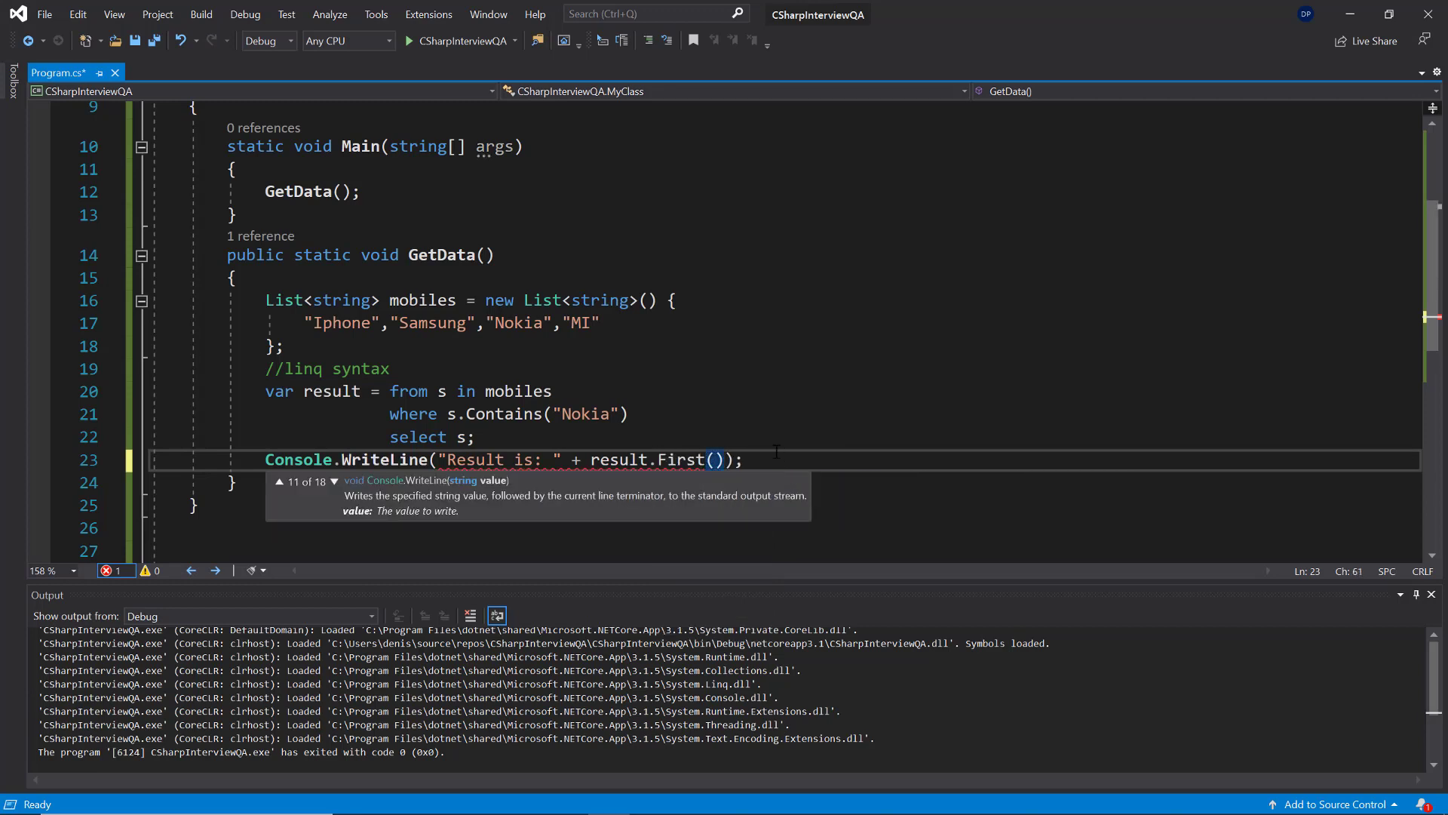
{"action": "left_click", "coordinate": [324, 391]}
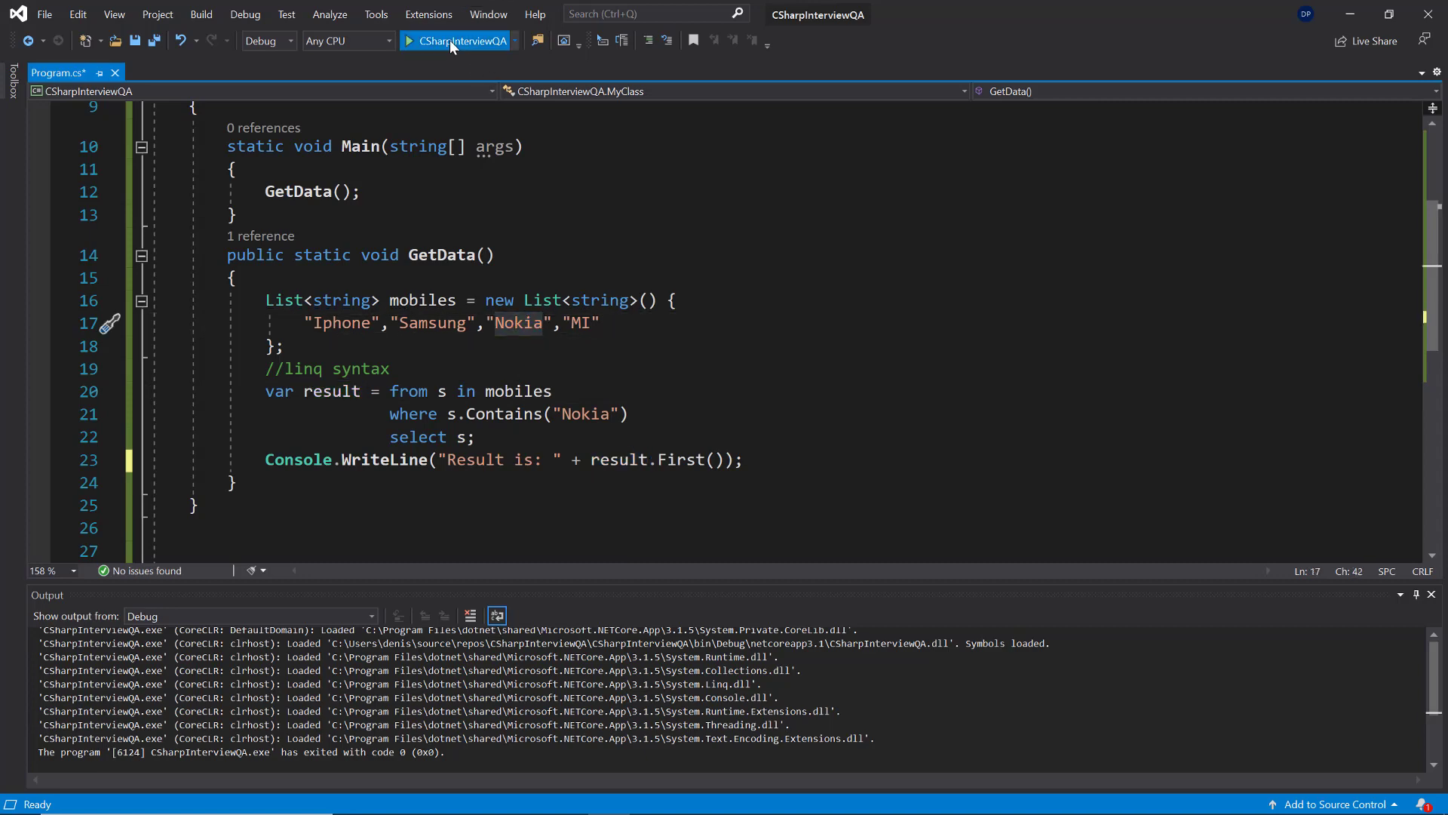
{"action": "left_click", "coordinate": [453, 41]}
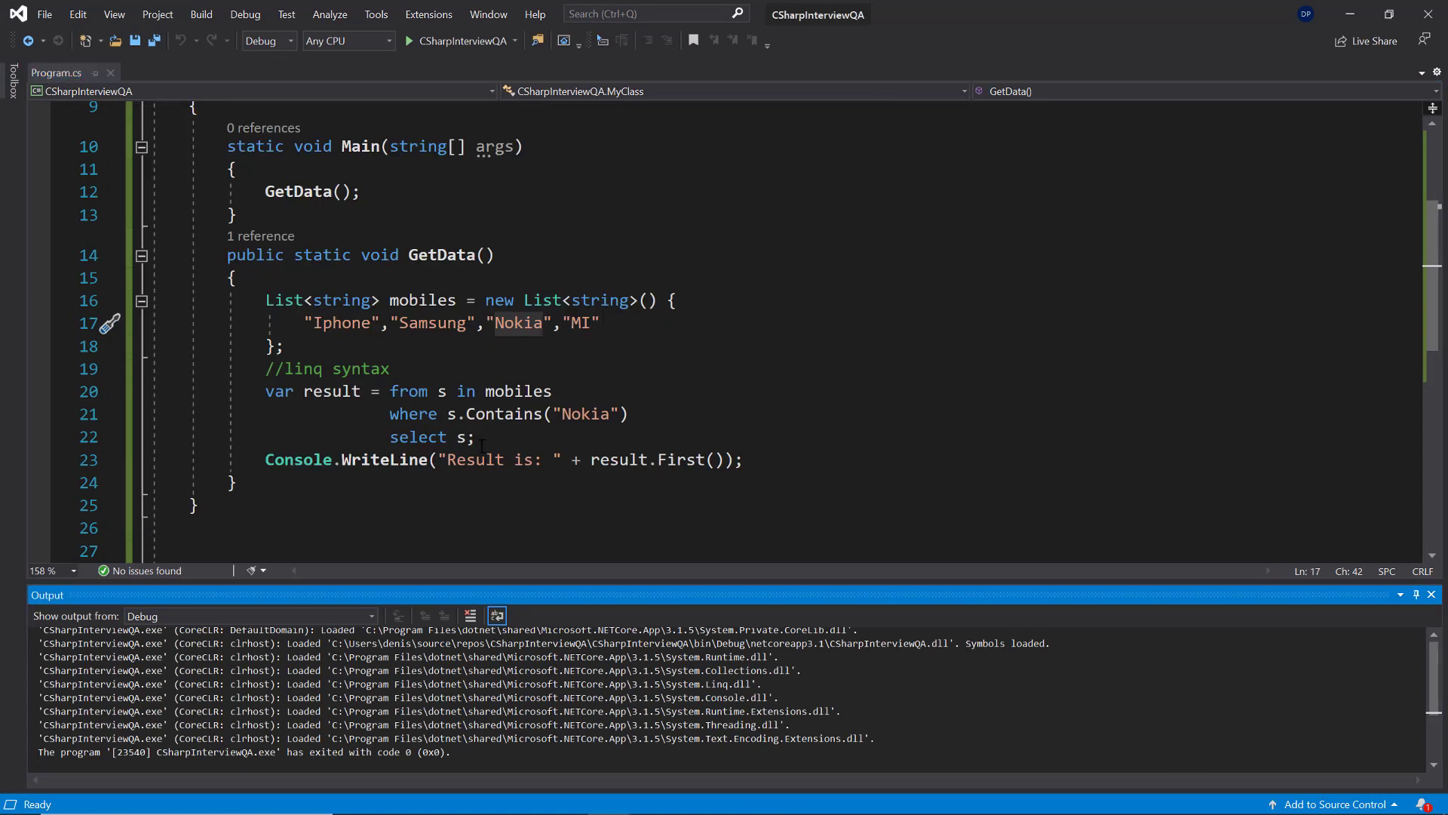
- Highlight the mobiles list declaration and where the query uses it
{"action": "left_click_drag", "start_coordinate": [267, 299], "coordinate": [284, 346]}
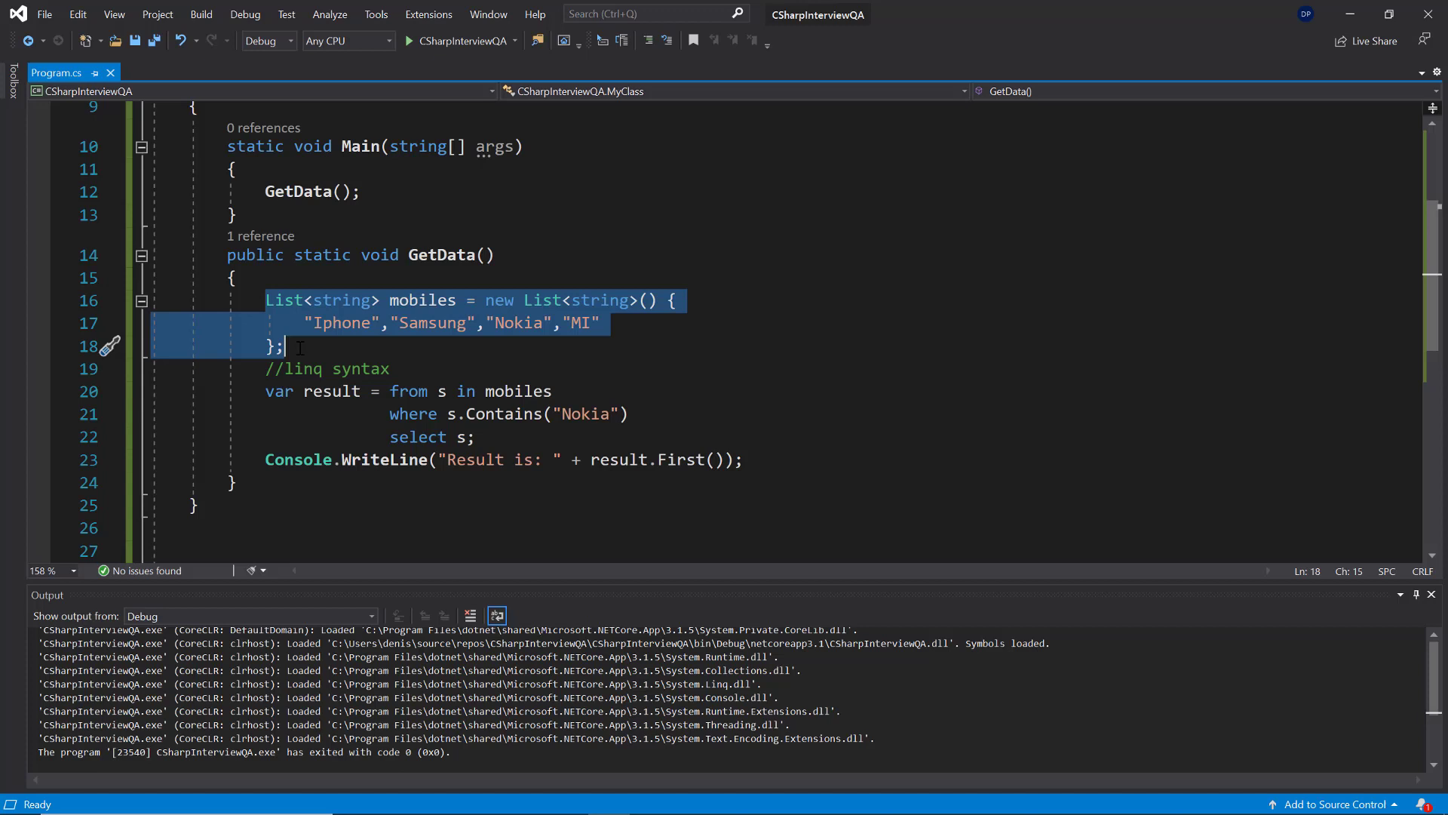
{"action": "left_click", "coordinate": [471, 437]}
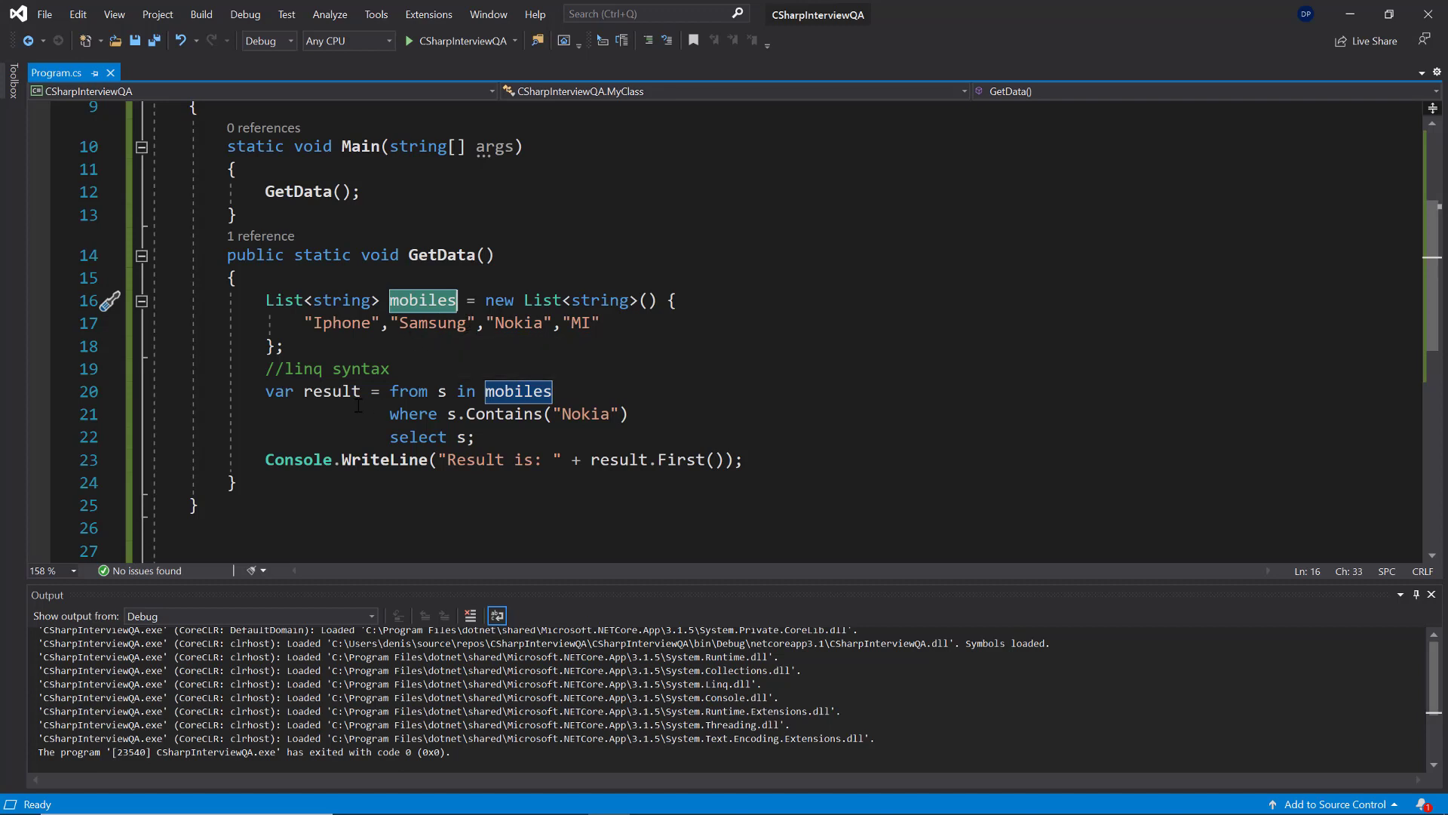
{"action": "left_click_drag", "start_coordinate": [264, 368], "coordinate": [476, 436]}
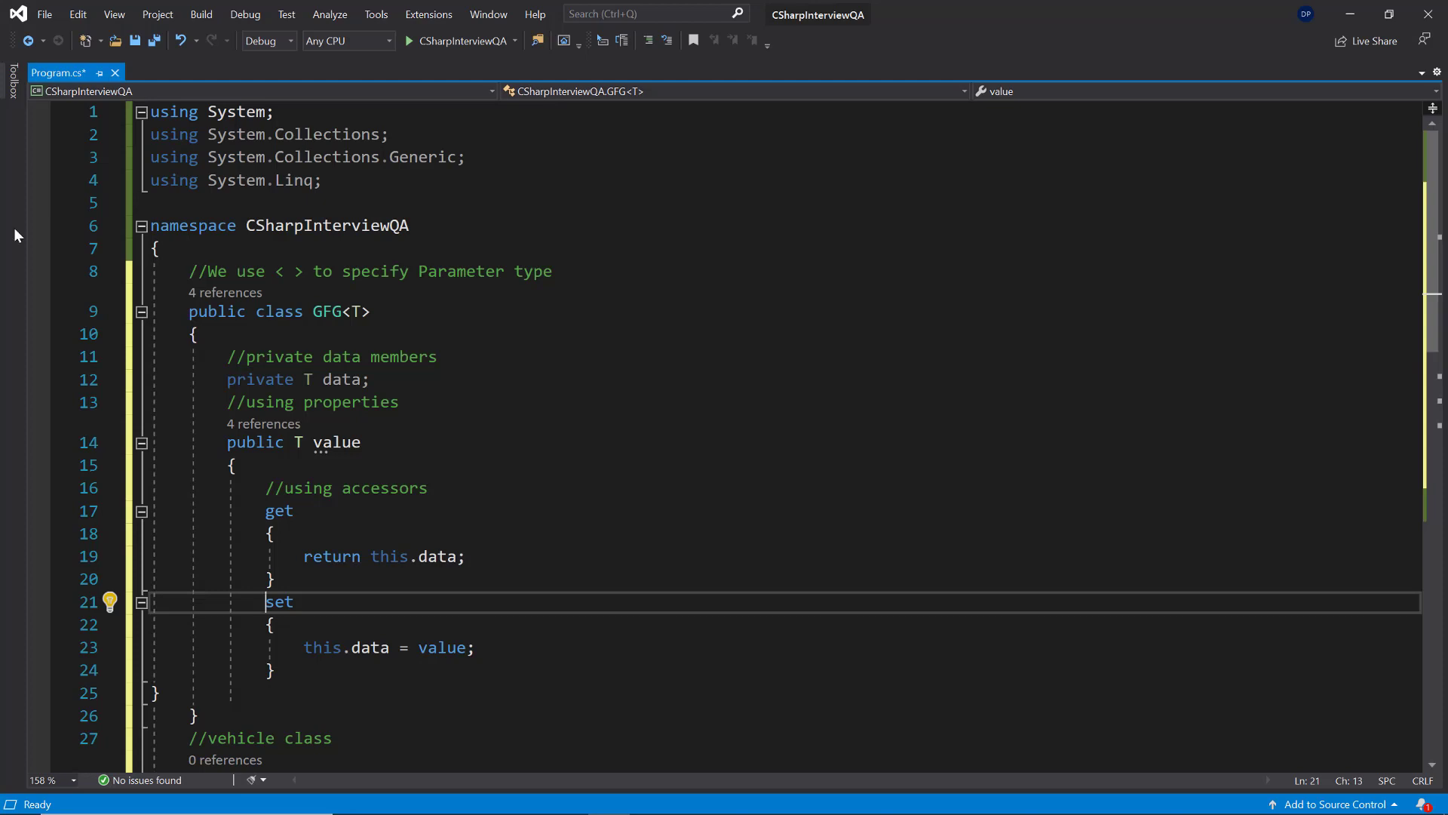
- Highlight the System.Collections imports, the GFG class name and its public T value property
{"action": "triple_click", "coordinate": [308, 157]}
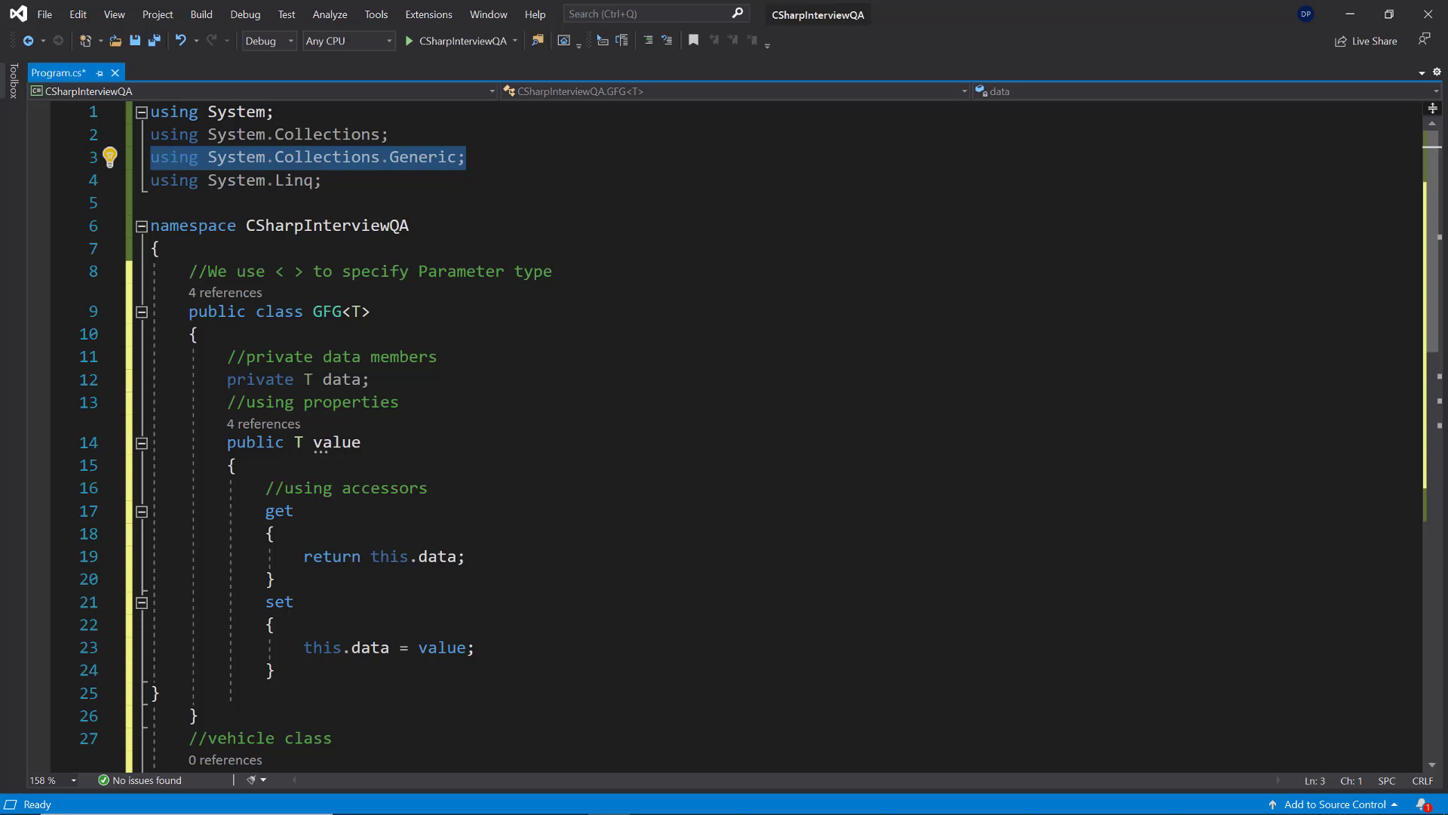
{"action": "left_click", "coordinate": [390, 135]}
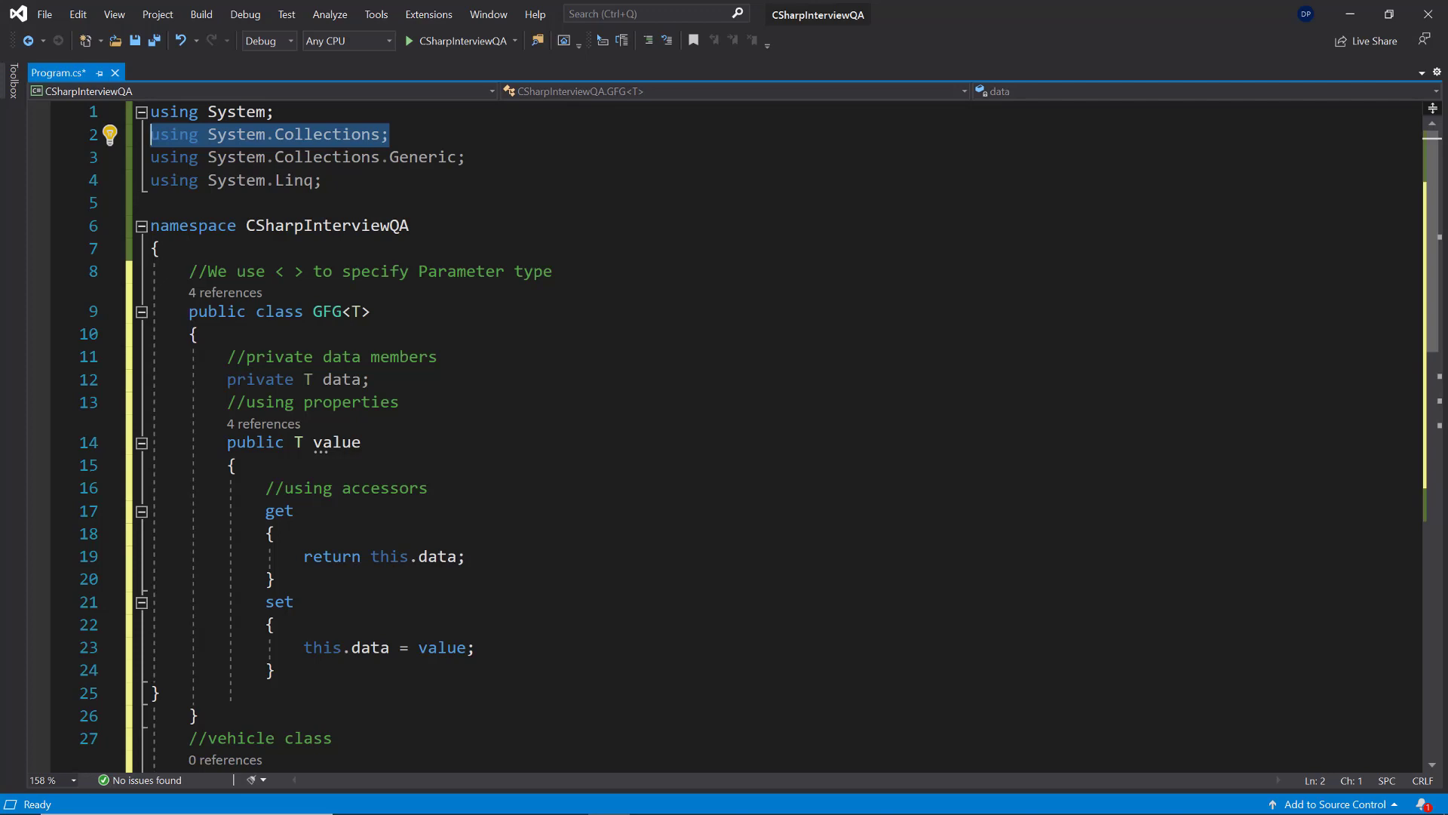
{"action": "scroll", "scroll_direction": "down", "scroll_amount": 3}
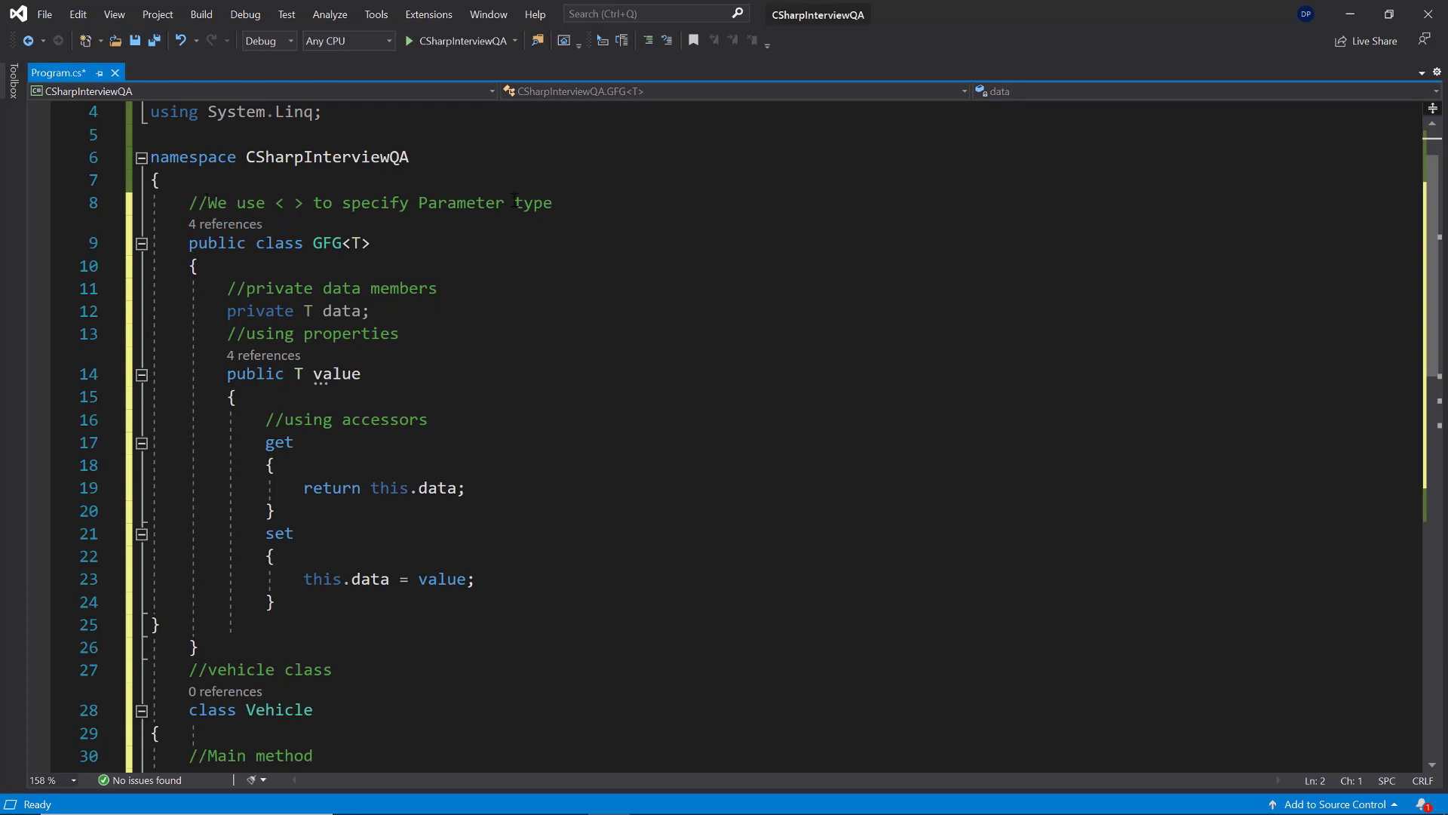
{"action": "left_click_drag", "start_coordinate": [340, 202], "coordinate": [552, 202]}
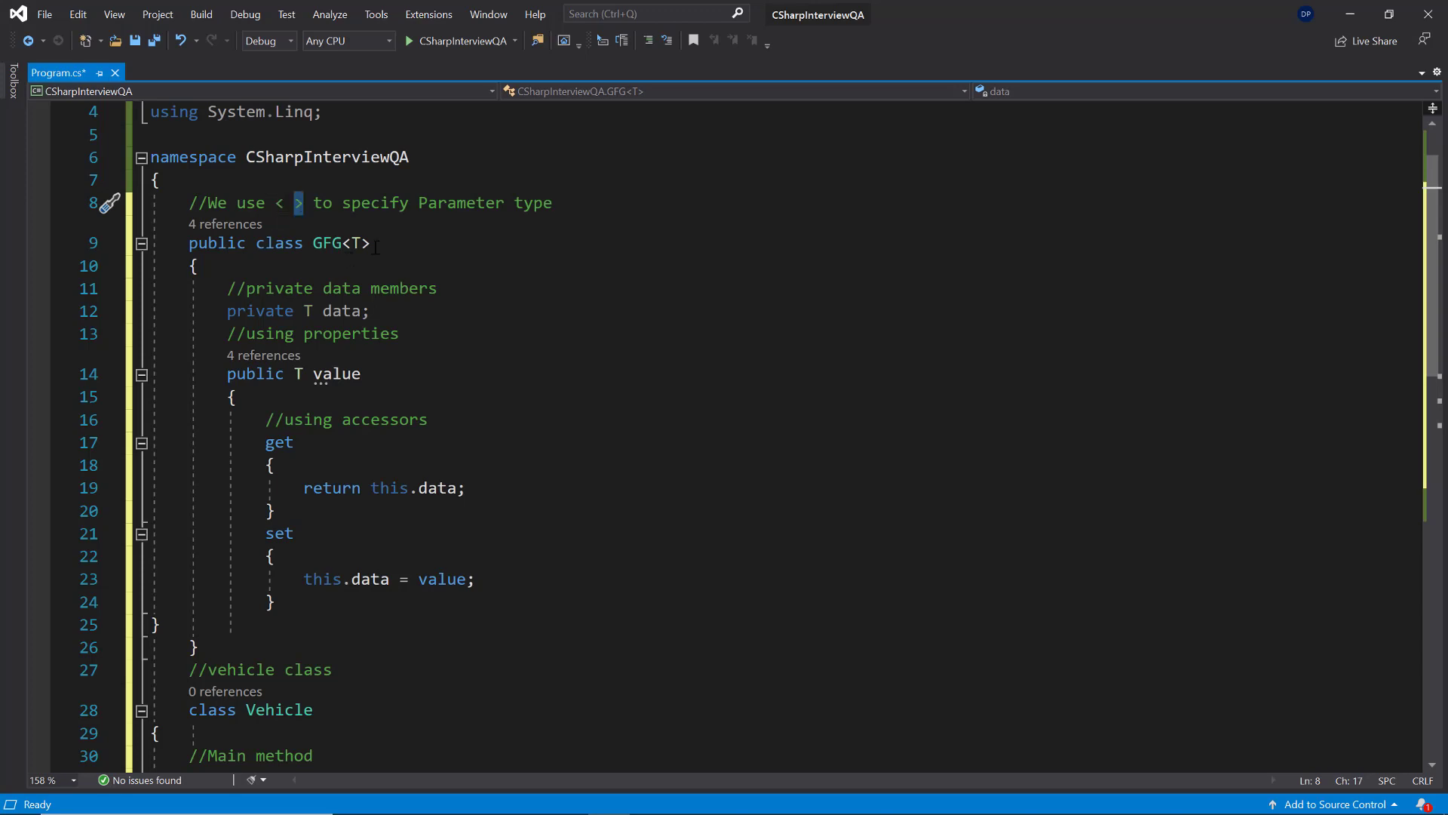
{"action": "double_click", "coordinate": [325, 243]}
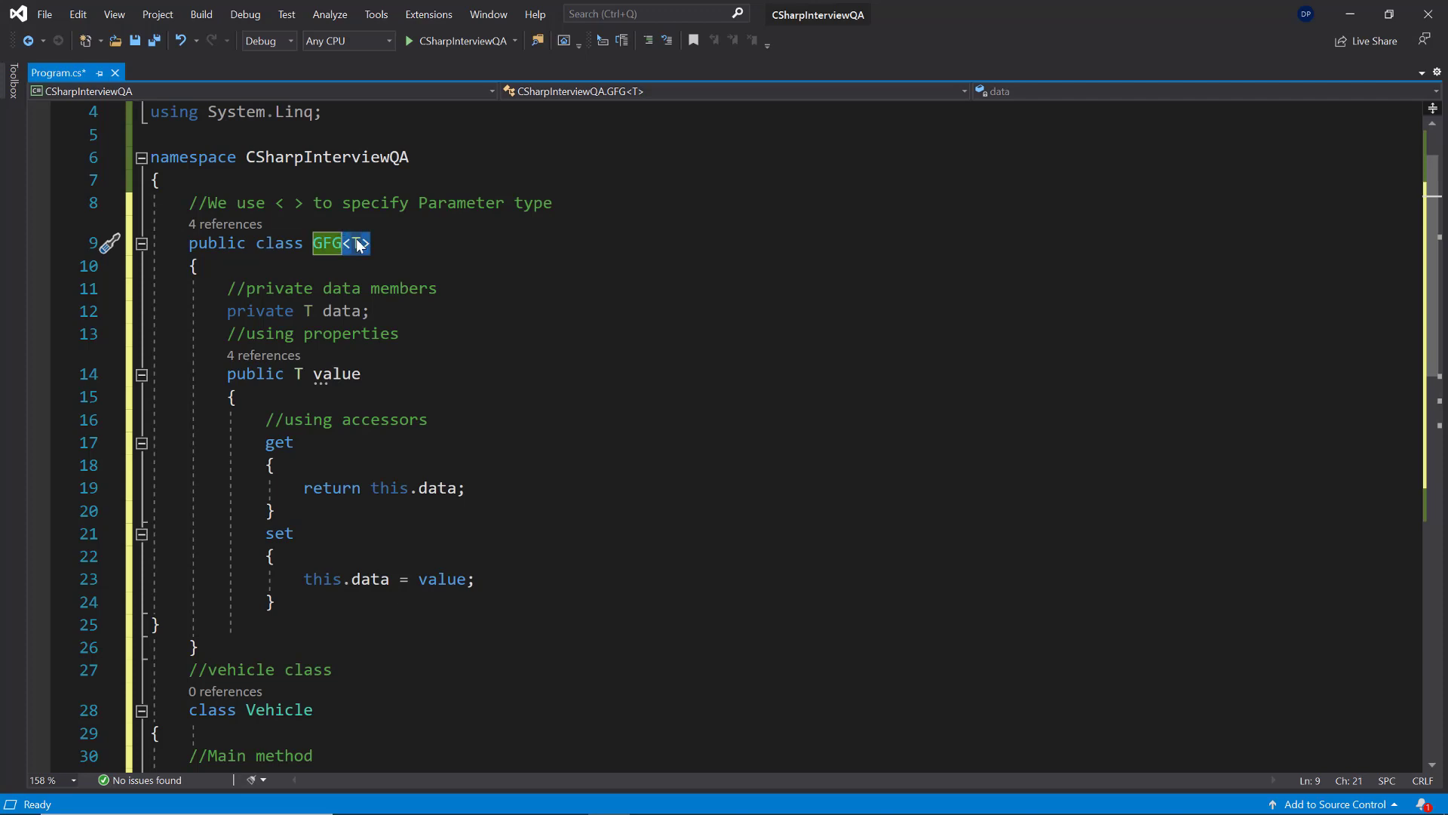
{"action": "mouse_move", "coordinate": [358, 243]}
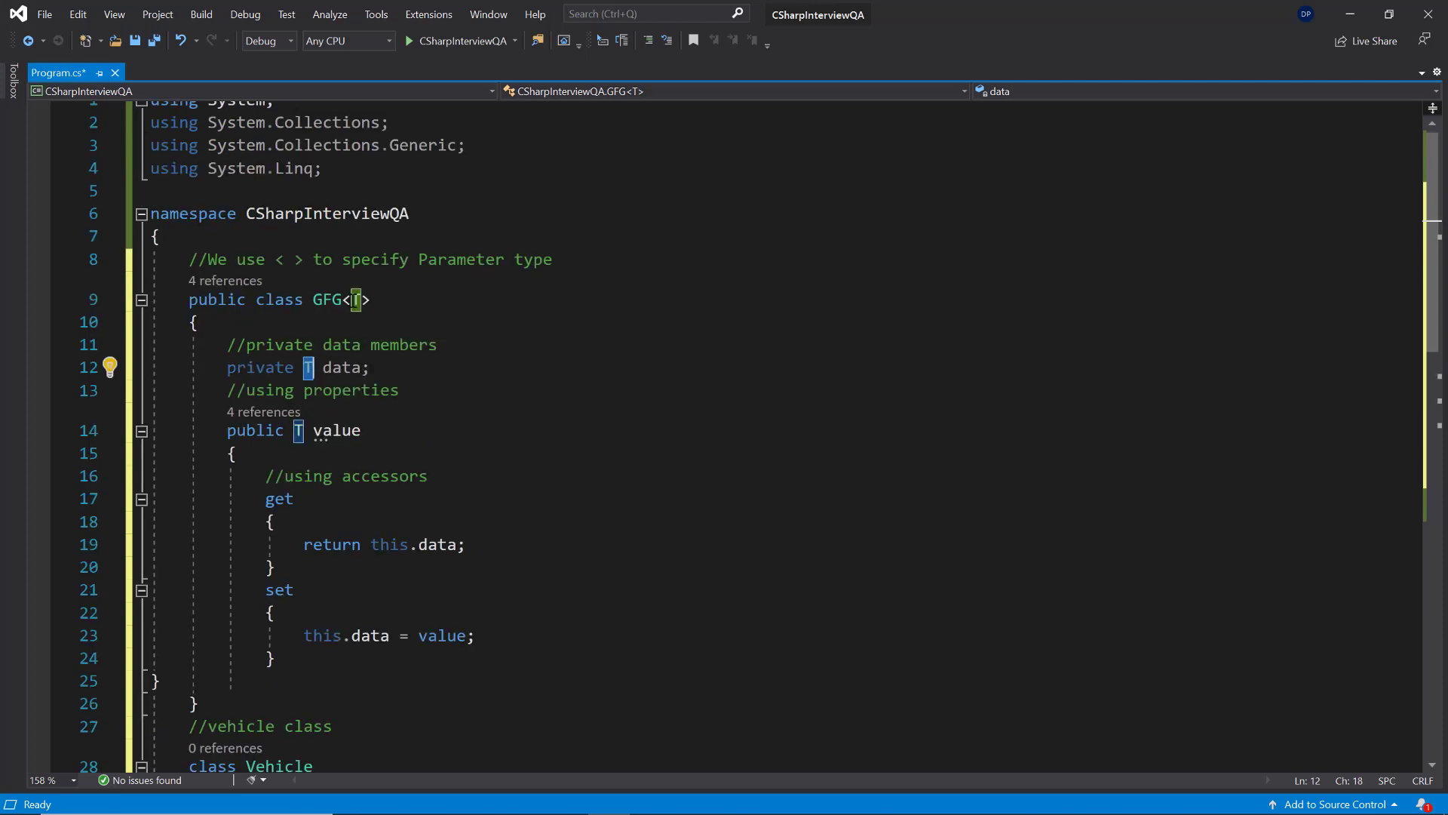
{"action": "left_click", "coordinate": [230, 431]}
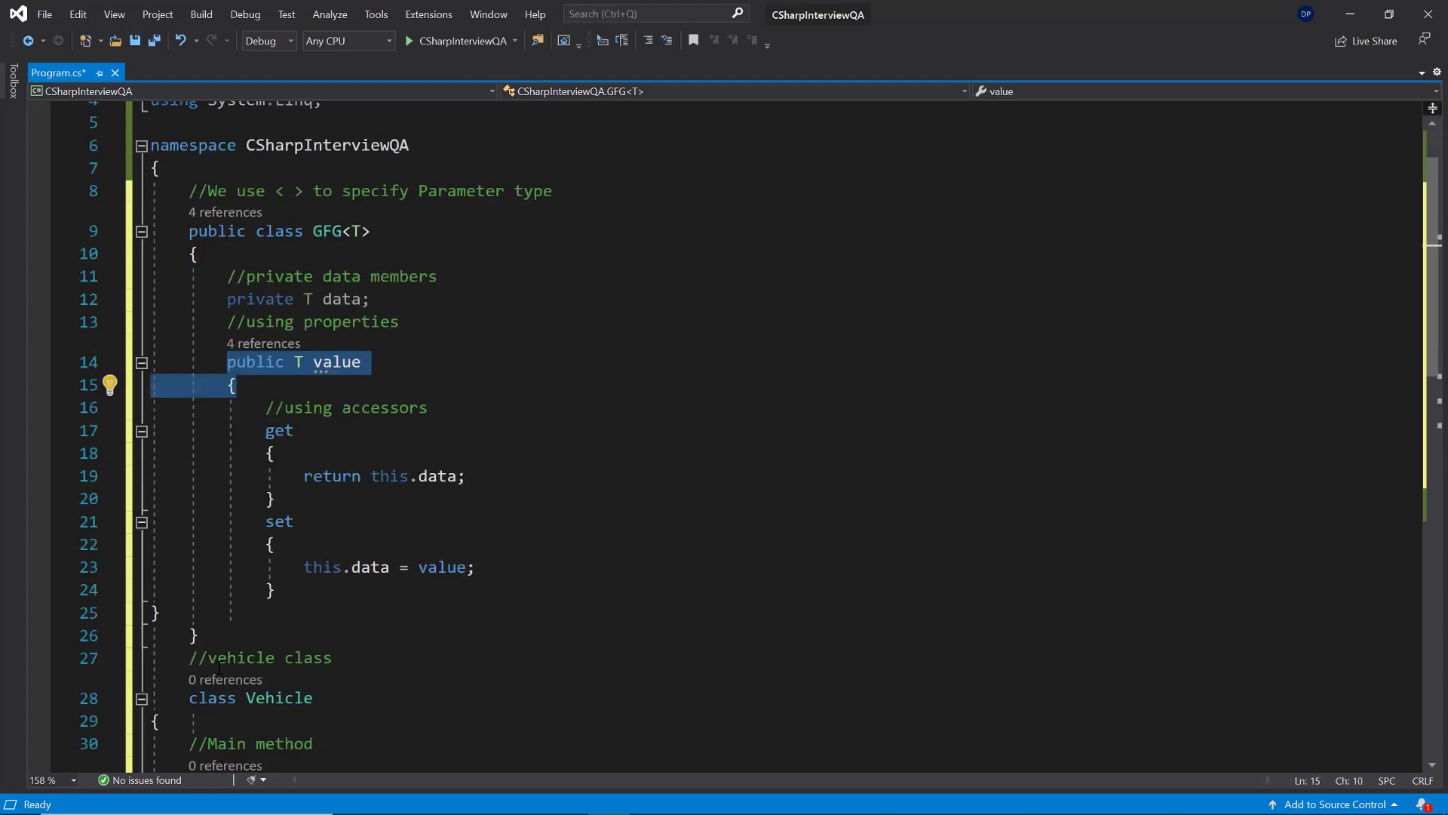
{"action": "scroll", "scroll_direction": "down", "scroll_amount": 3}
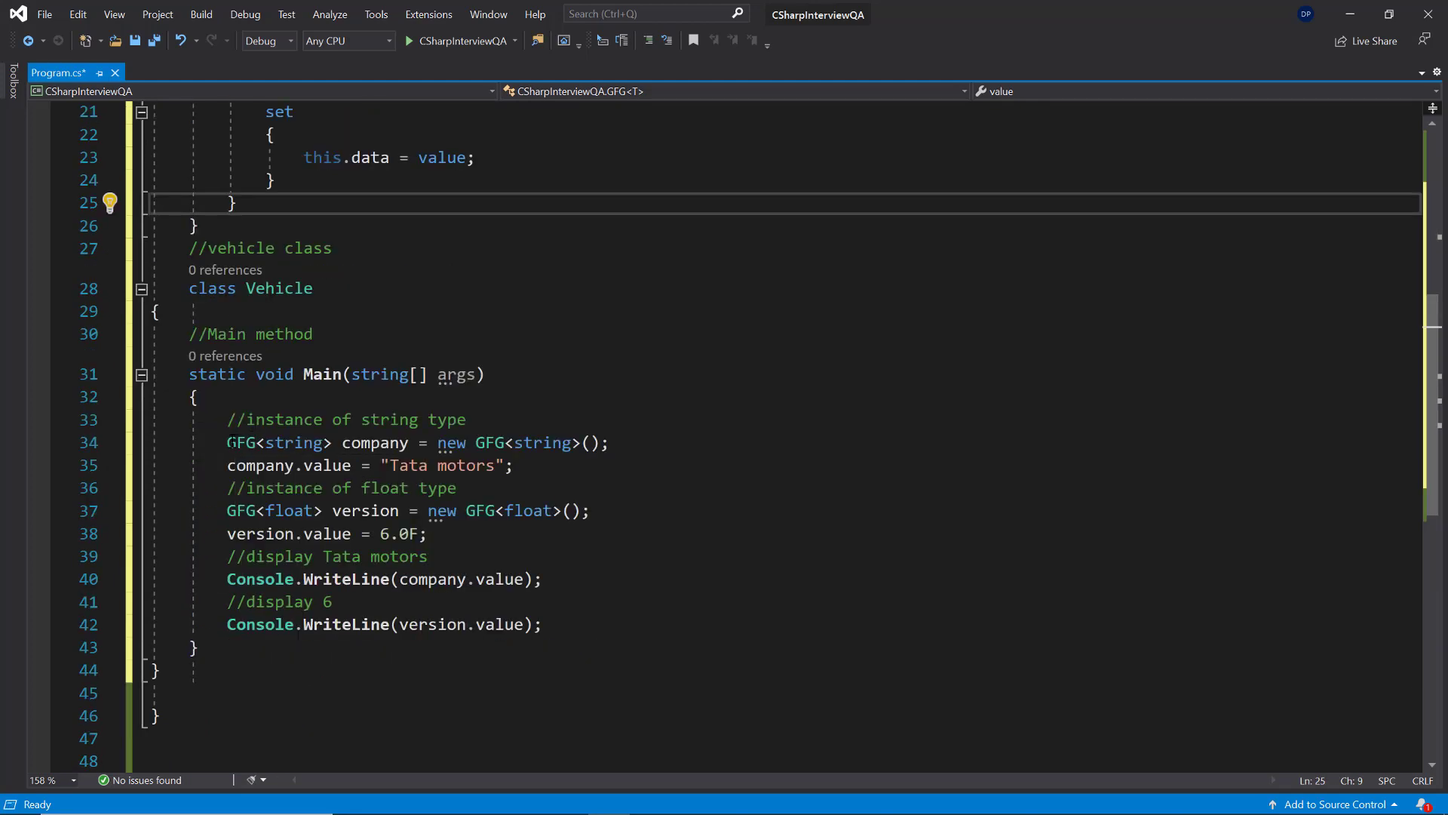
{"action": "triple_click", "coordinate": [416, 443]}
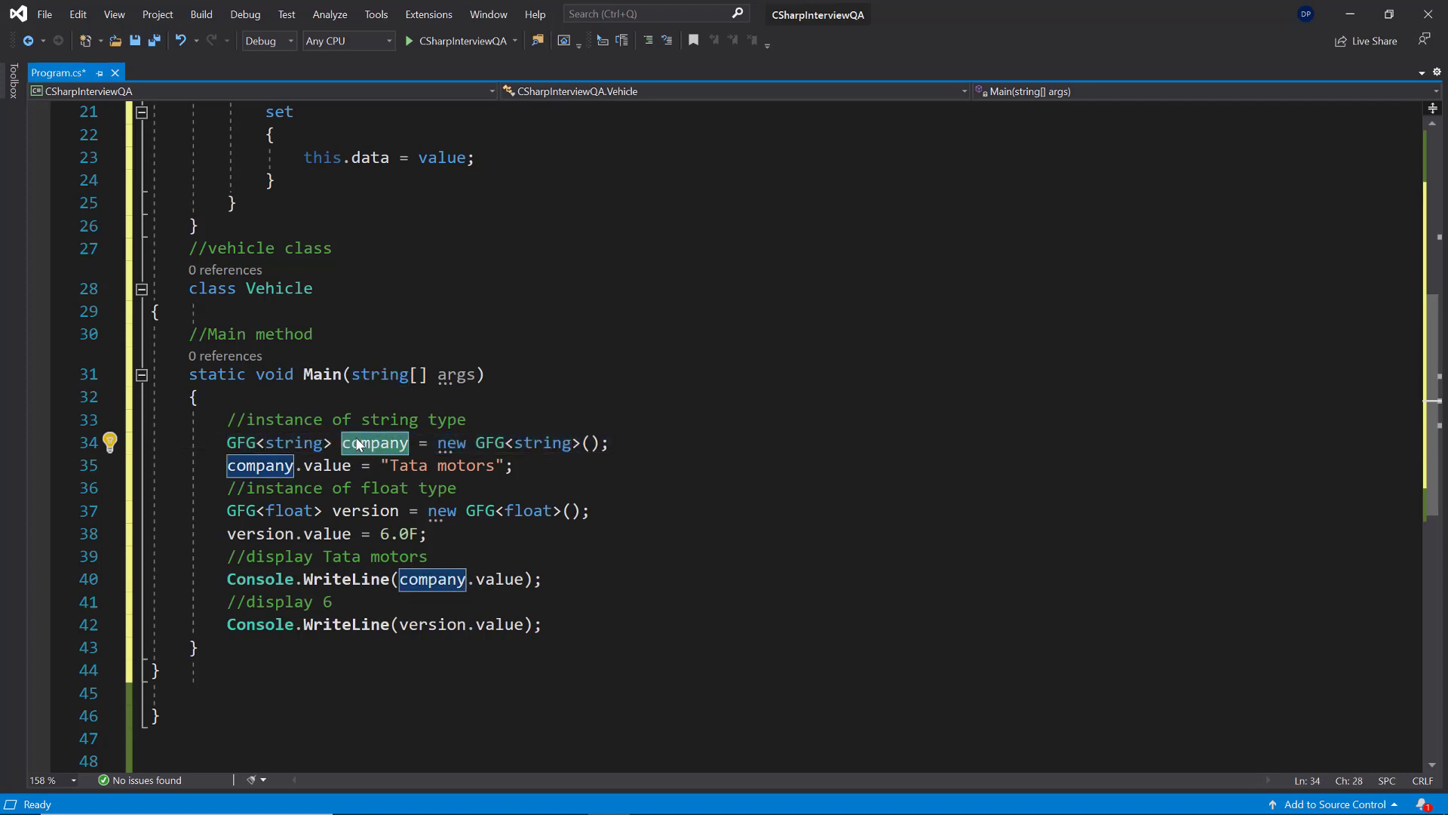
{"action": "left_click", "coordinate": [264, 464]}
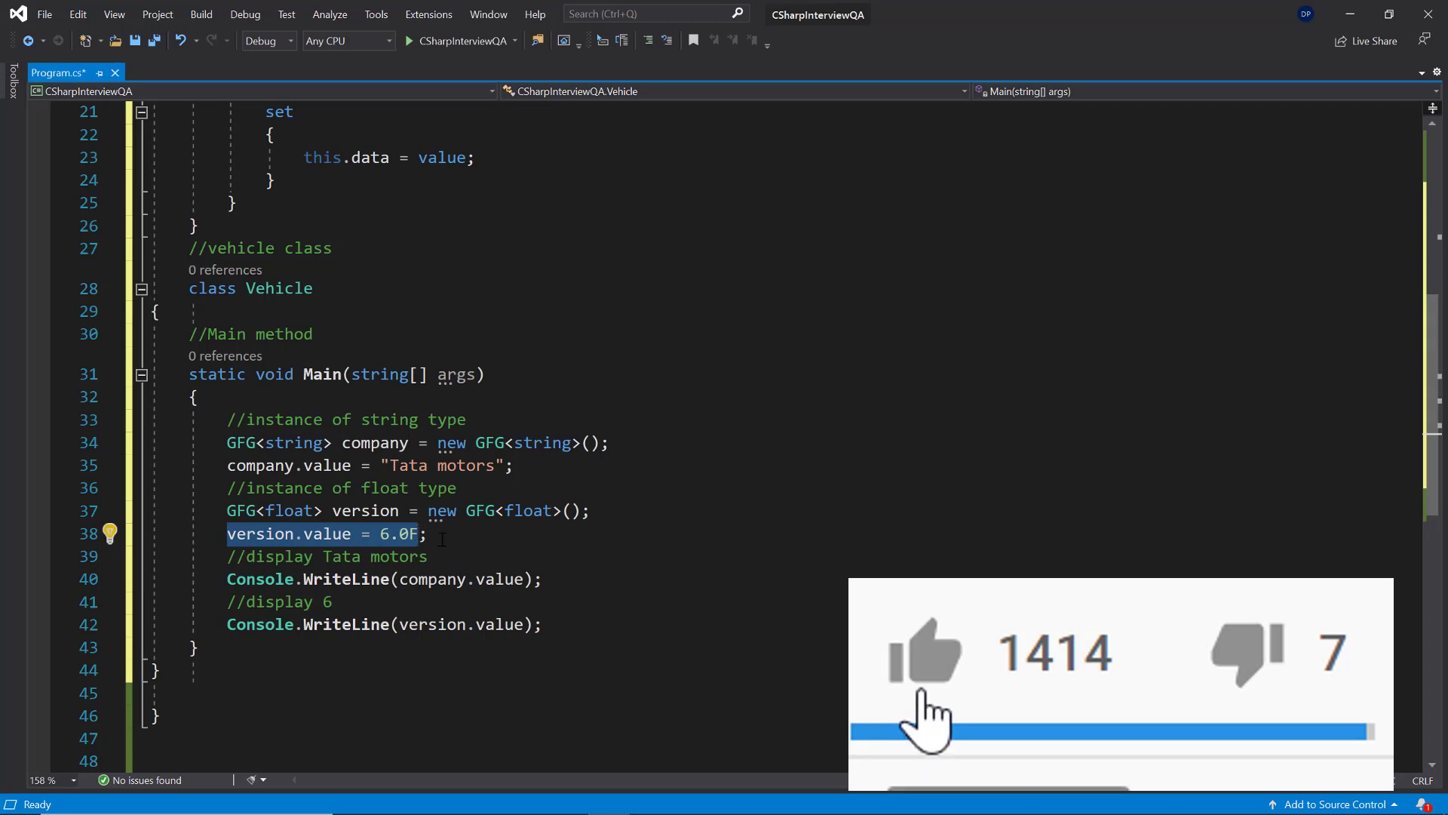
{"action": "left_click", "coordinate": [923, 651]}
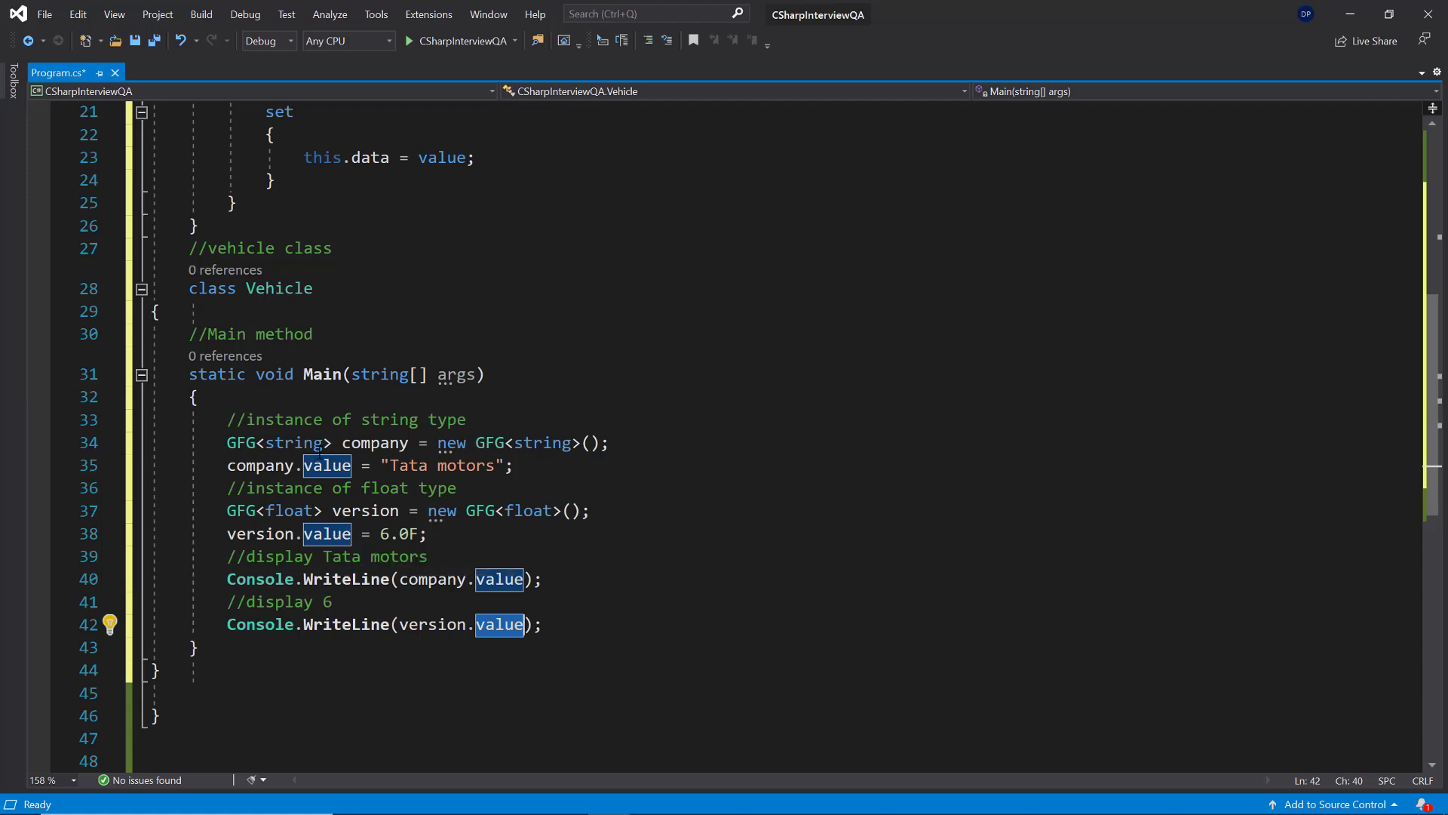
{"action": "left_click", "coordinate": [293, 443]}
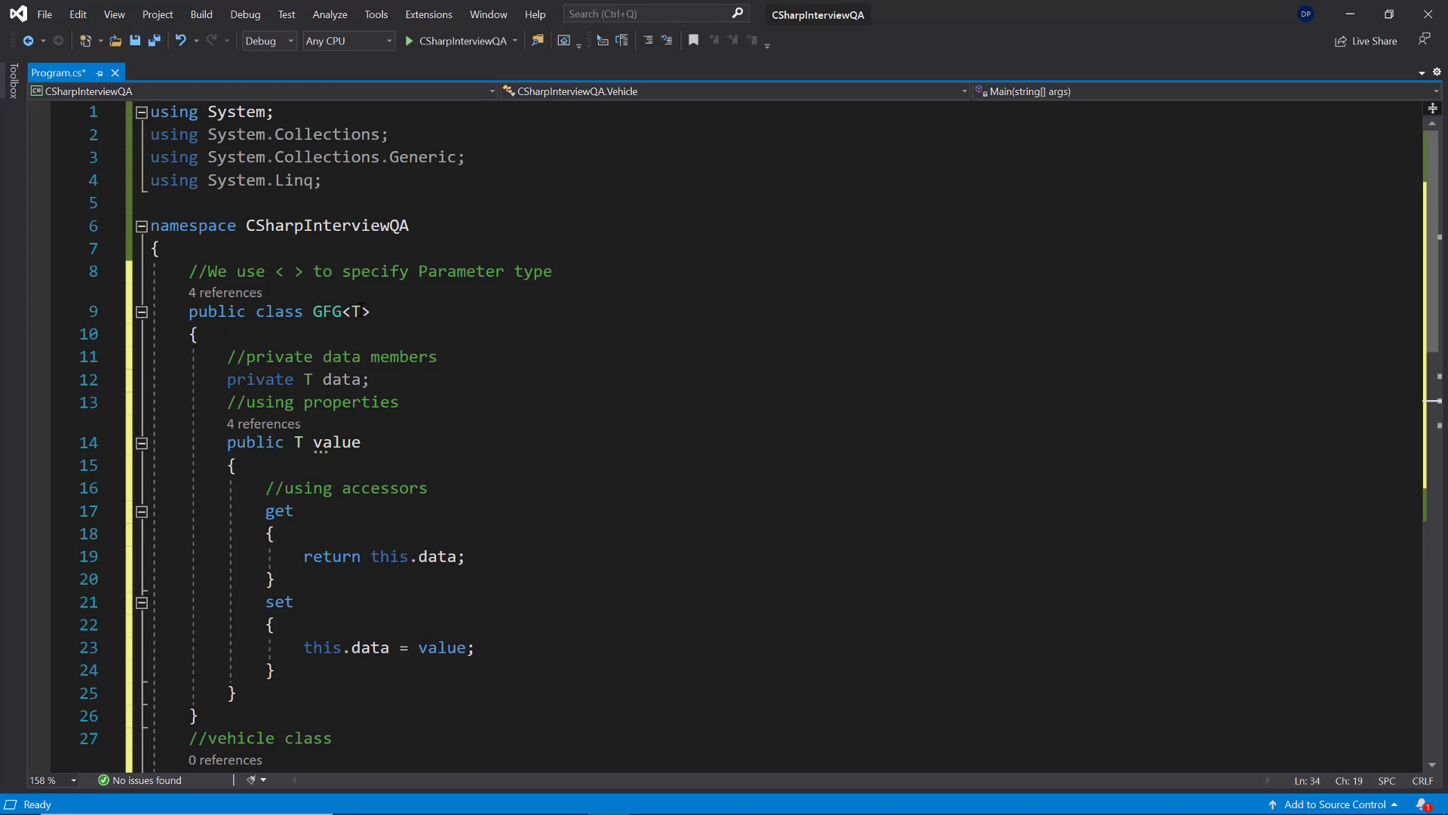
{"action": "left_click", "coordinate": [355, 312]}
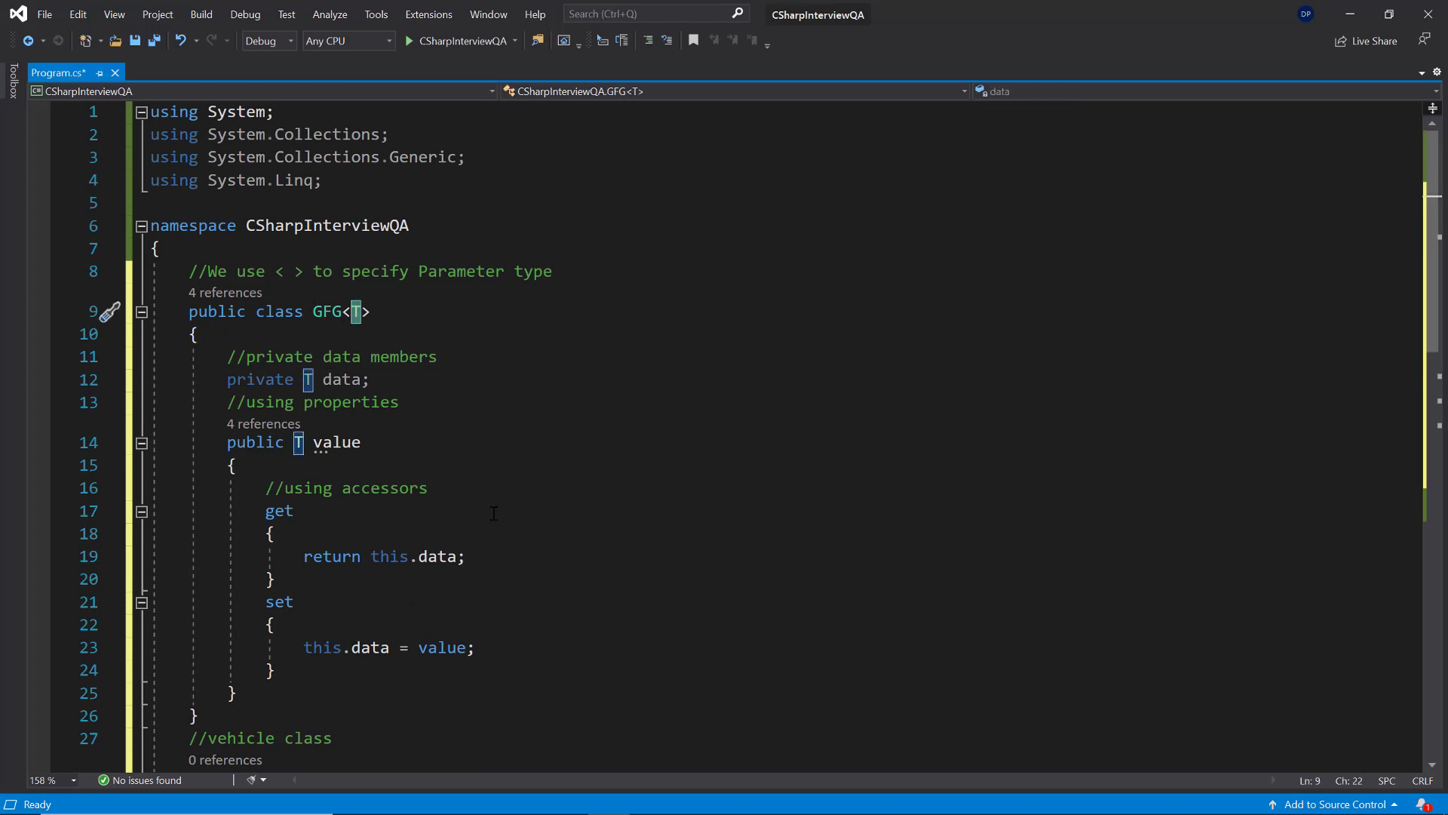
{"action": "scroll", "scroll_direction": "down", "scroll_amount": 3}
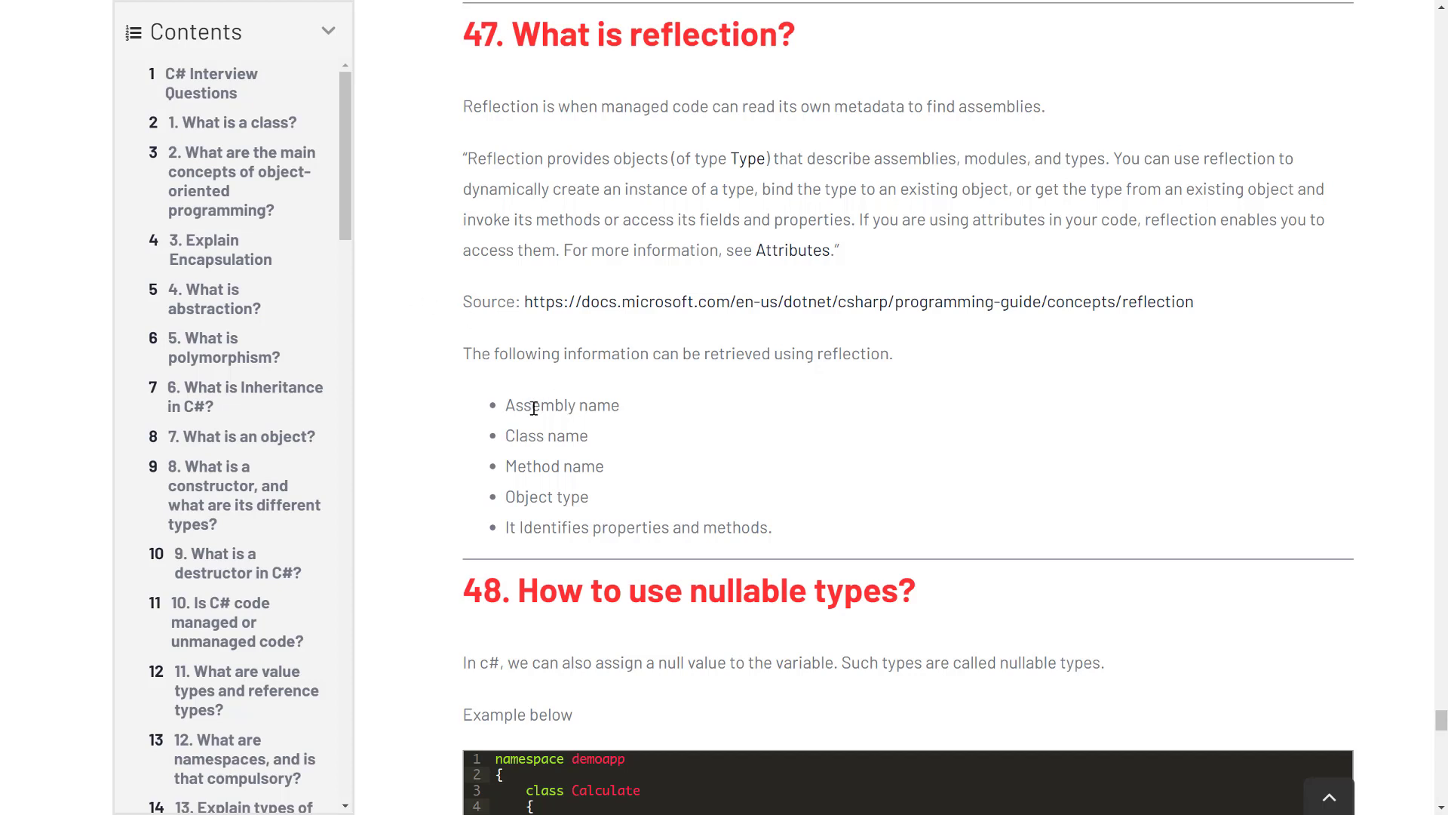
{"action": "mouse_move", "coordinate": [486, 511]}
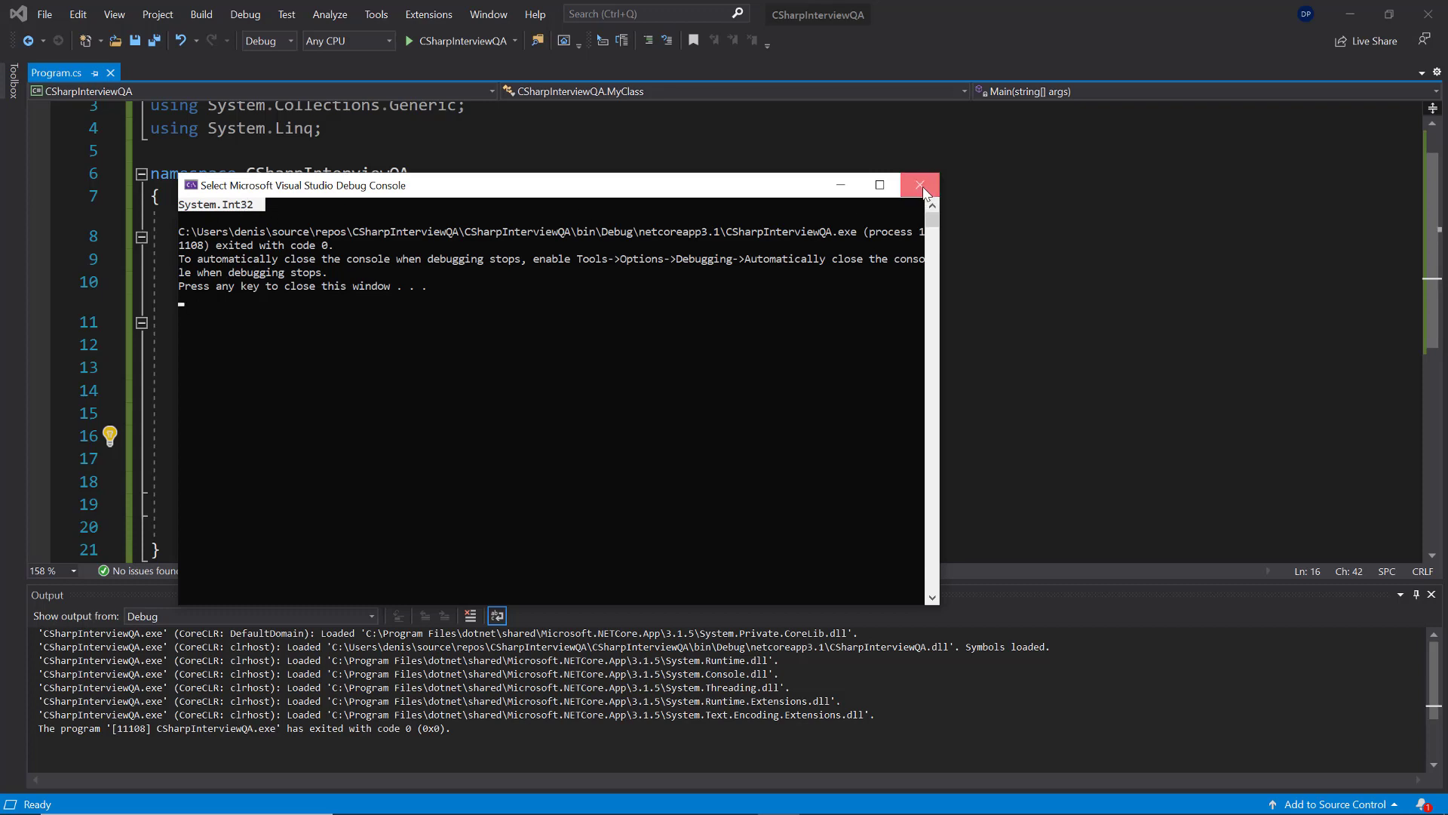
- Close the debug console after it prints System.Int32
{"action": "left_click", "coordinate": [920, 185]}
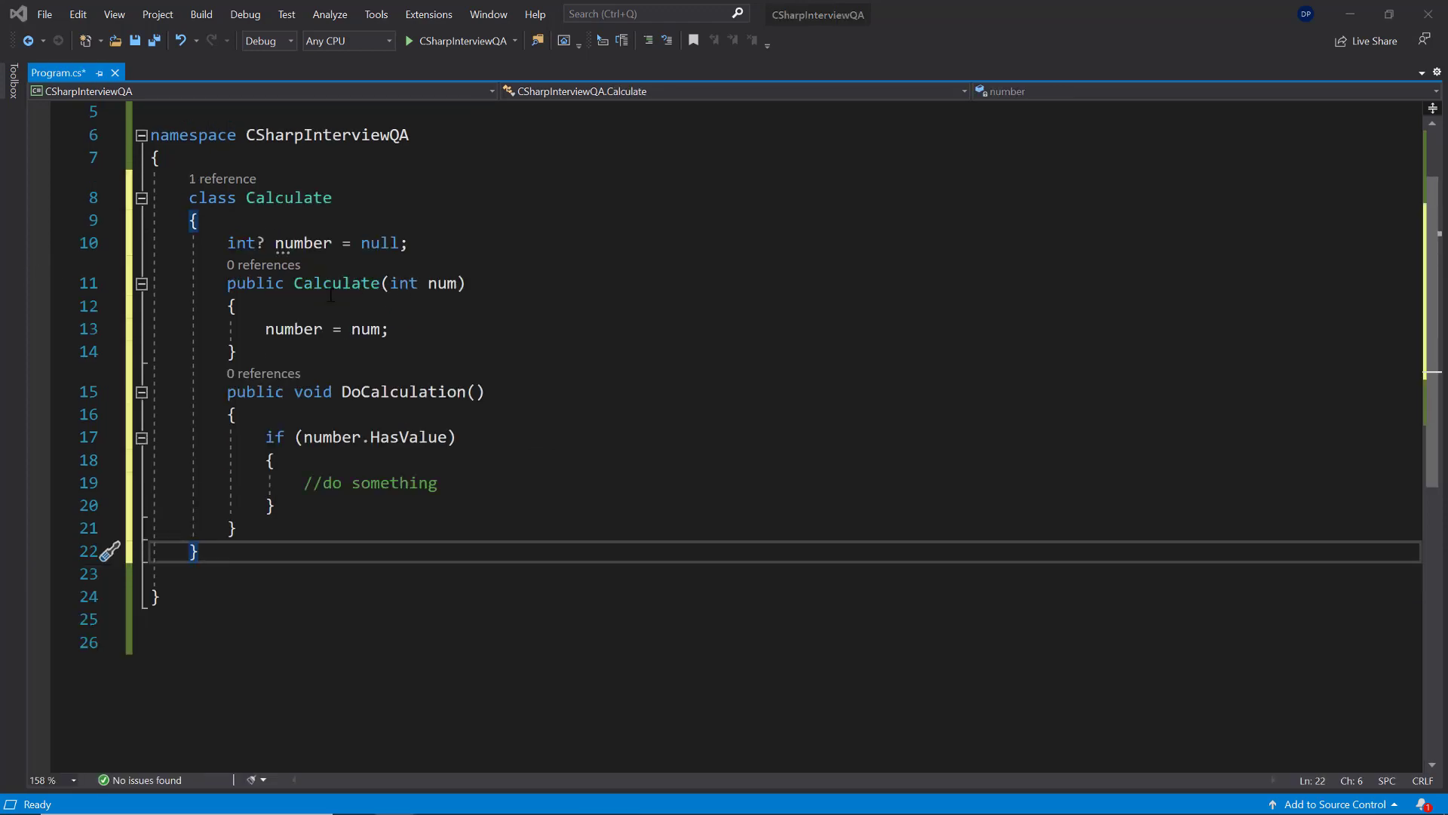
{"action": "mouse_move", "coordinate": [240, 243]}
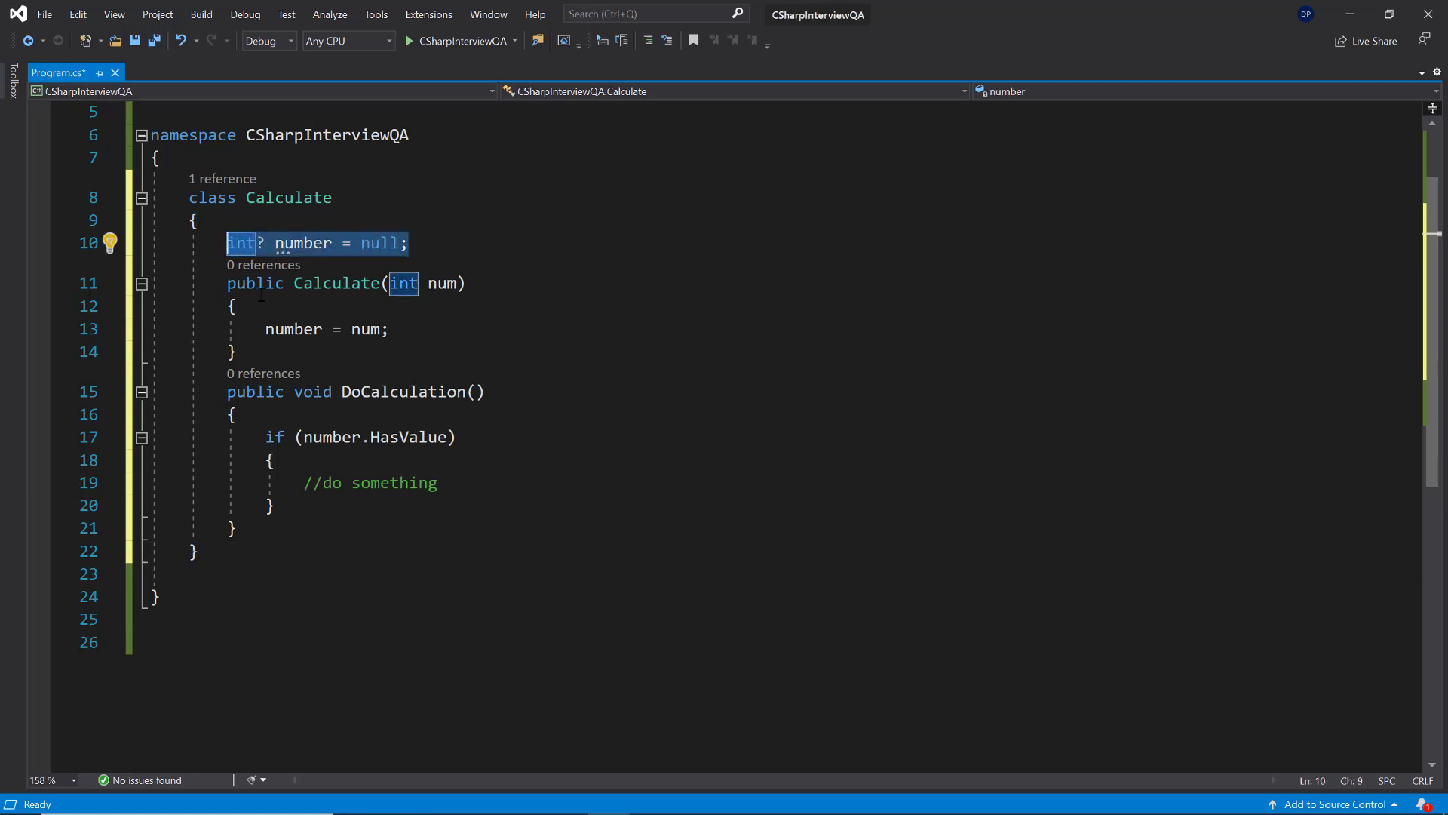
- Point out the nullable int? number field and the num constructor parameter
{"action": "left_click", "coordinate": [268, 243]}
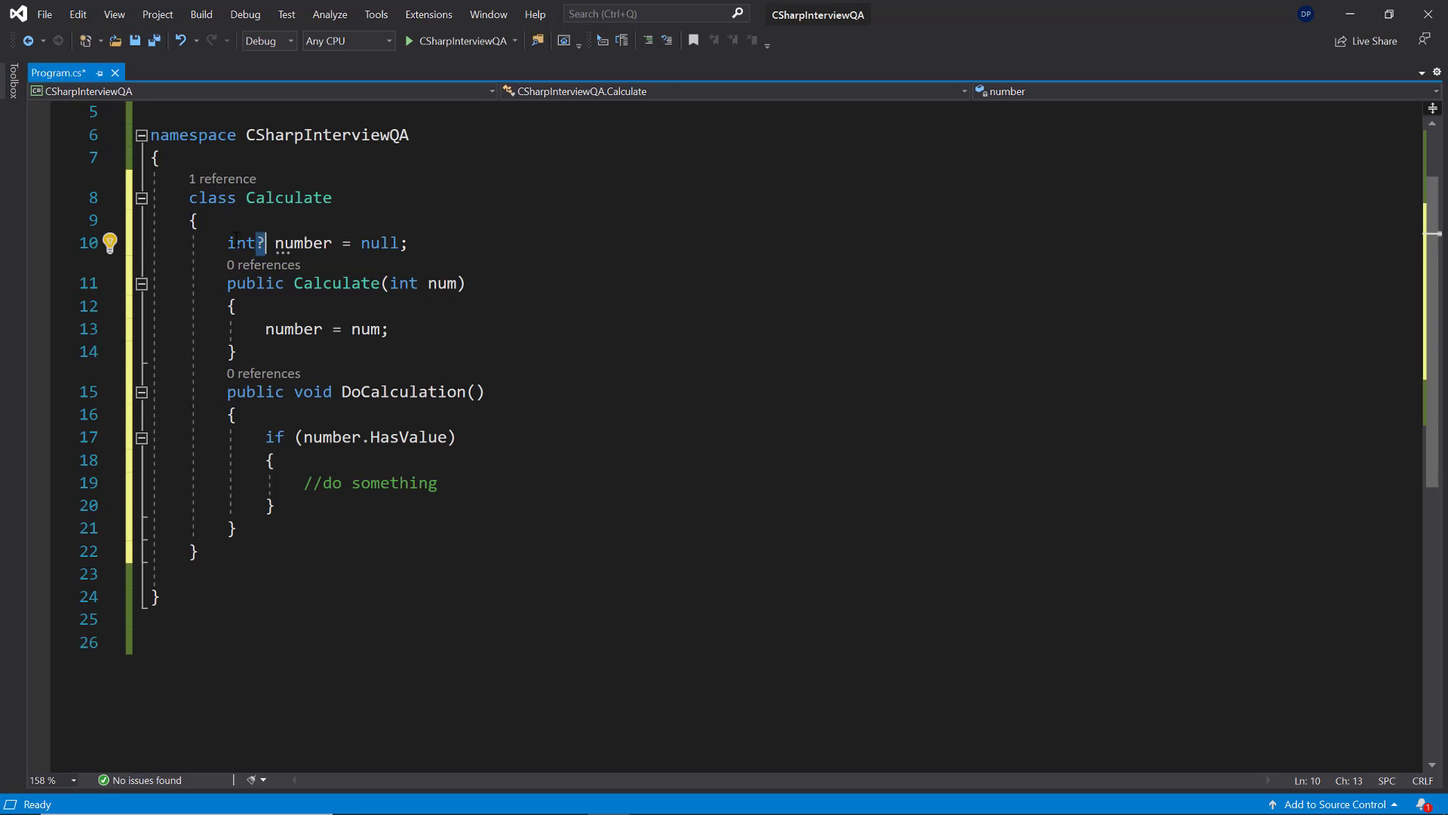
{"action": "mouse_move", "coordinate": [254, 242]}
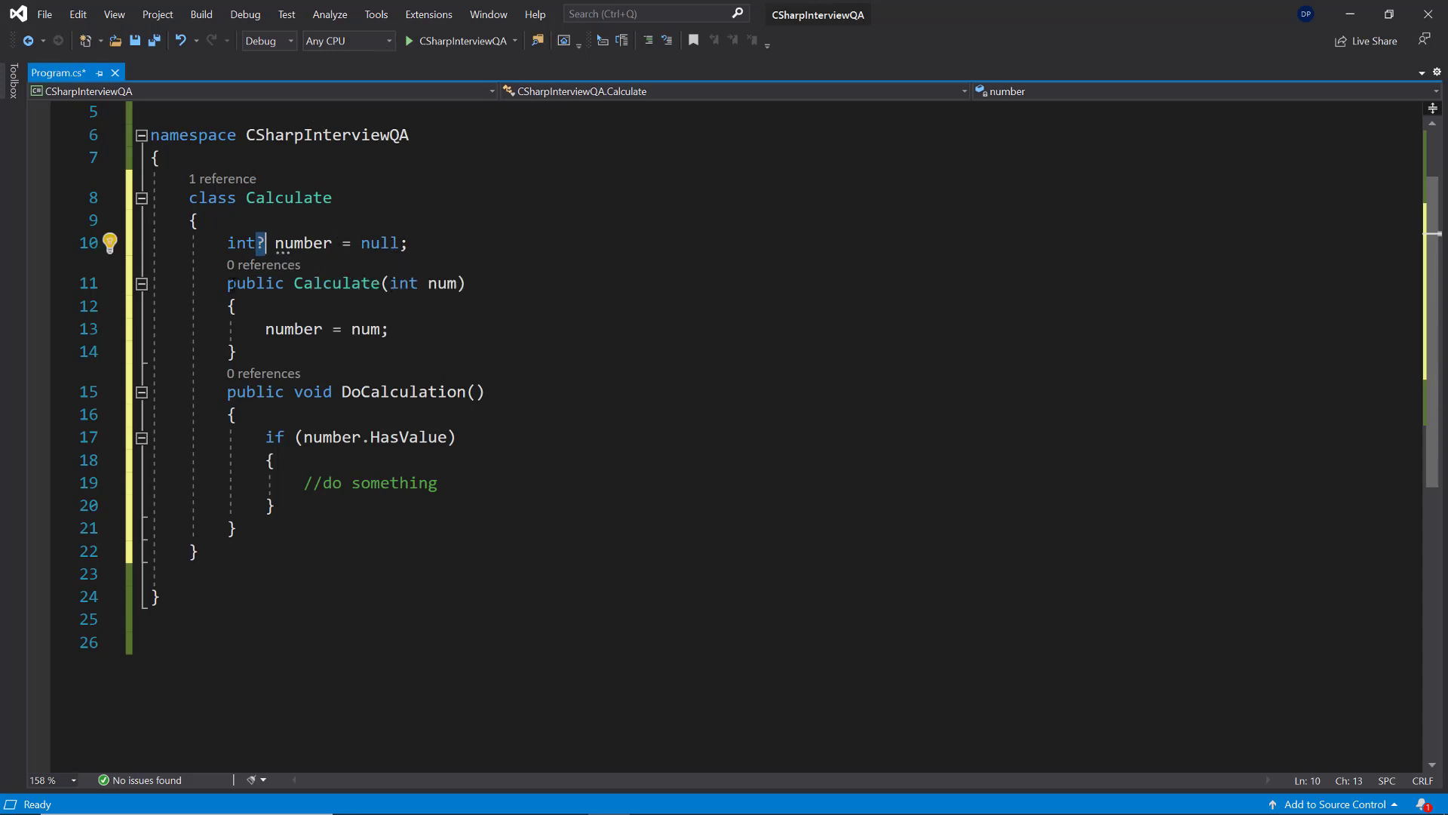
{"action": "left_click_drag", "start_coordinate": [227, 283], "coordinate": [236, 353]}
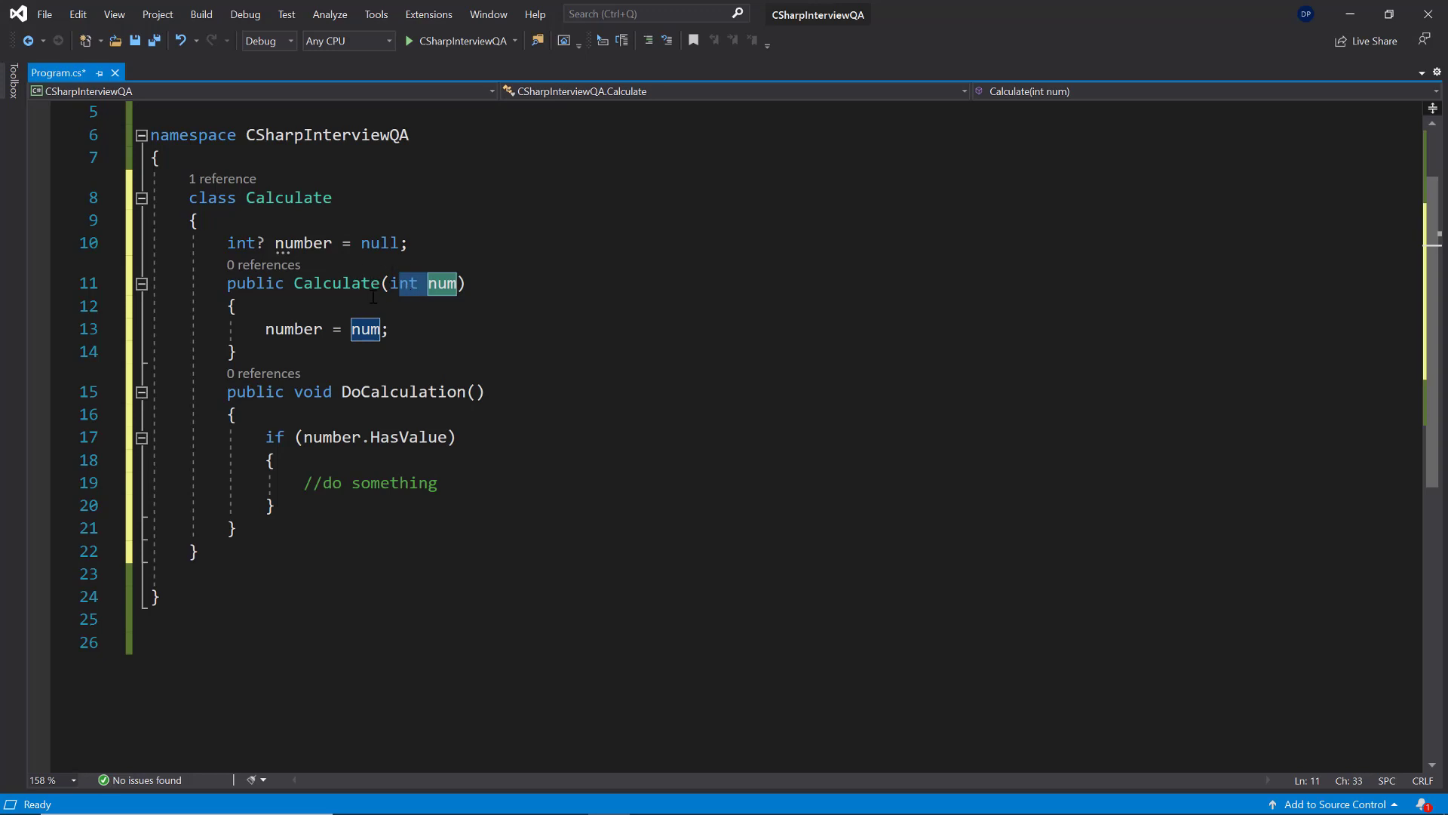
{"action": "double_click", "coordinate": [293, 329]}
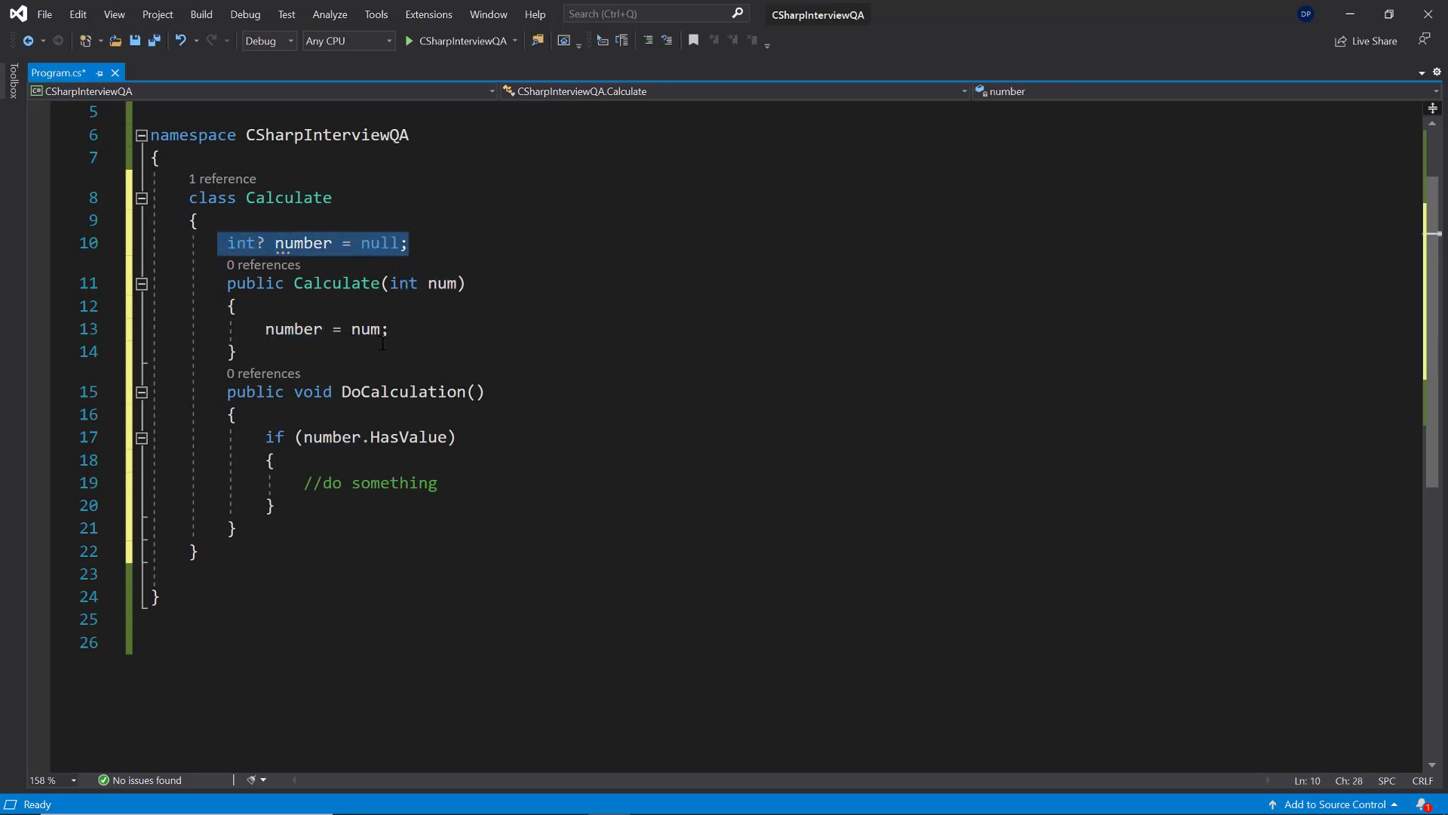
{"action": "left_click_drag", "start_coordinate": [265, 436], "coordinate": [275, 505]}
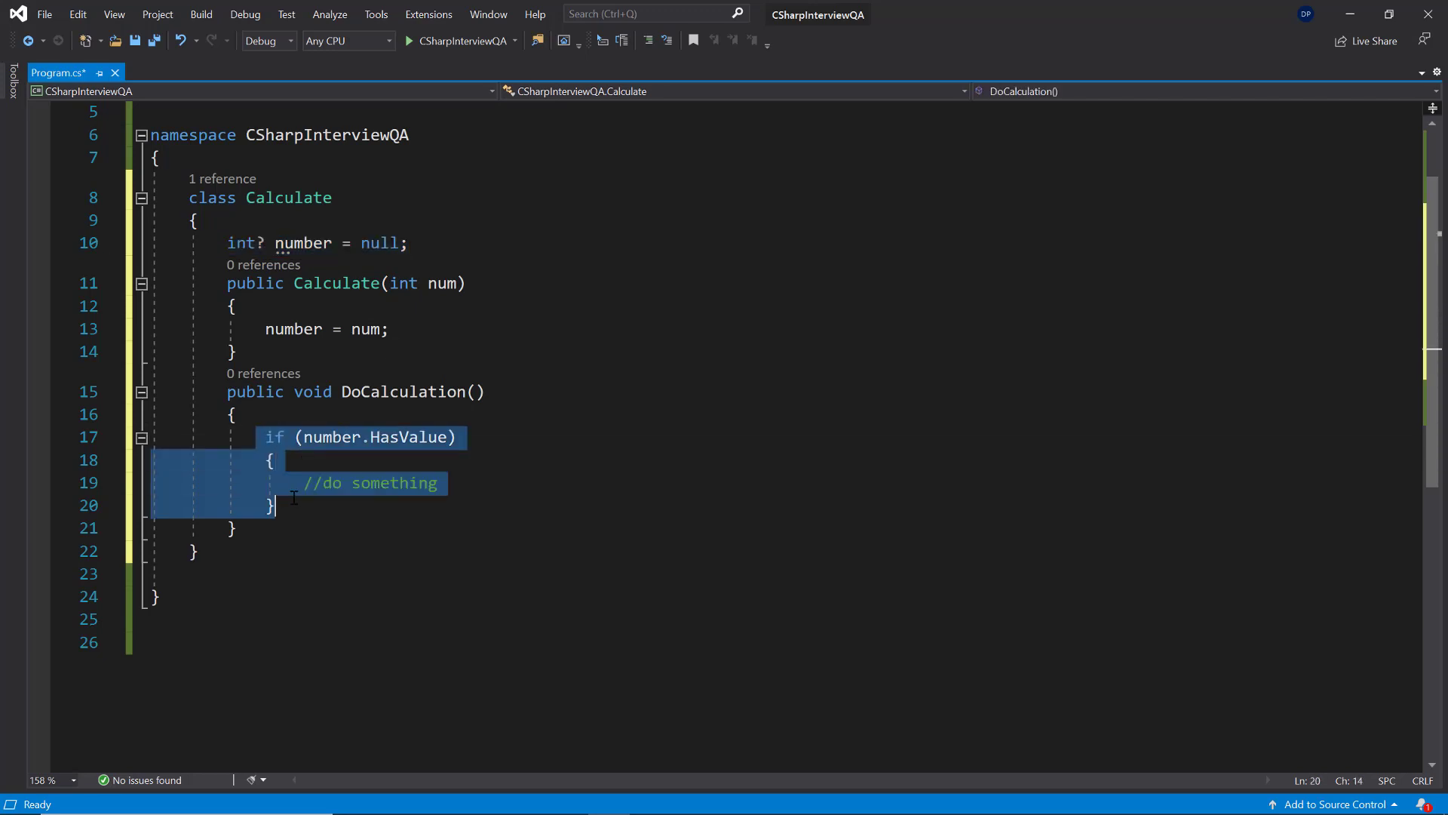
{"action": "mouse_move", "coordinate": [378, 437]}
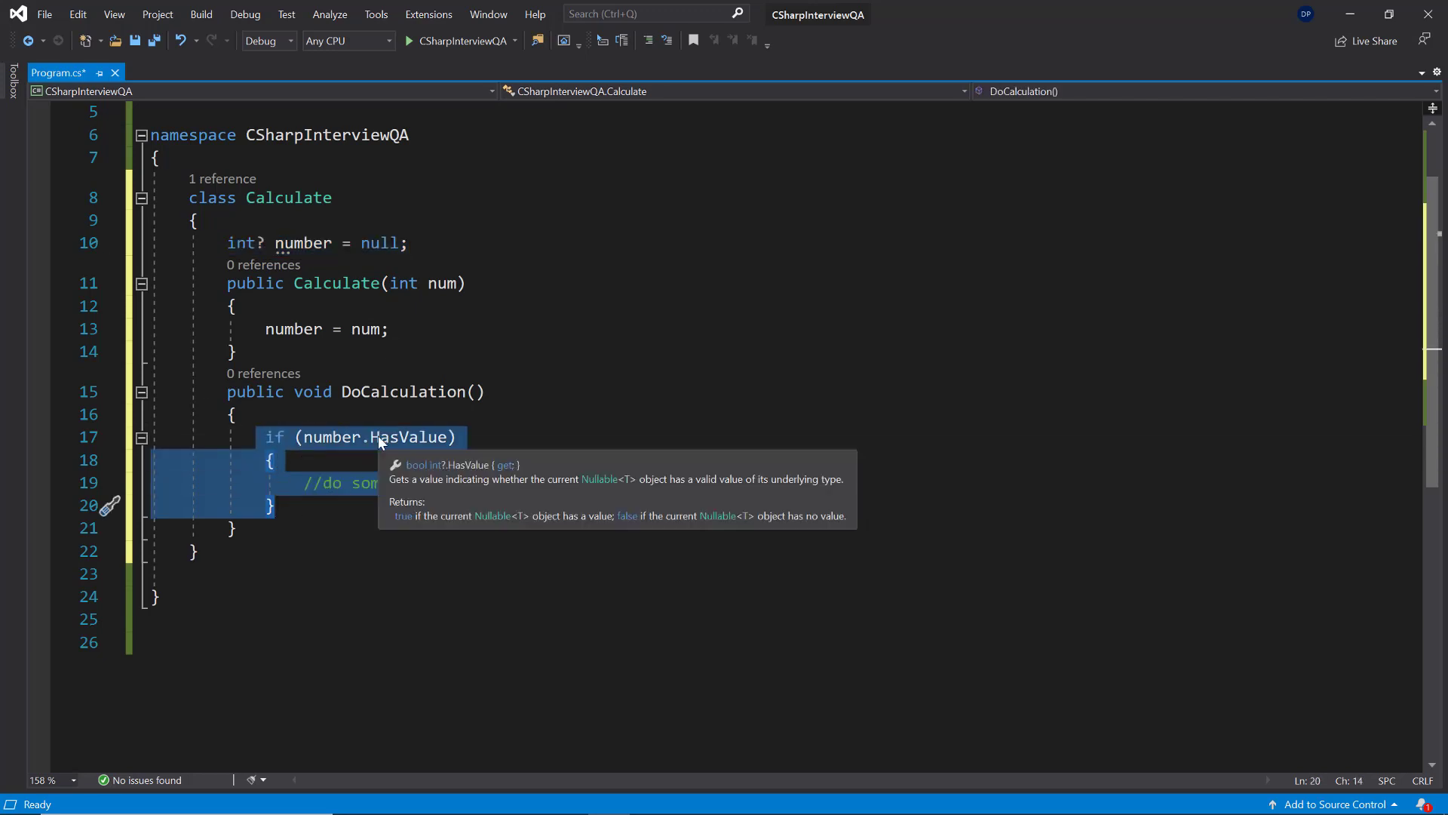
- Select HasValue in the if condition and type 'number' there
{"action": "left_click", "coordinate": [420, 437]}
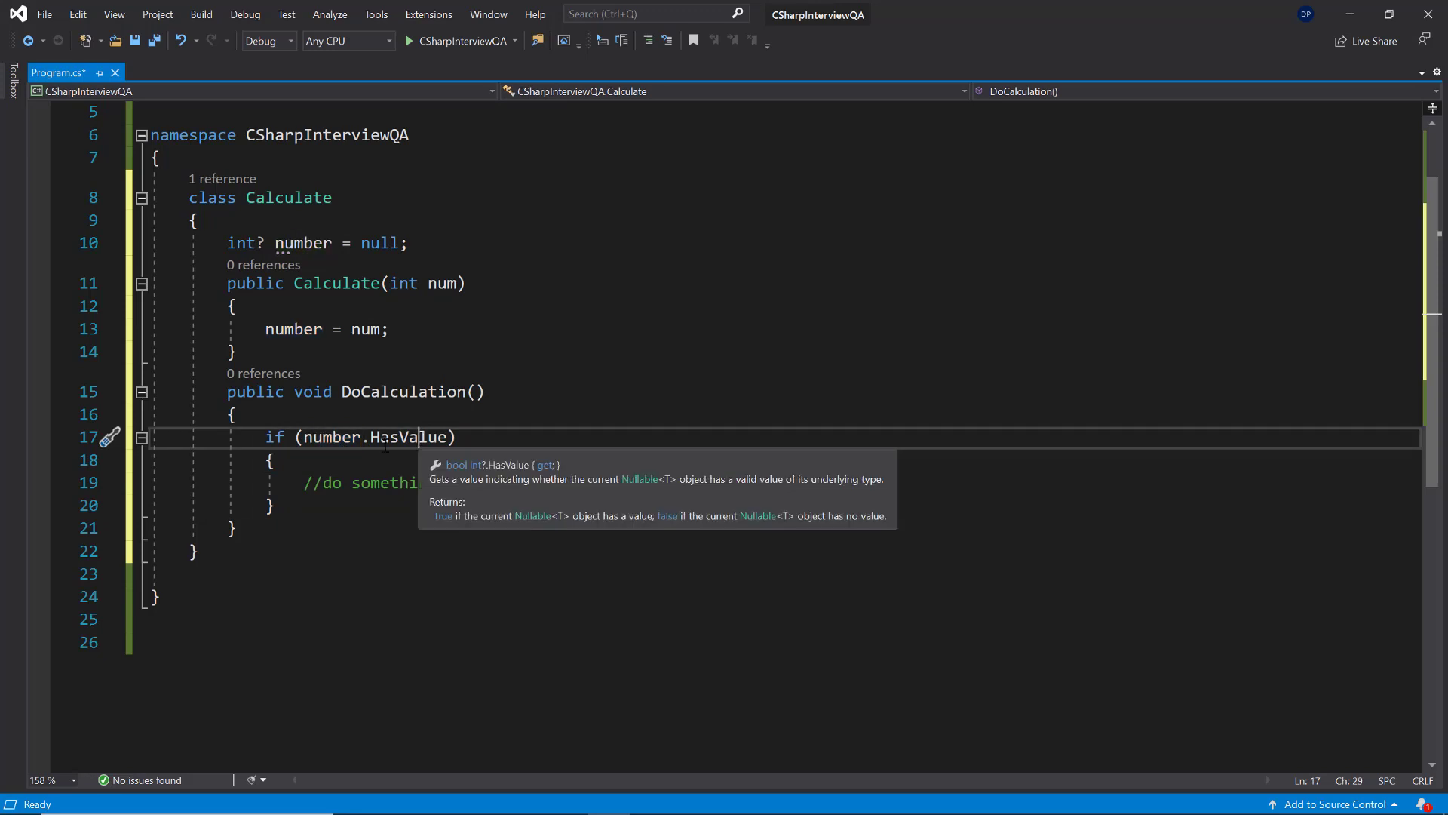
{"action": "double_click", "coordinate": [408, 437]}
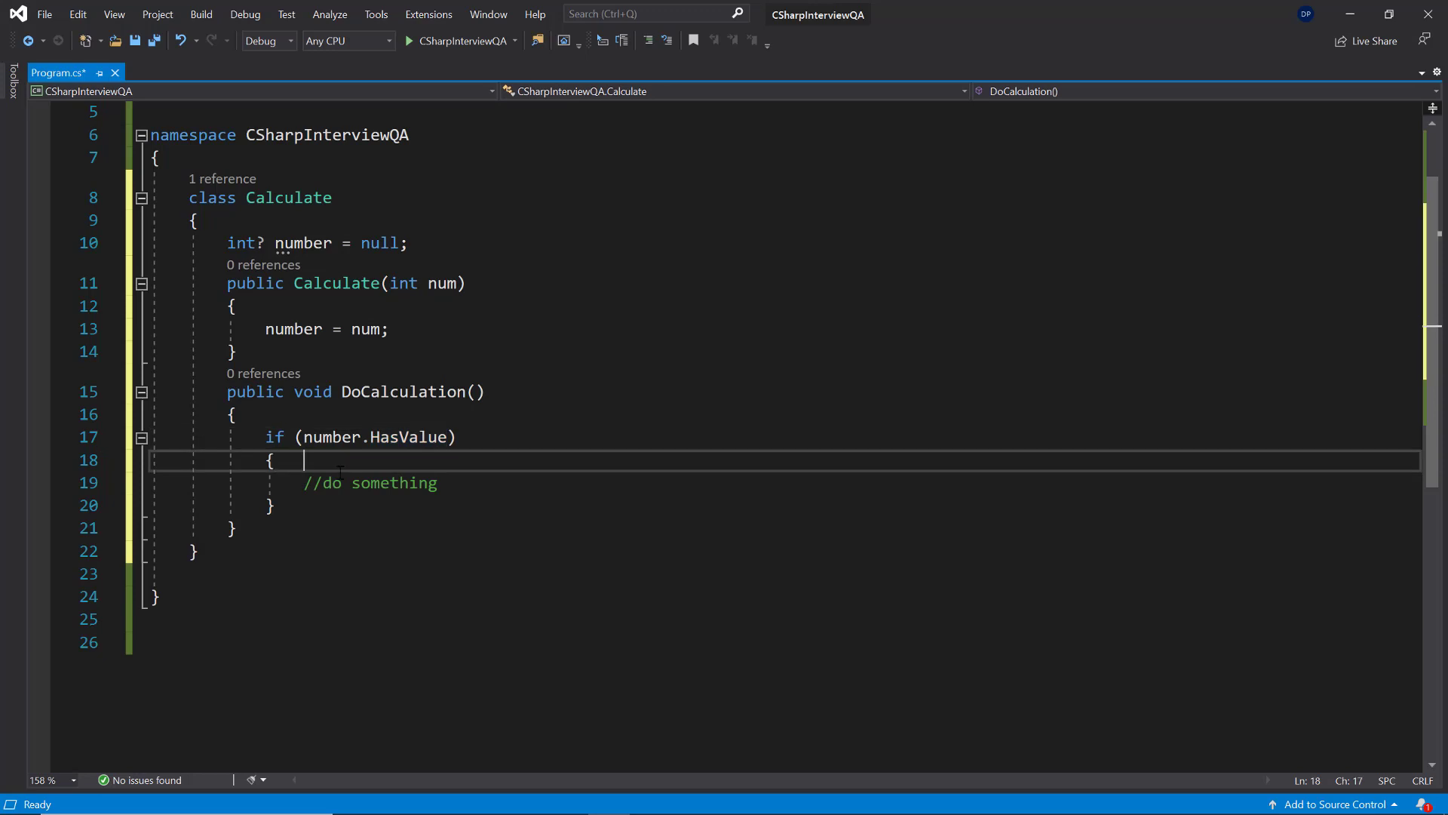
{"action": "type", "text": "number"}
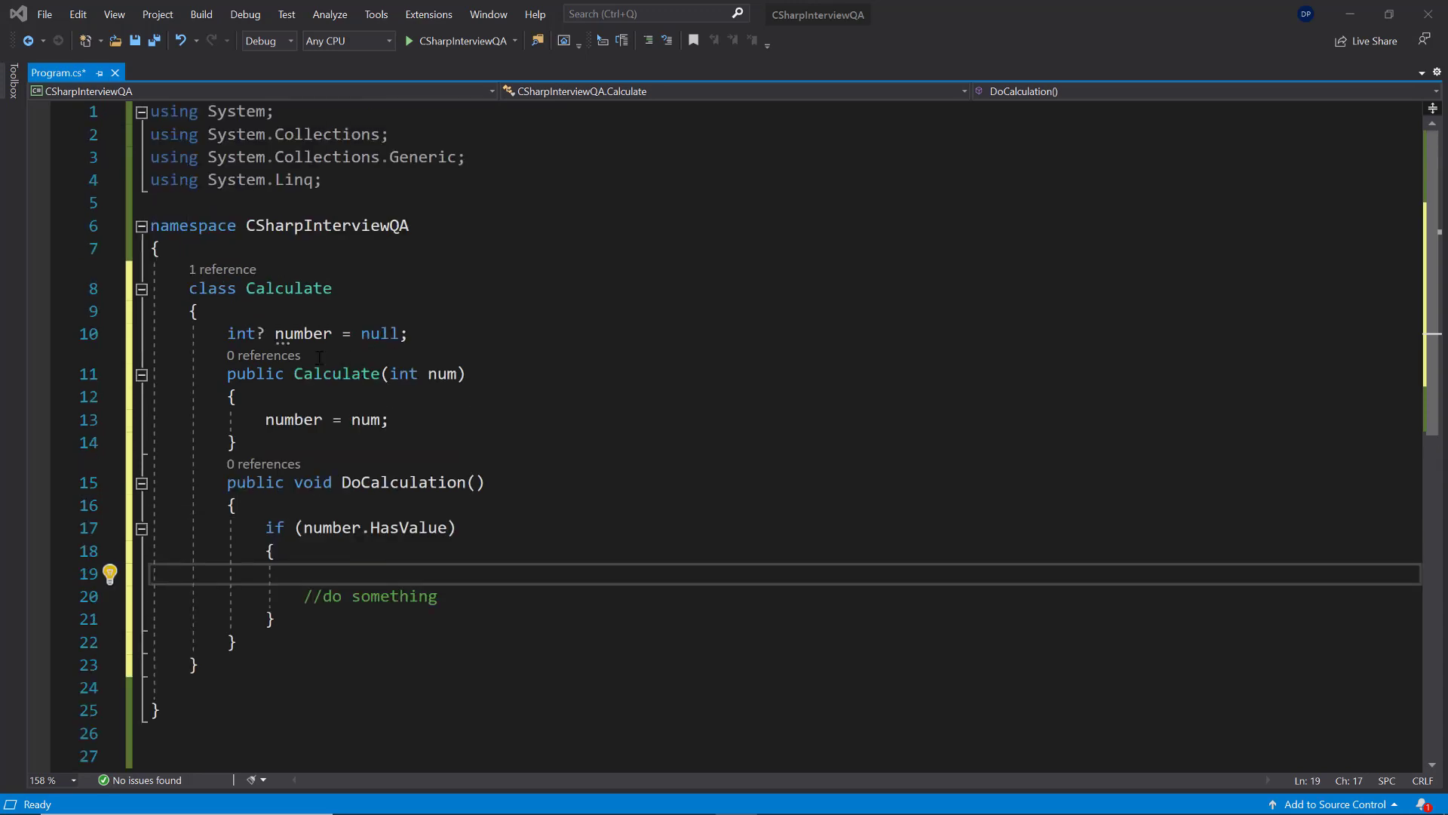
- Extend the first using directive's System to System.object, the parent class of all classes
{"action": "double_click", "coordinate": [211, 287]}
{"action": "type", "text": "."}
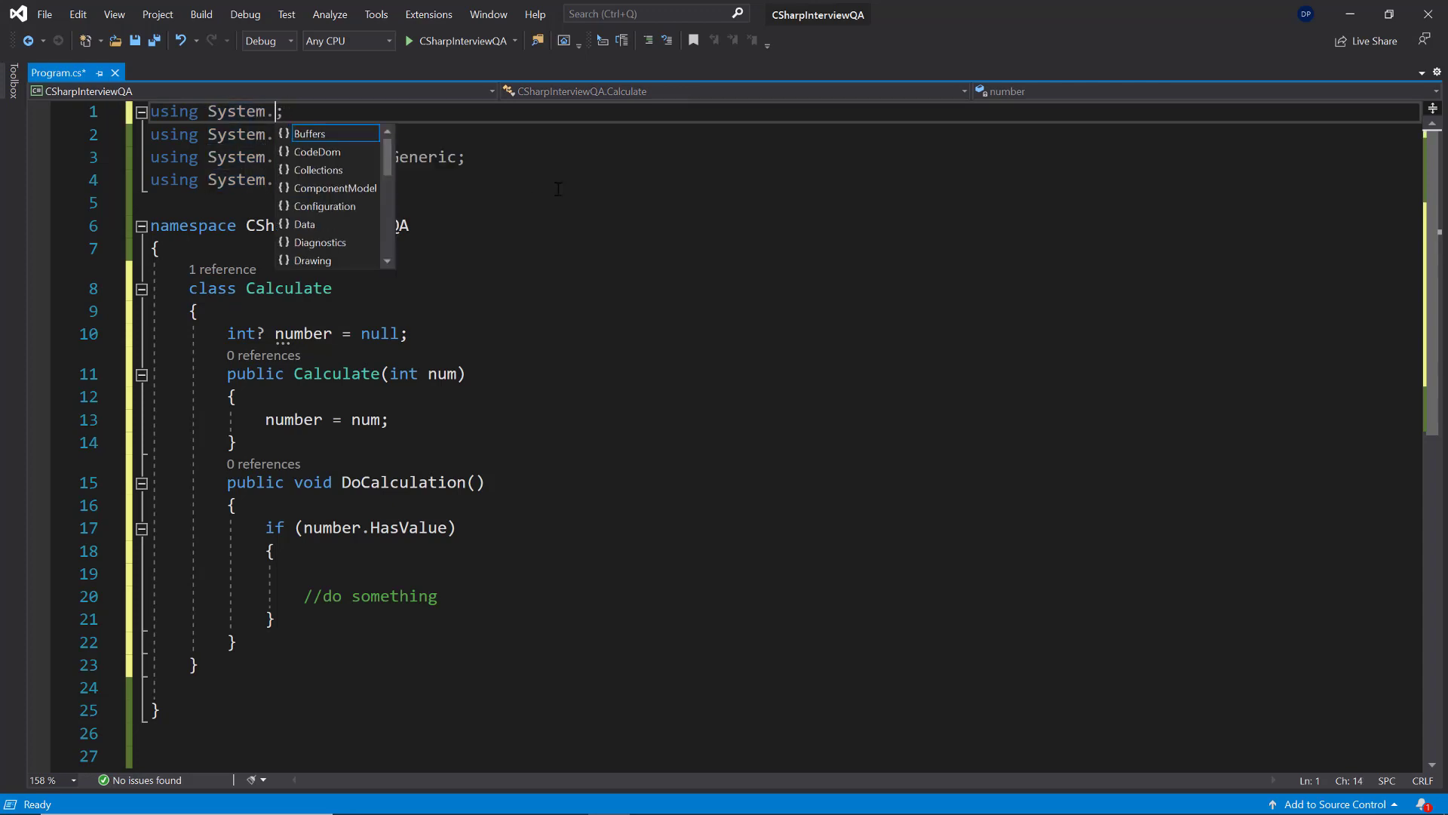
{"action": "type", "text": "object"}
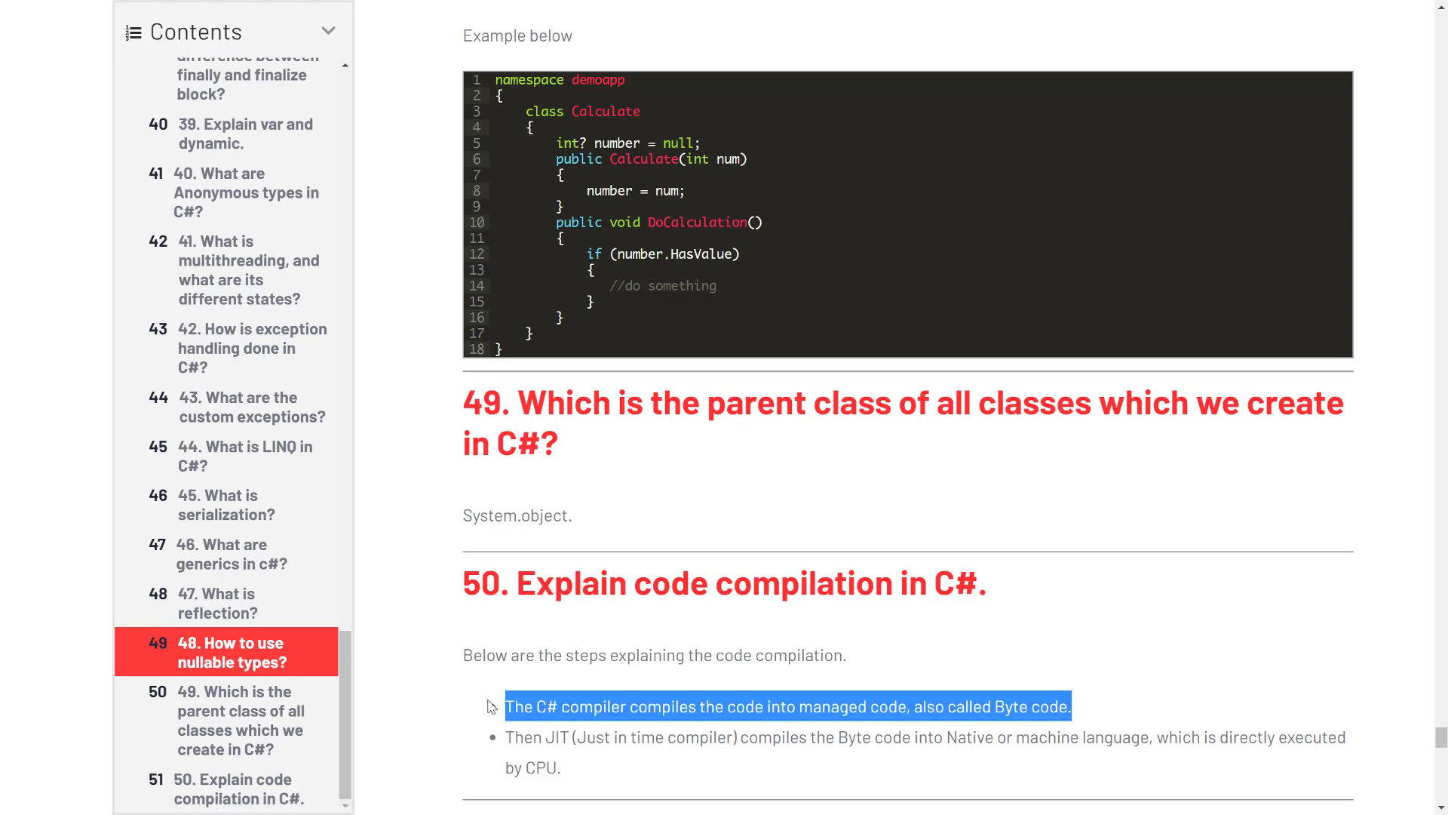
- Highlight question 50's JIT compilation step in the tutorials.eu article
{"action": "left_click_drag", "start_coordinate": [506, 707], "coordinate": [663, 737]}
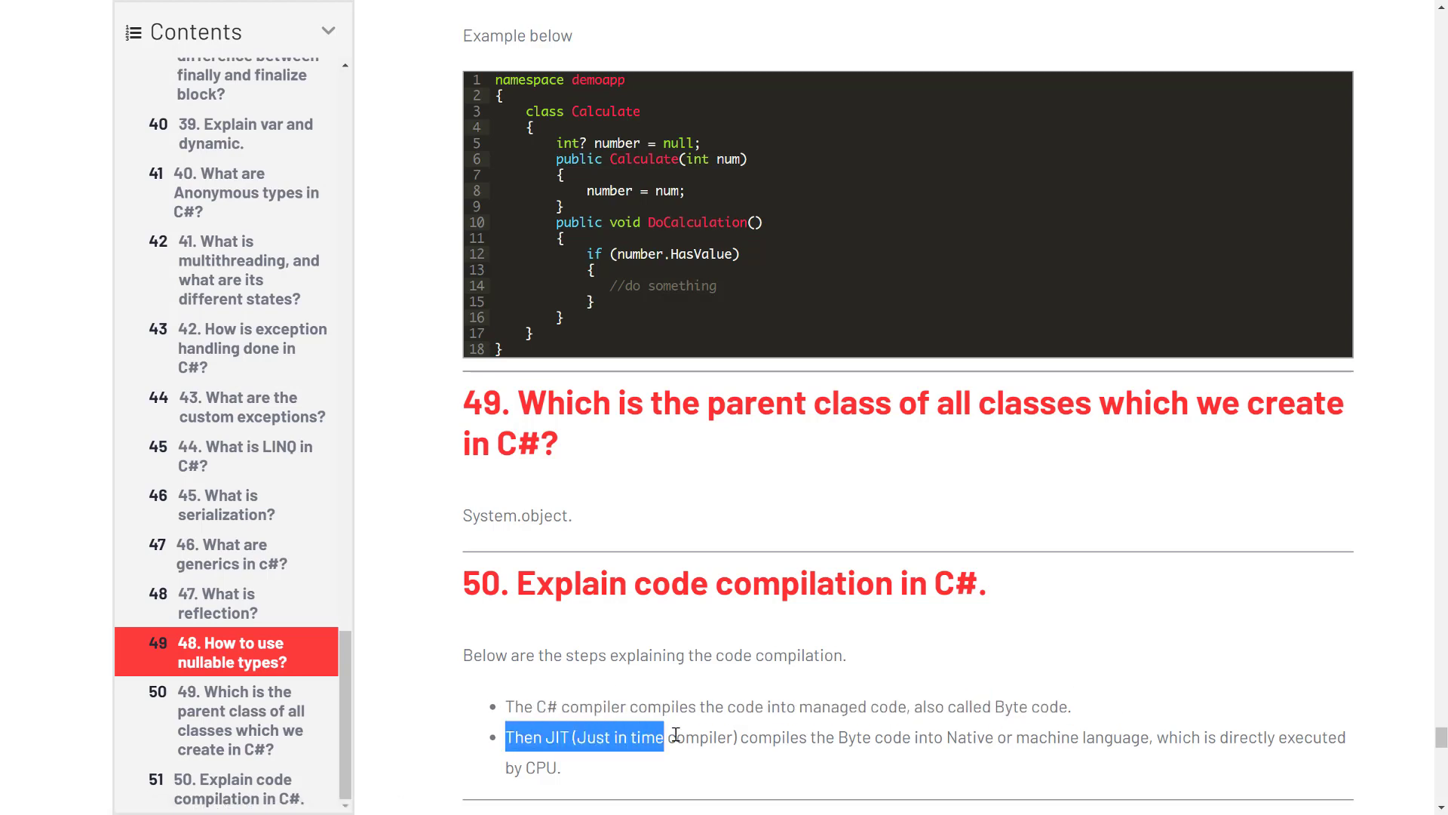